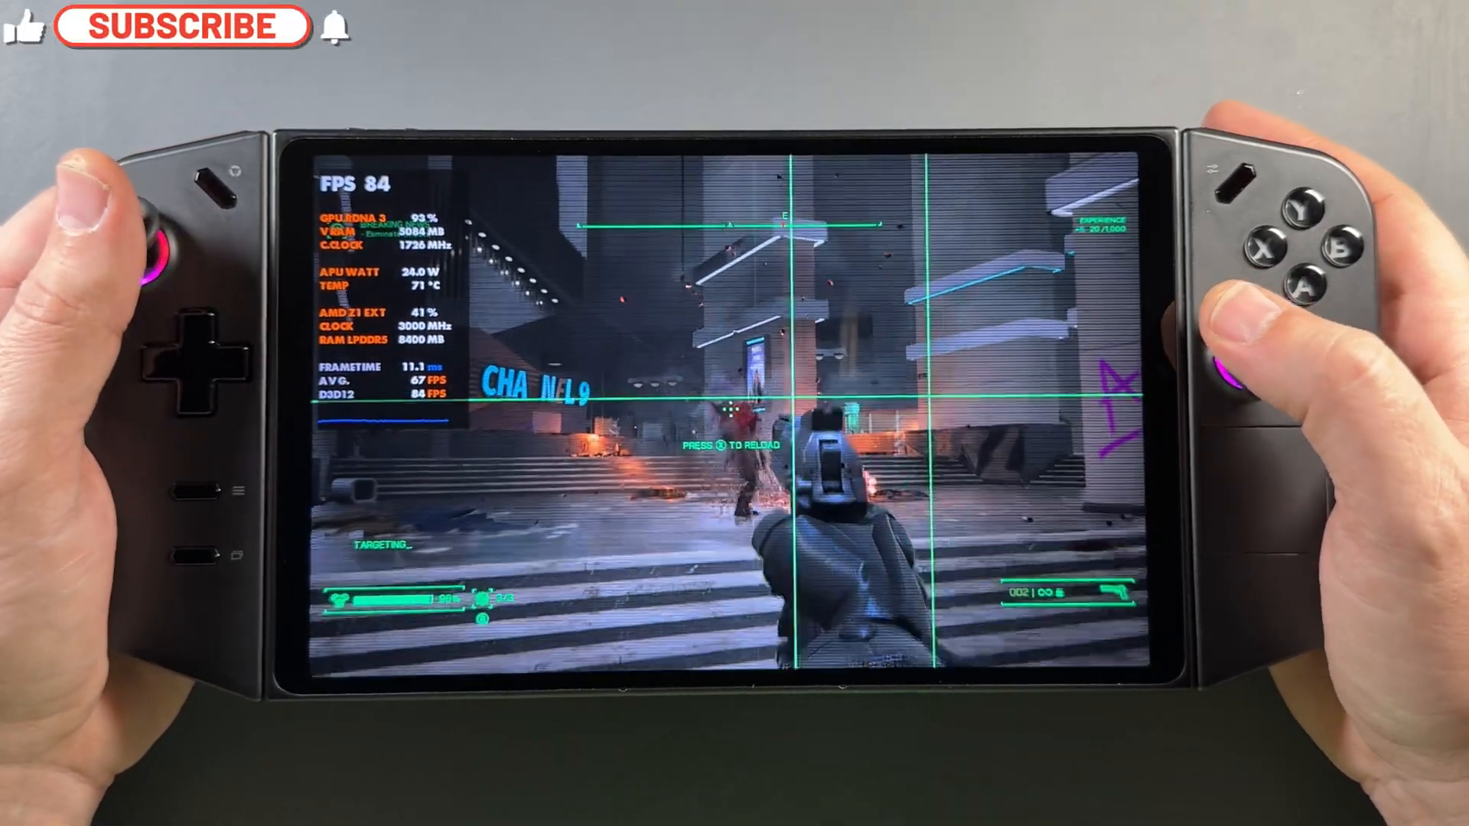
Step: Quit the running game and land on the Windows 11 desktop with its taskbar
left_click(170, 28)
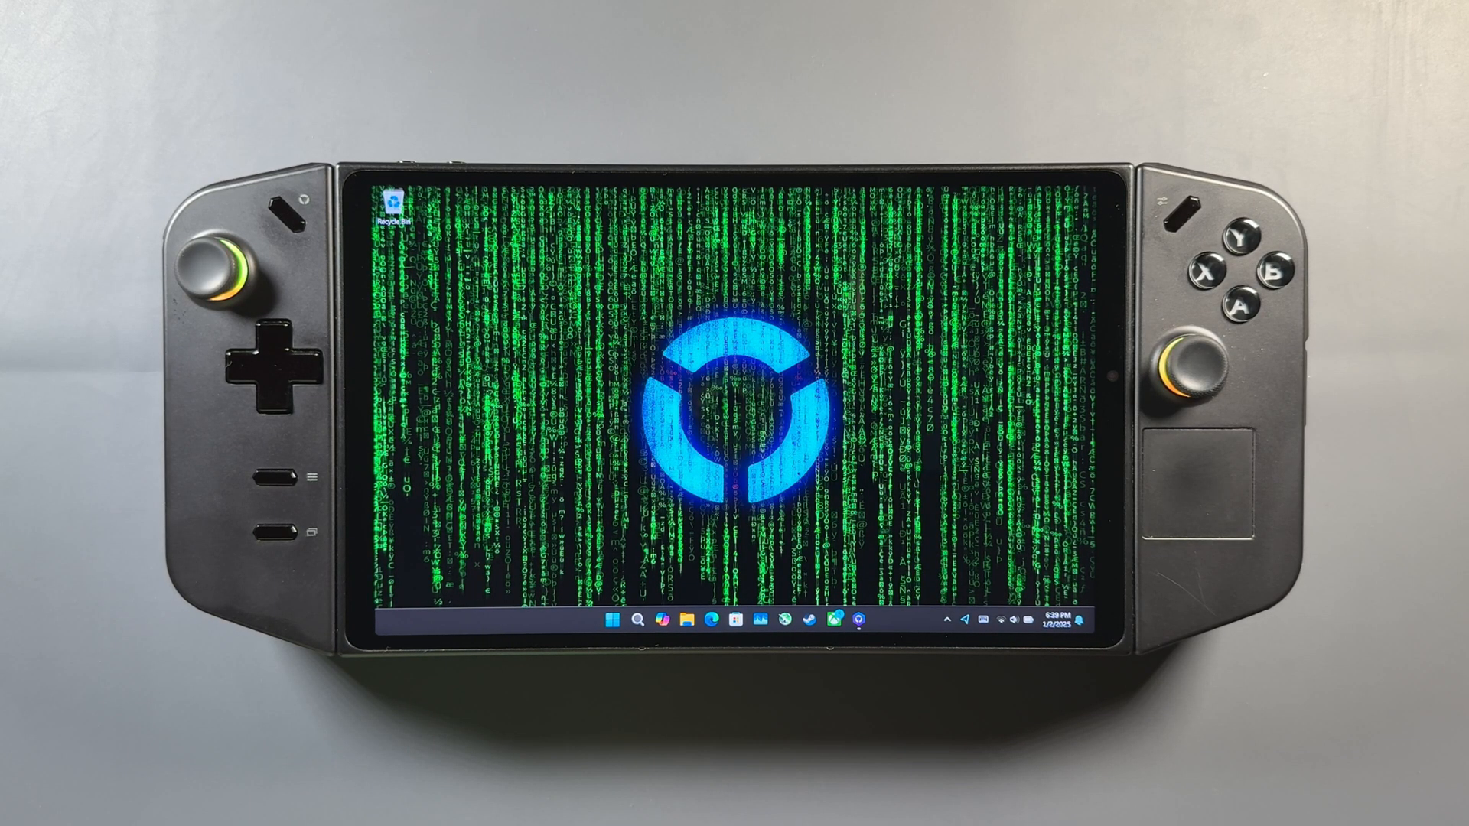
Step: Restart the Legion Go using the Start menu's Power options
left_click(612, 621)
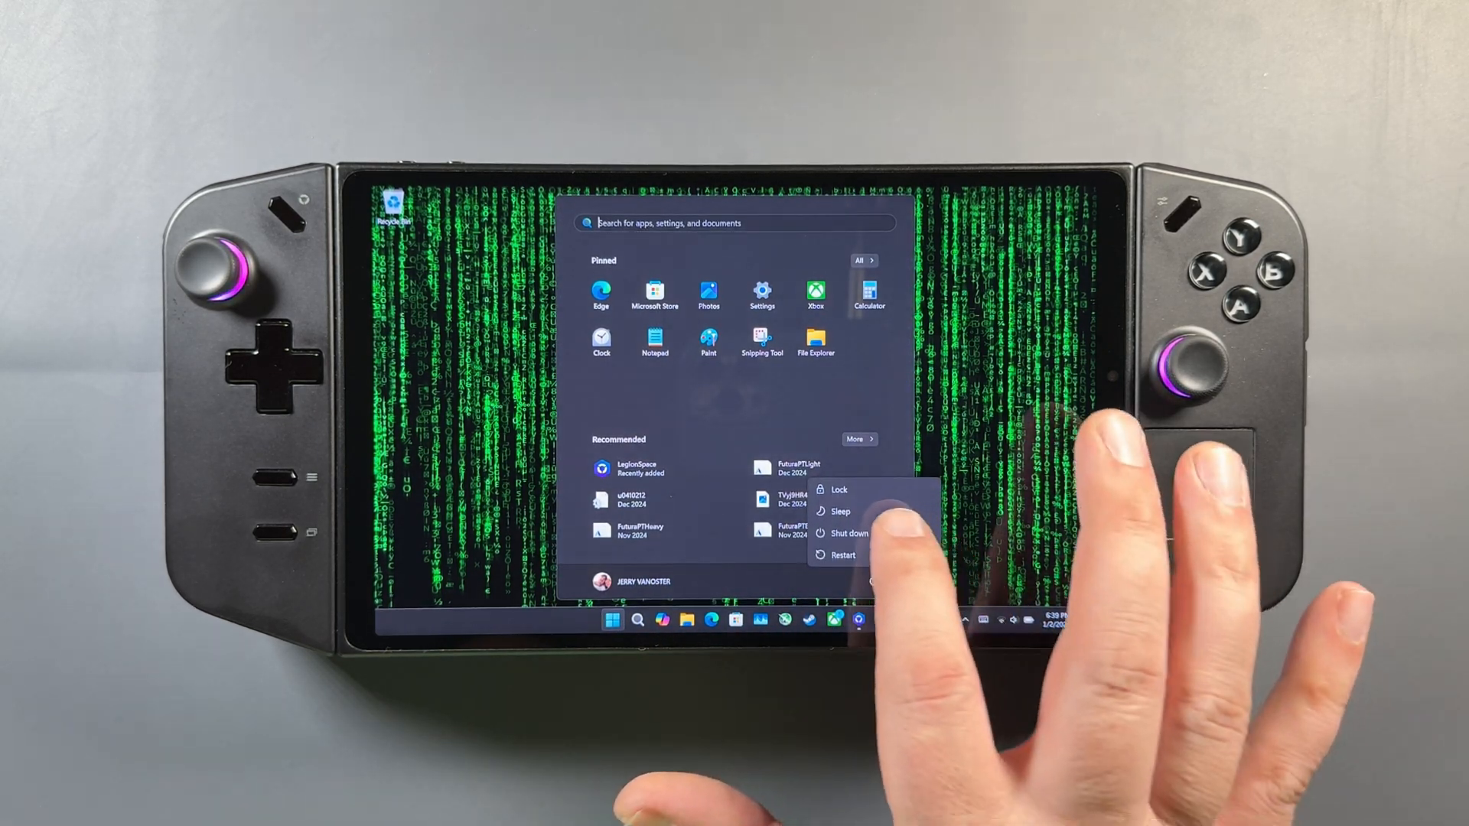
left_click(854, 533)
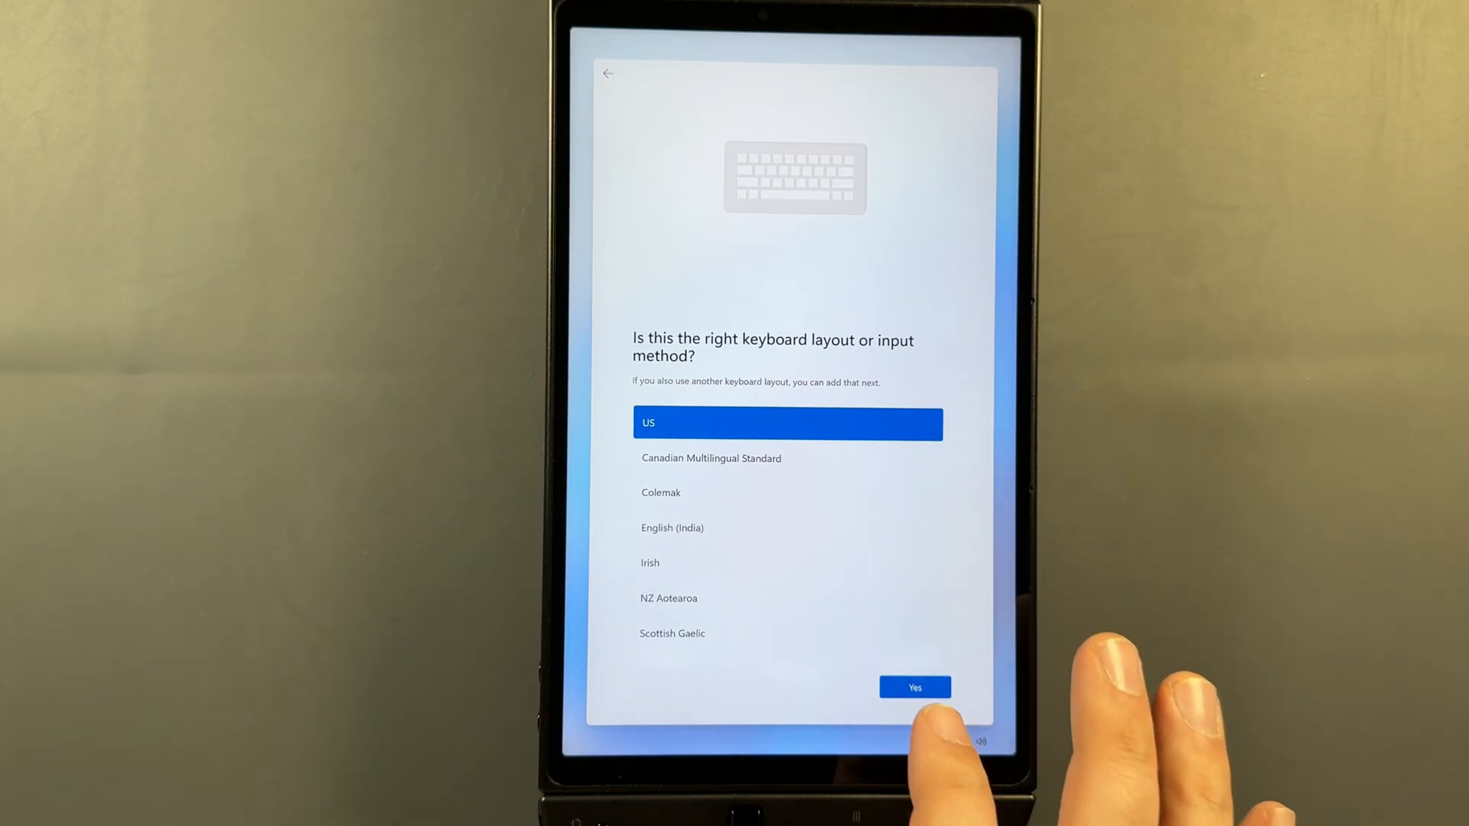
Step: Confirm the US keyboard layout, skip a second layout, and accept the license
left_click(915, 687)
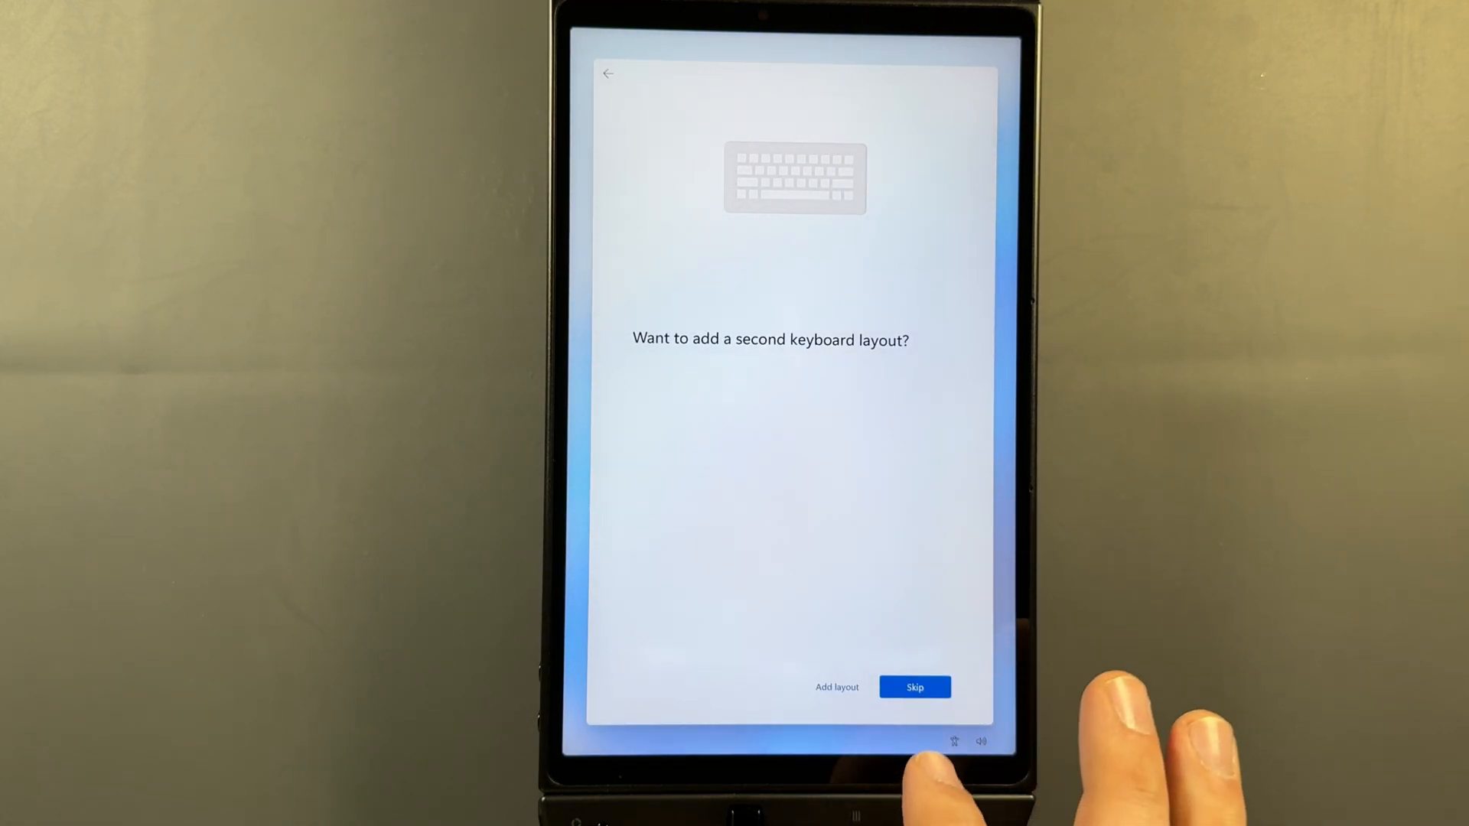
left_click(915, 686)
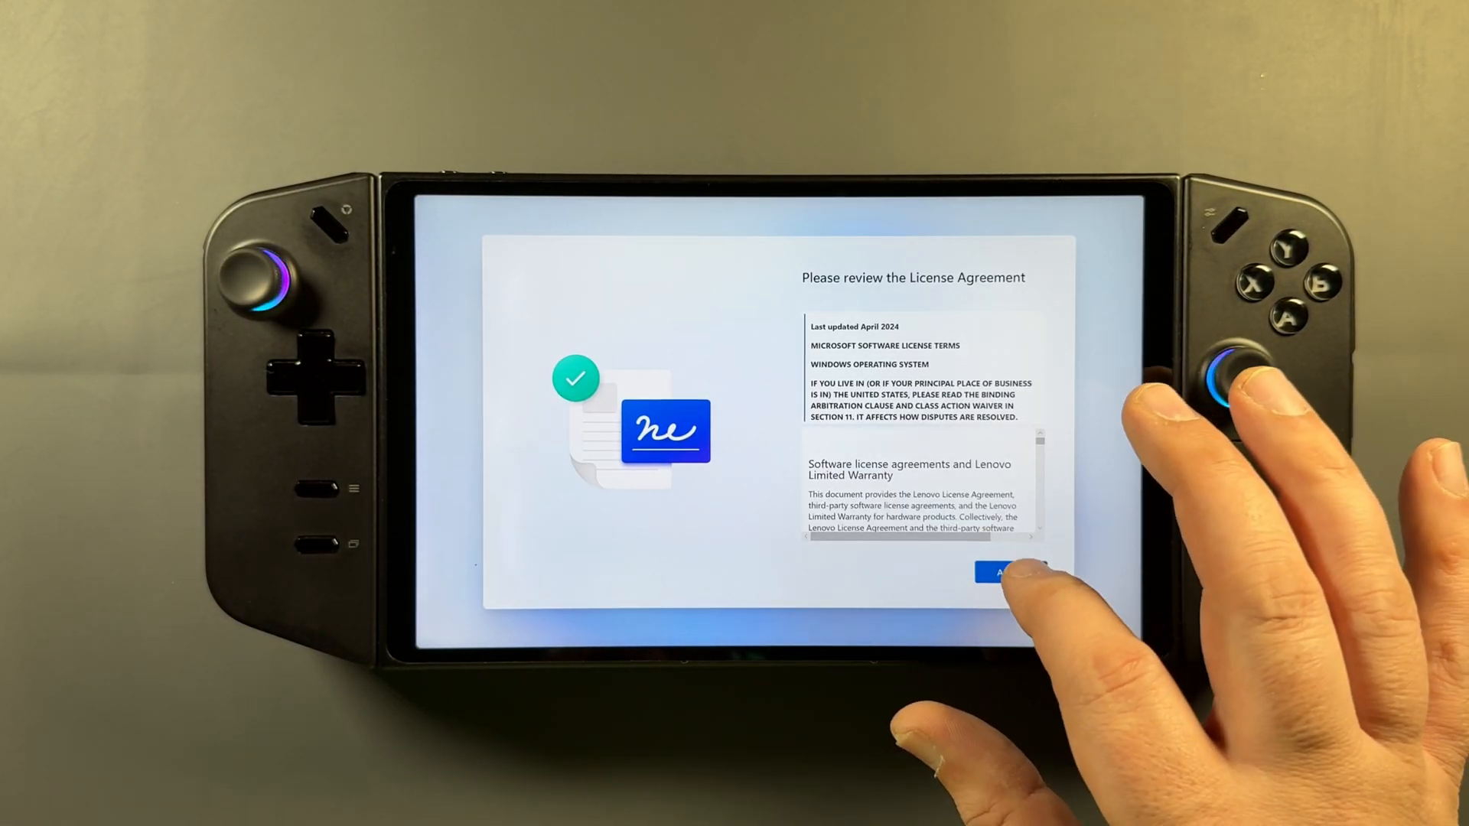
left_click(1003, 572)
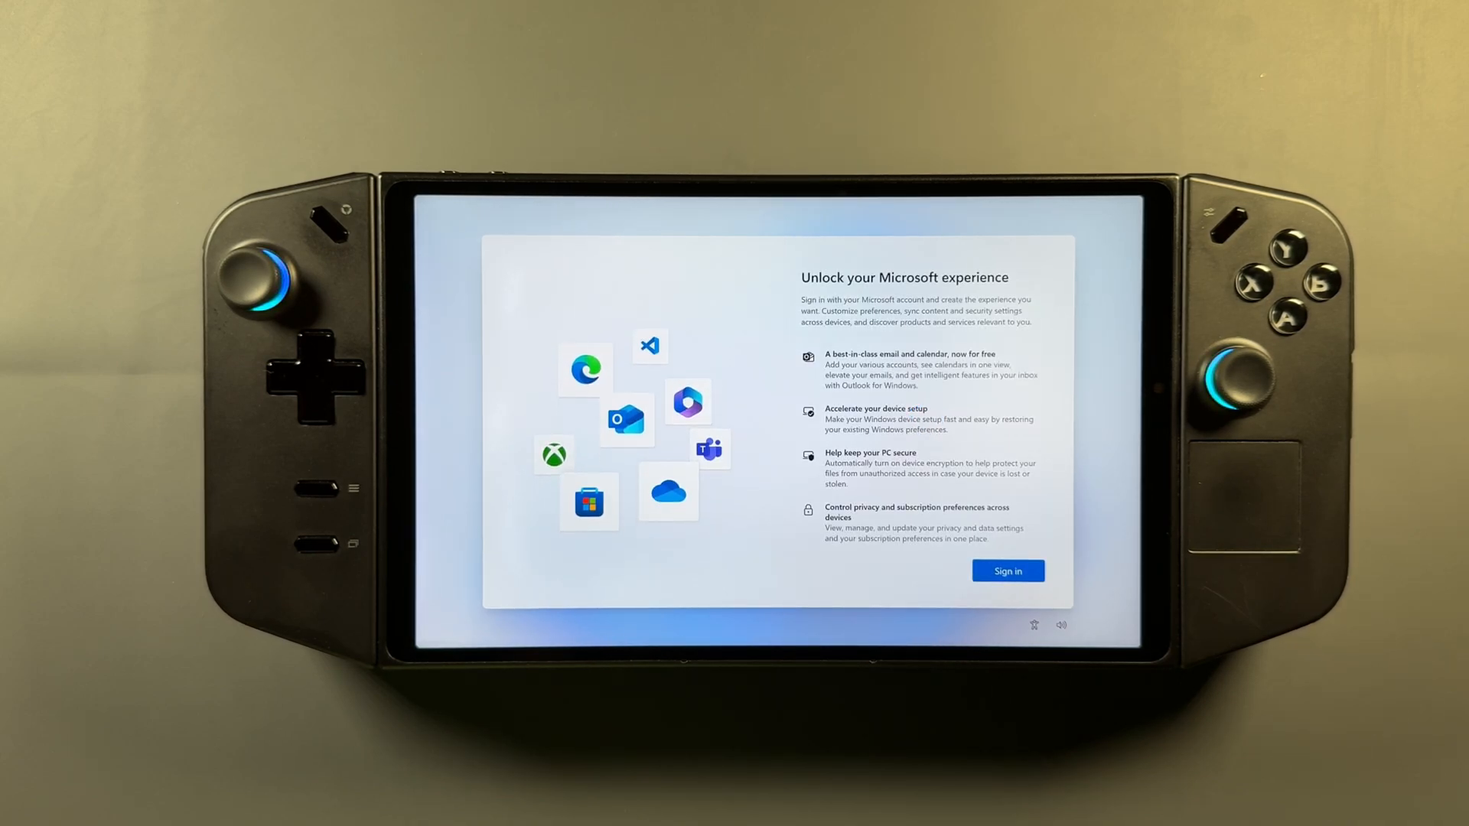
Step: Sign in with a Microsoft account, answer the Edge data prompt, and dismiss the Microsoft 365 offer
left_click(1008, 571)
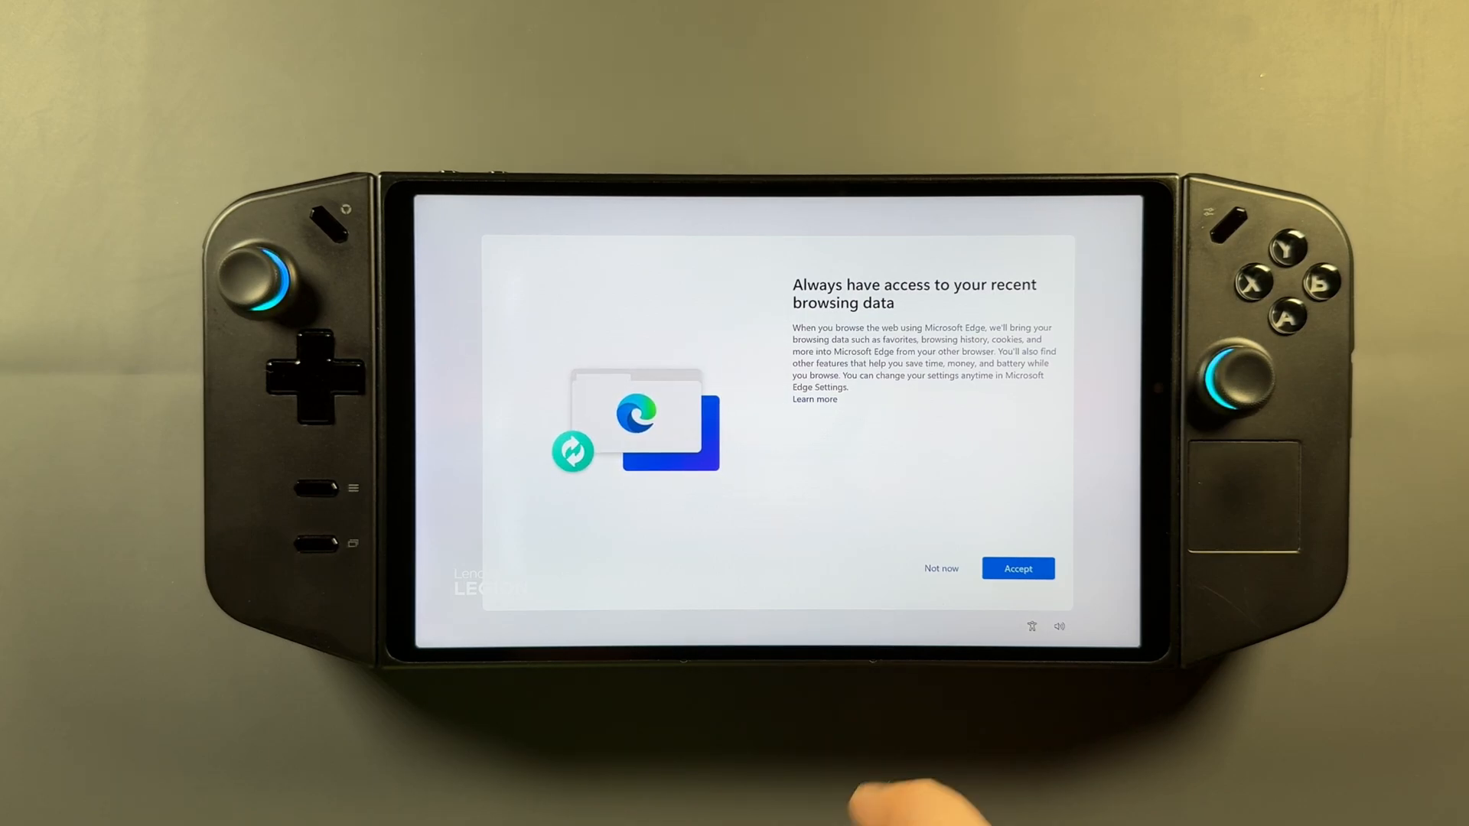
left_click(1018, 569)
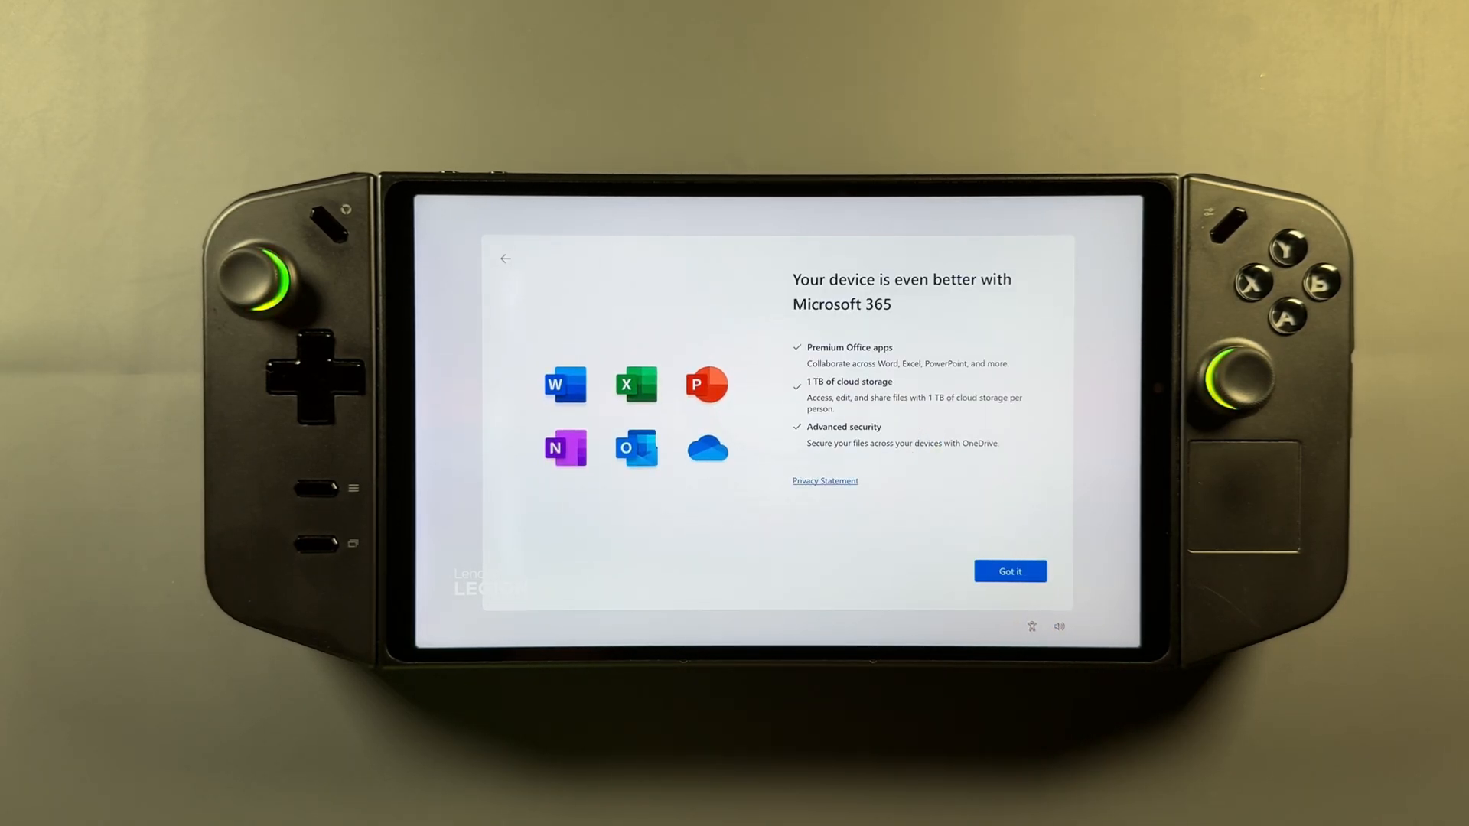
left_click(1010, 571)
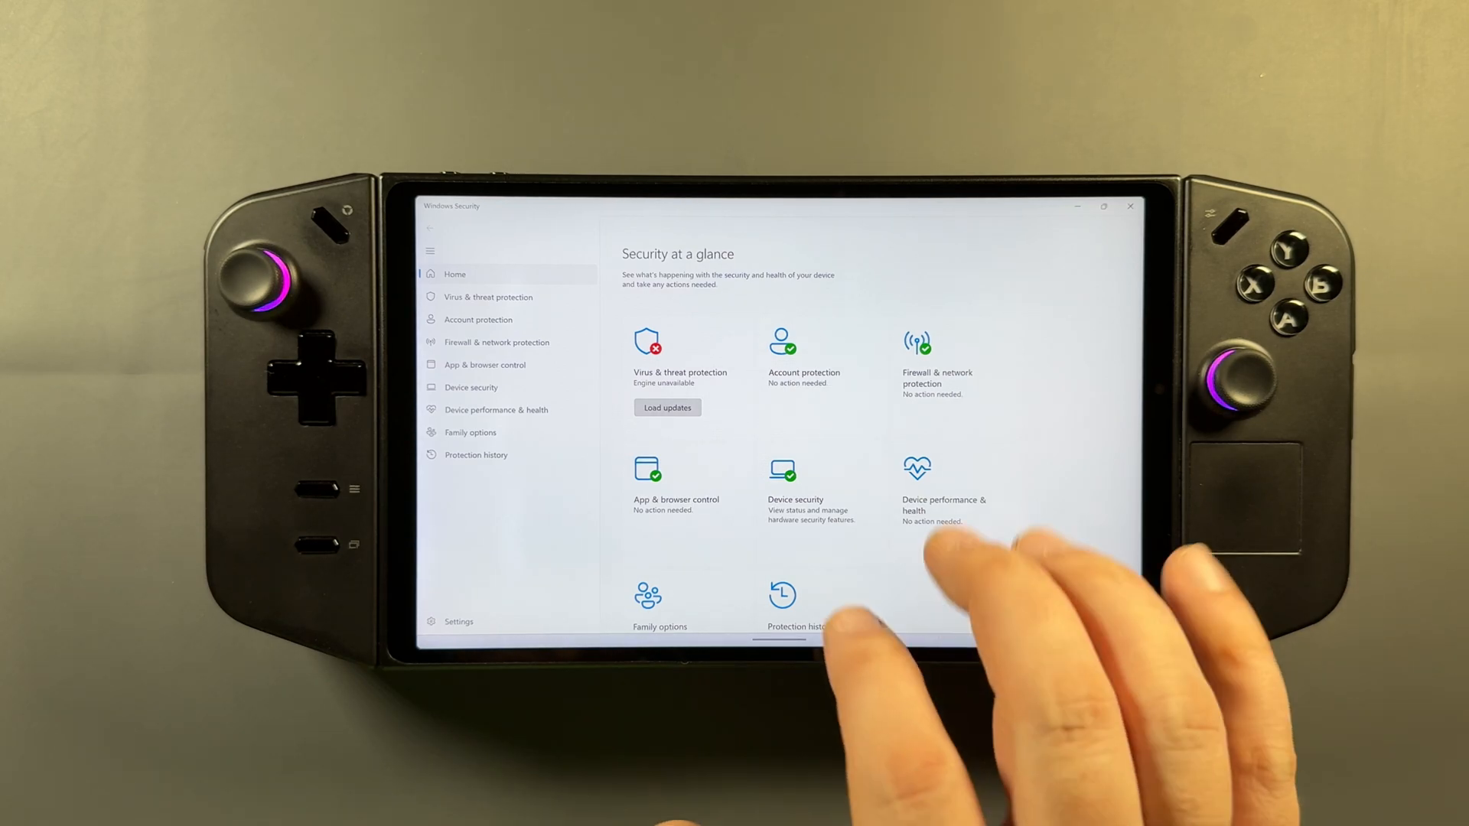
Step: Load virus protection updates in Windows Security, then bring up the taskbar's settings
left_click(667, 407)
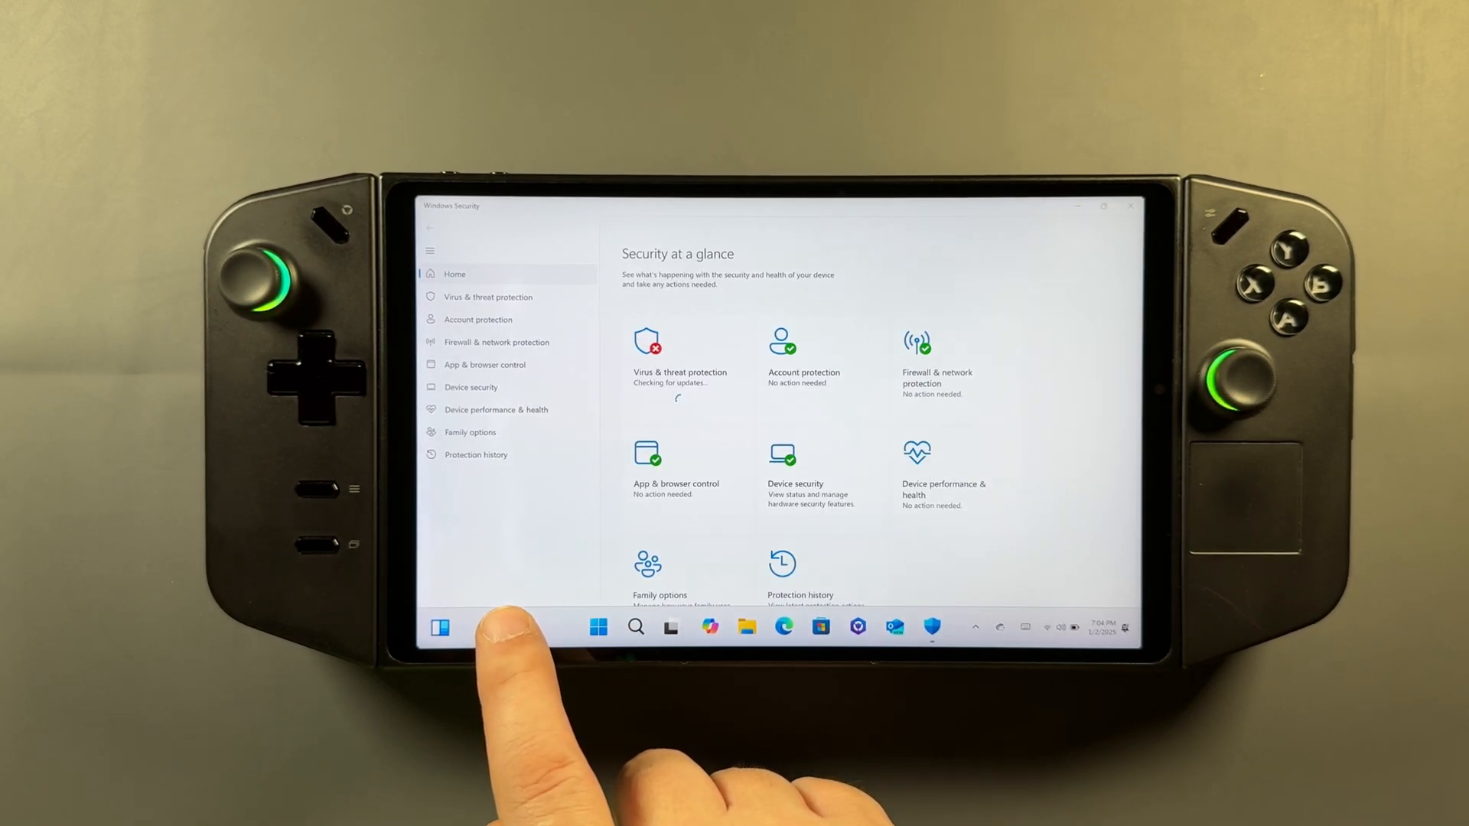
right_click(598, 627)
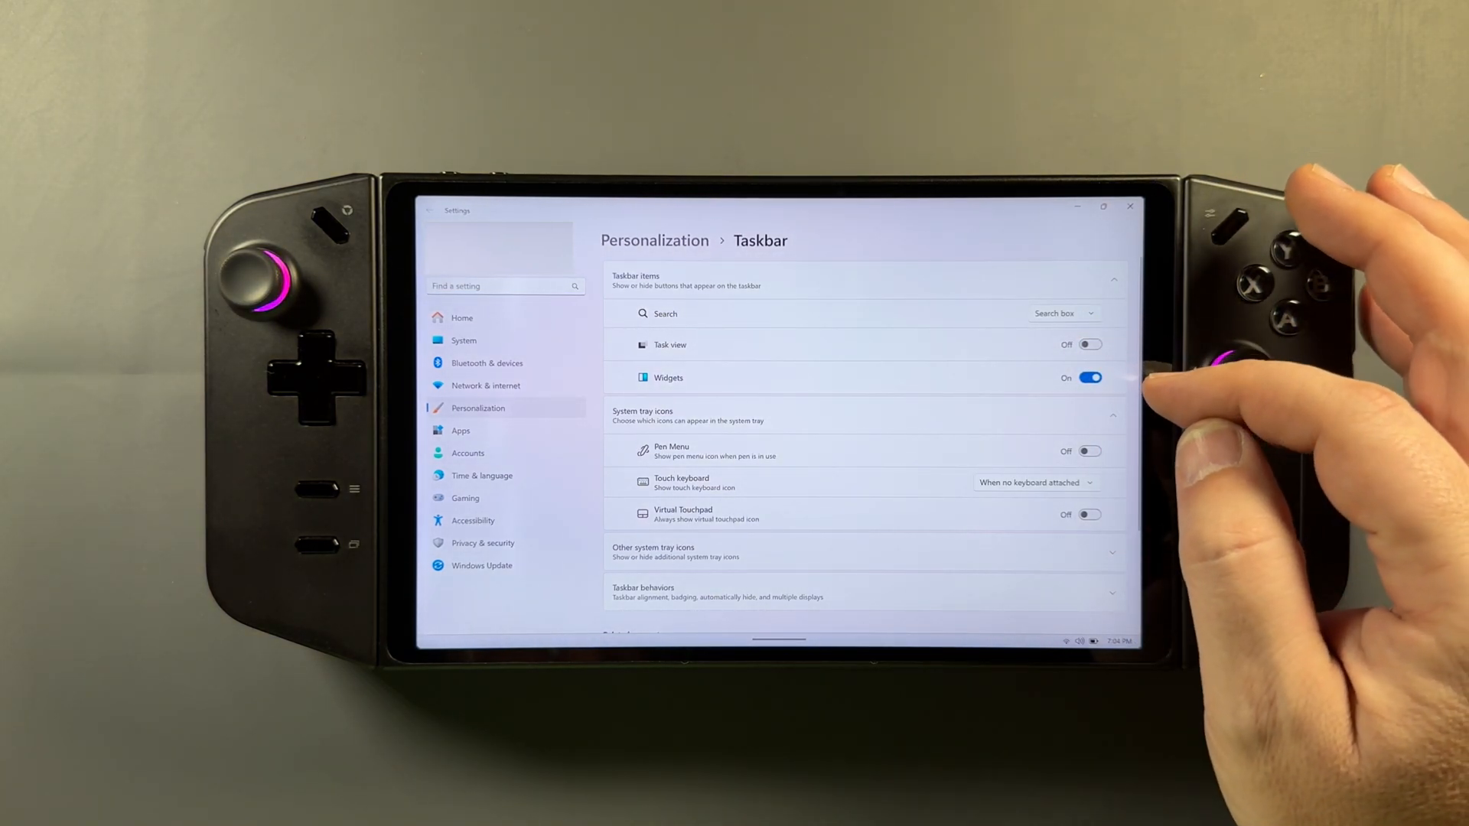
Step: Turn Widgets off and enable 'Automatically hide the taskbar' under Taskbar behaviors
left_click(1064, 313)
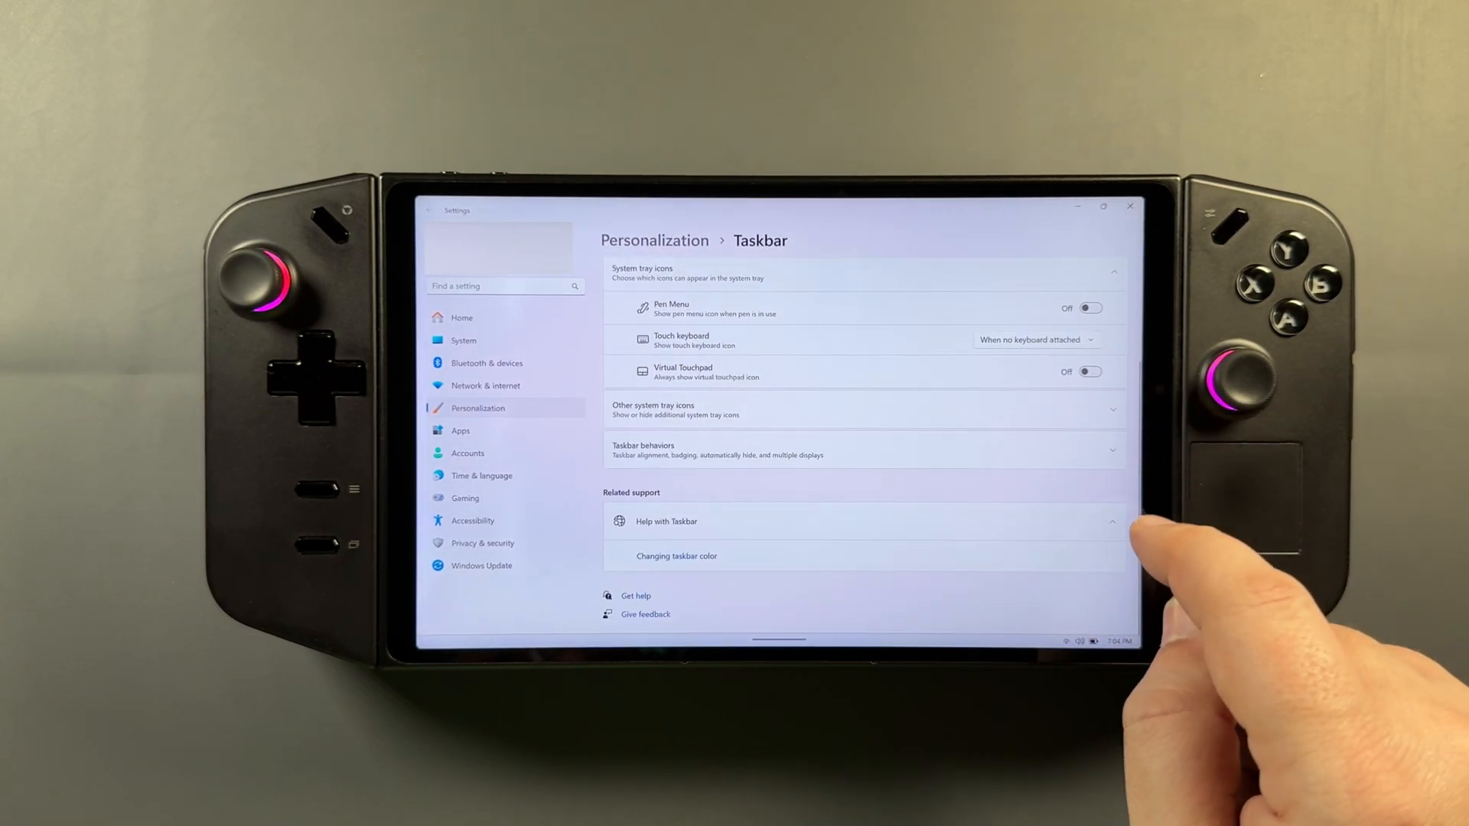
left_click(861, 450)
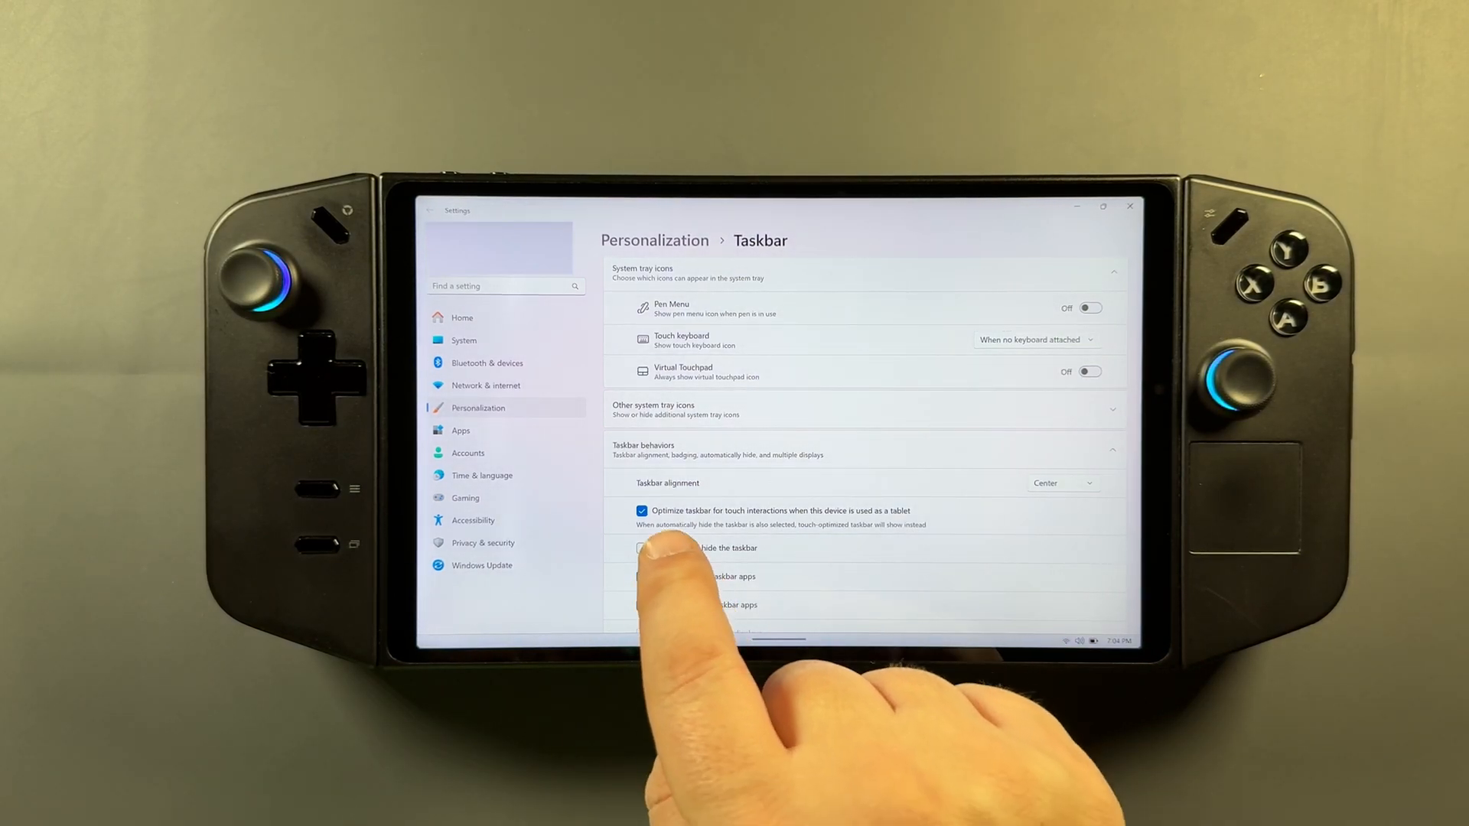
left_click(642, 511)
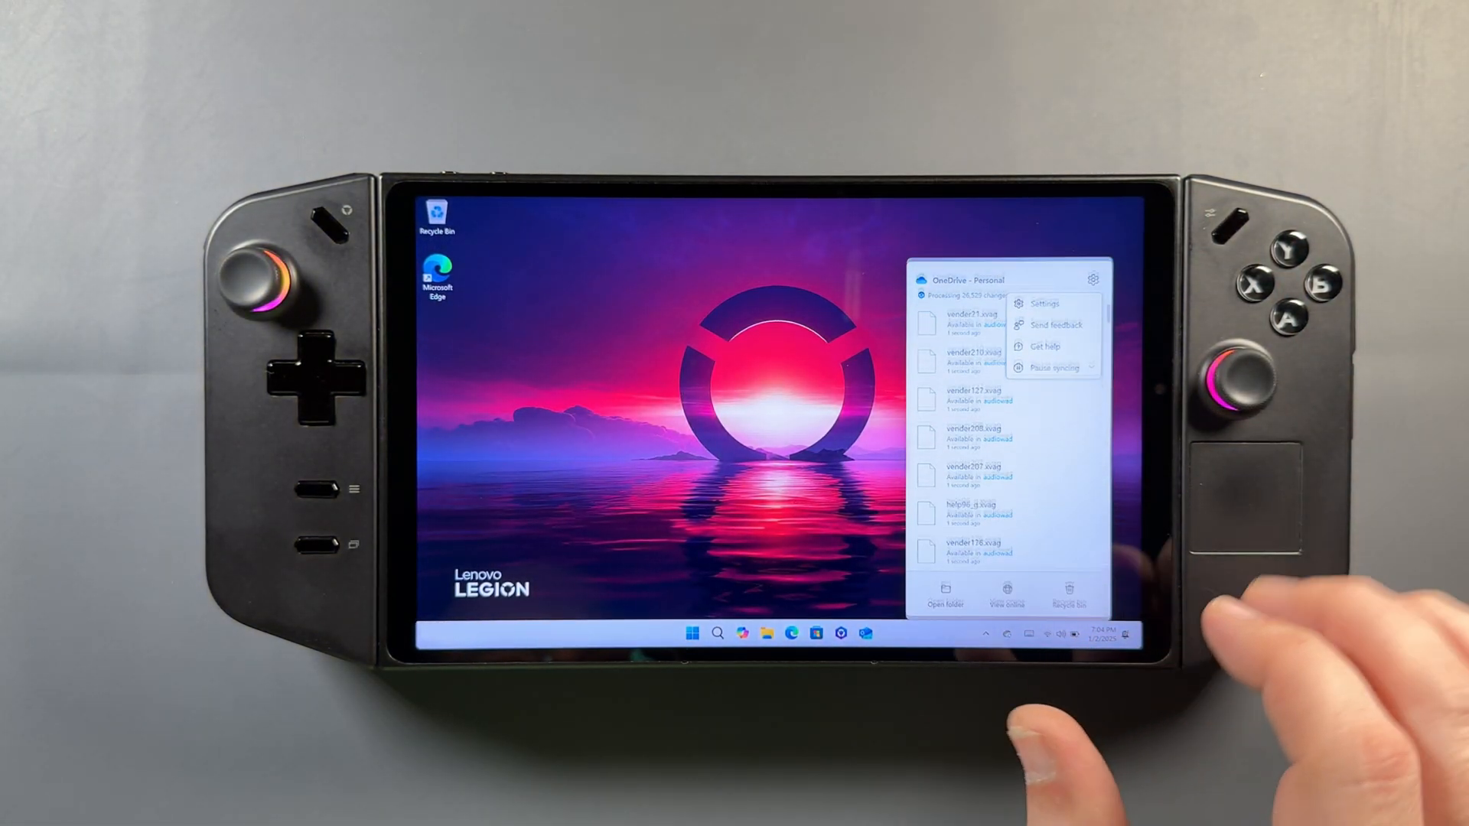
Step: Stop OneDrive backup for Documents, Pictures, Desktop, Music and Videos through Manage backup
left_click(1045, 304)
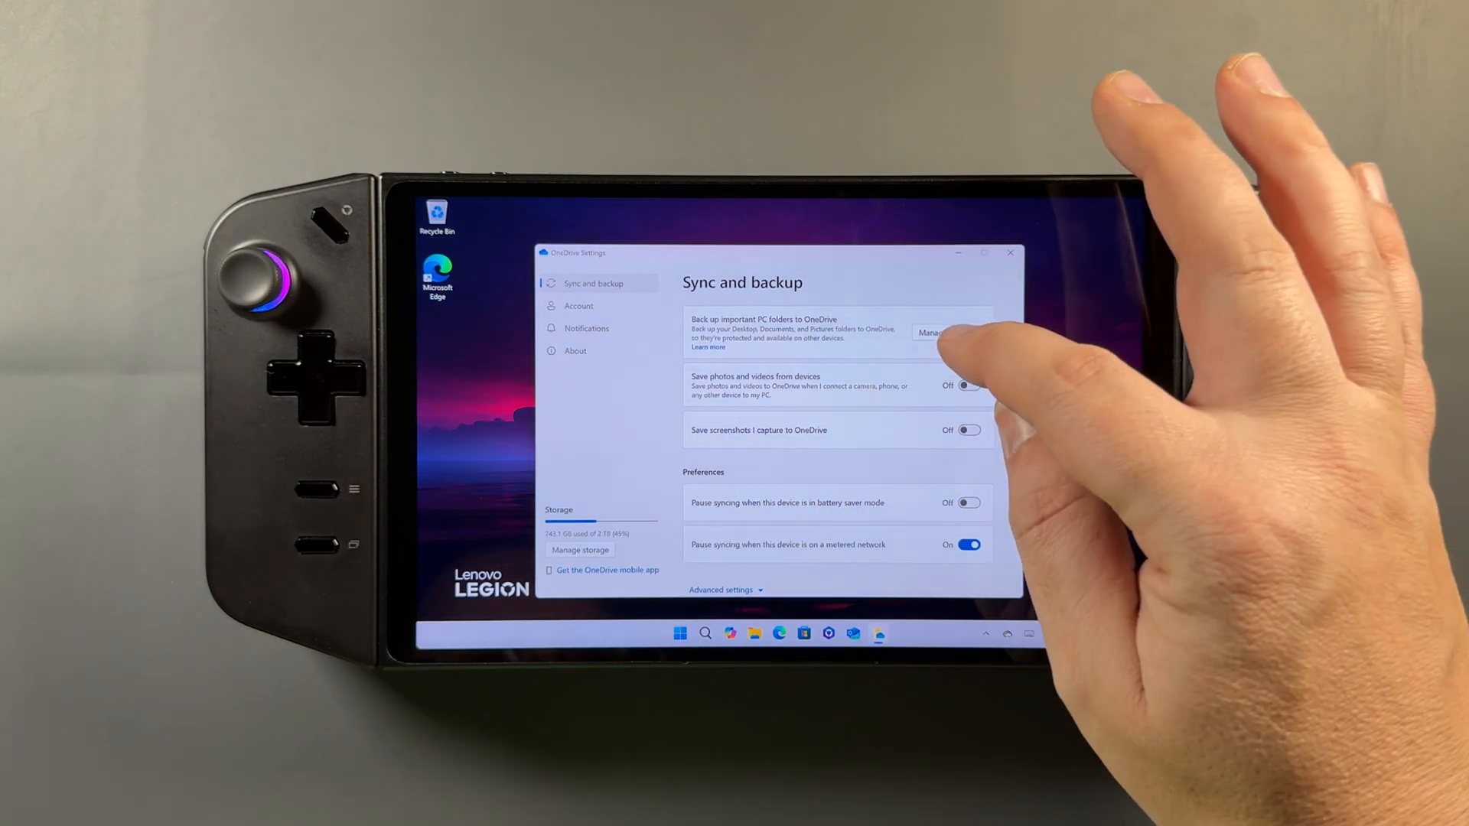
left_click(932, 332)
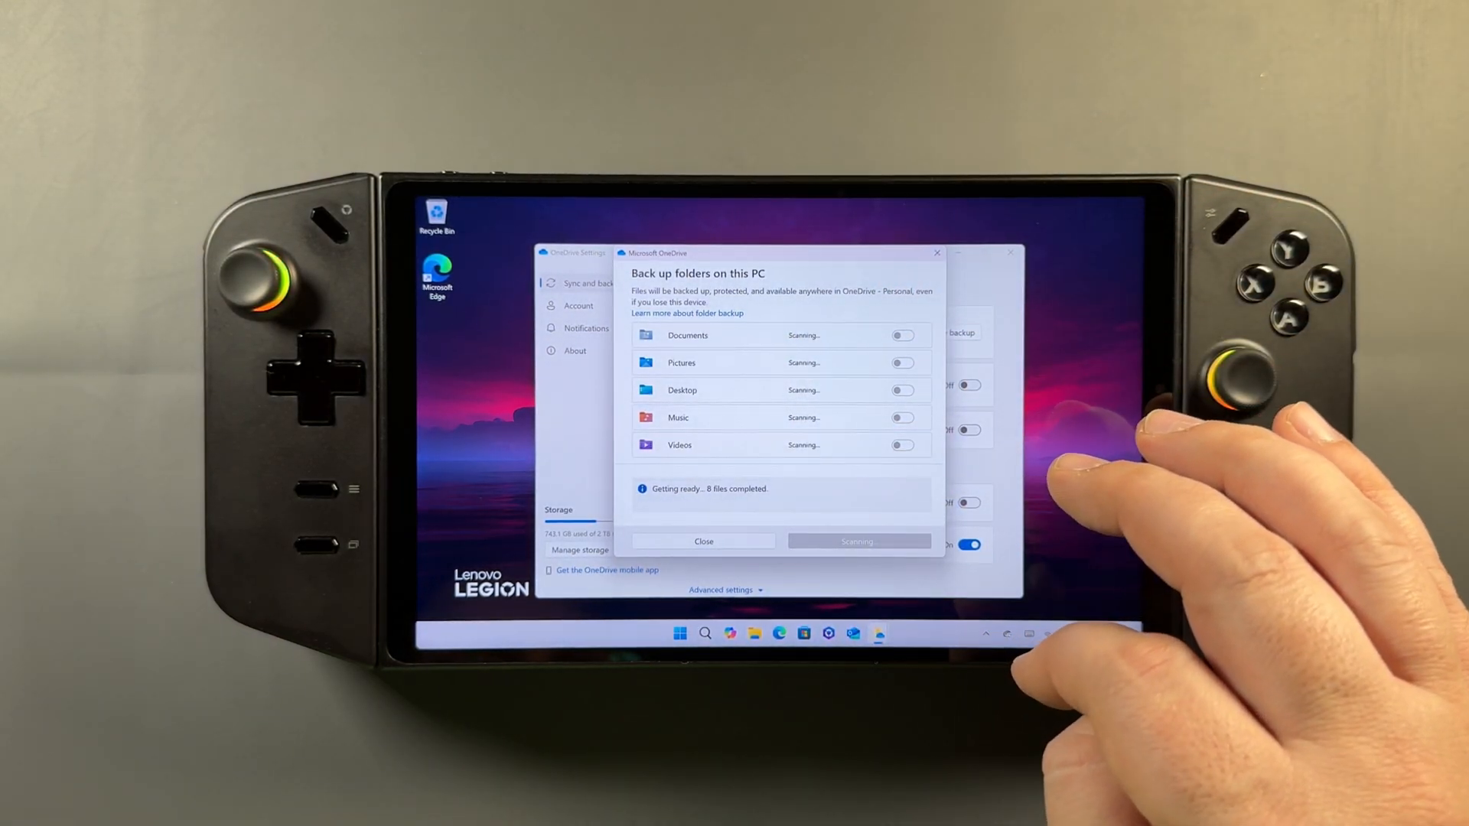
left_click(902, 335)
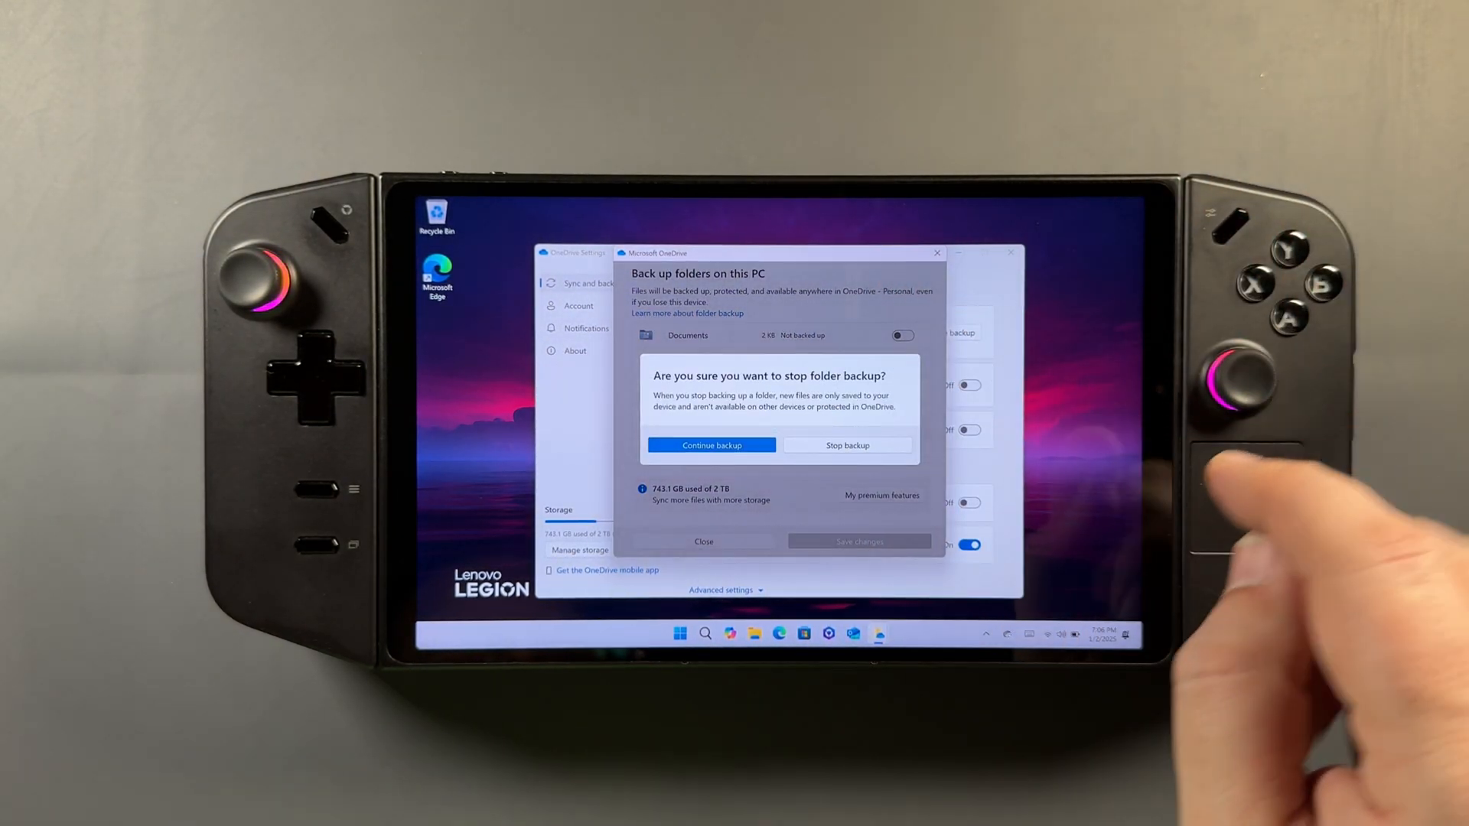
left_click(711, 446)
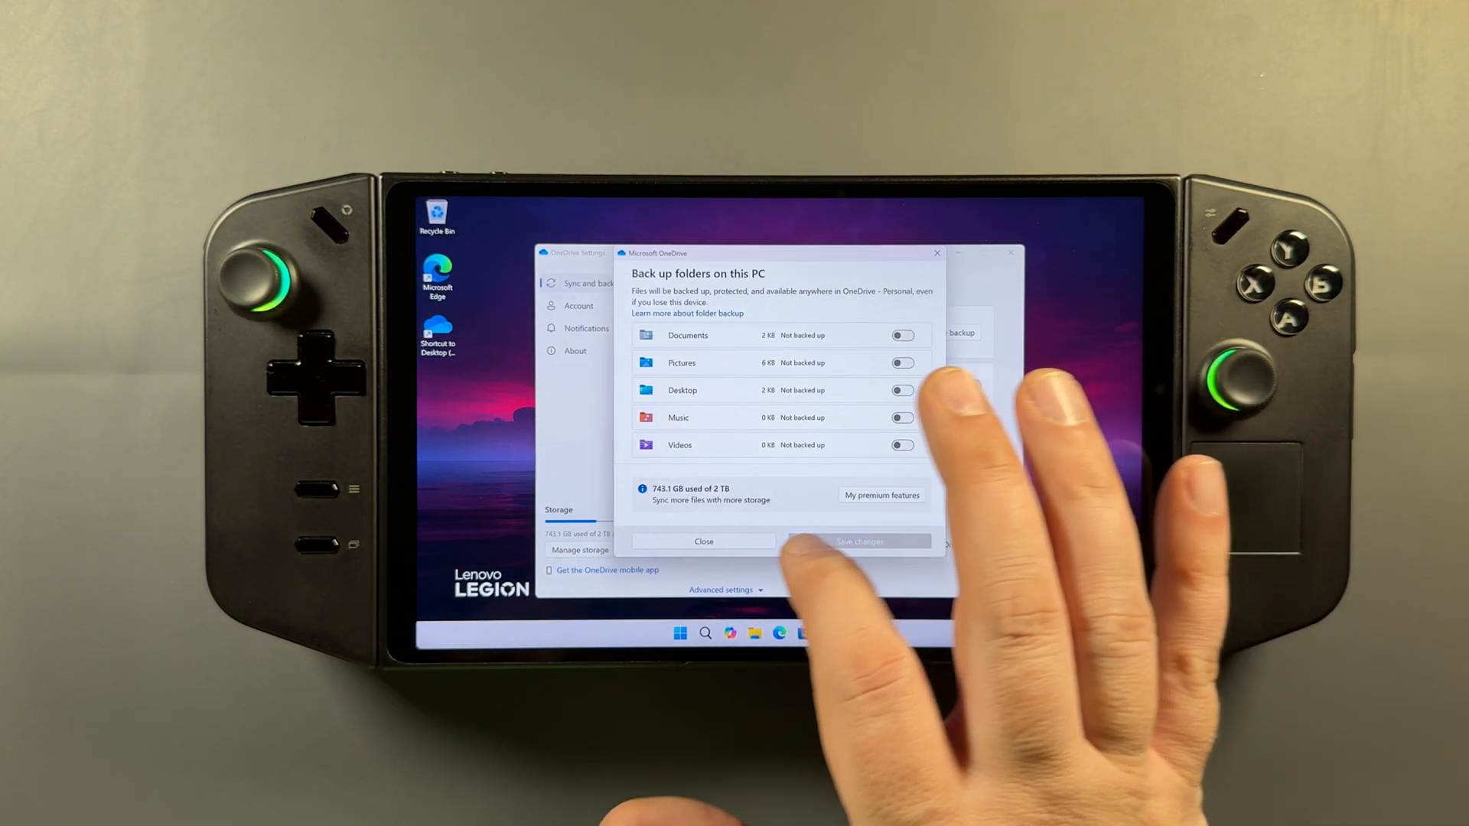
left_click(704, 541)
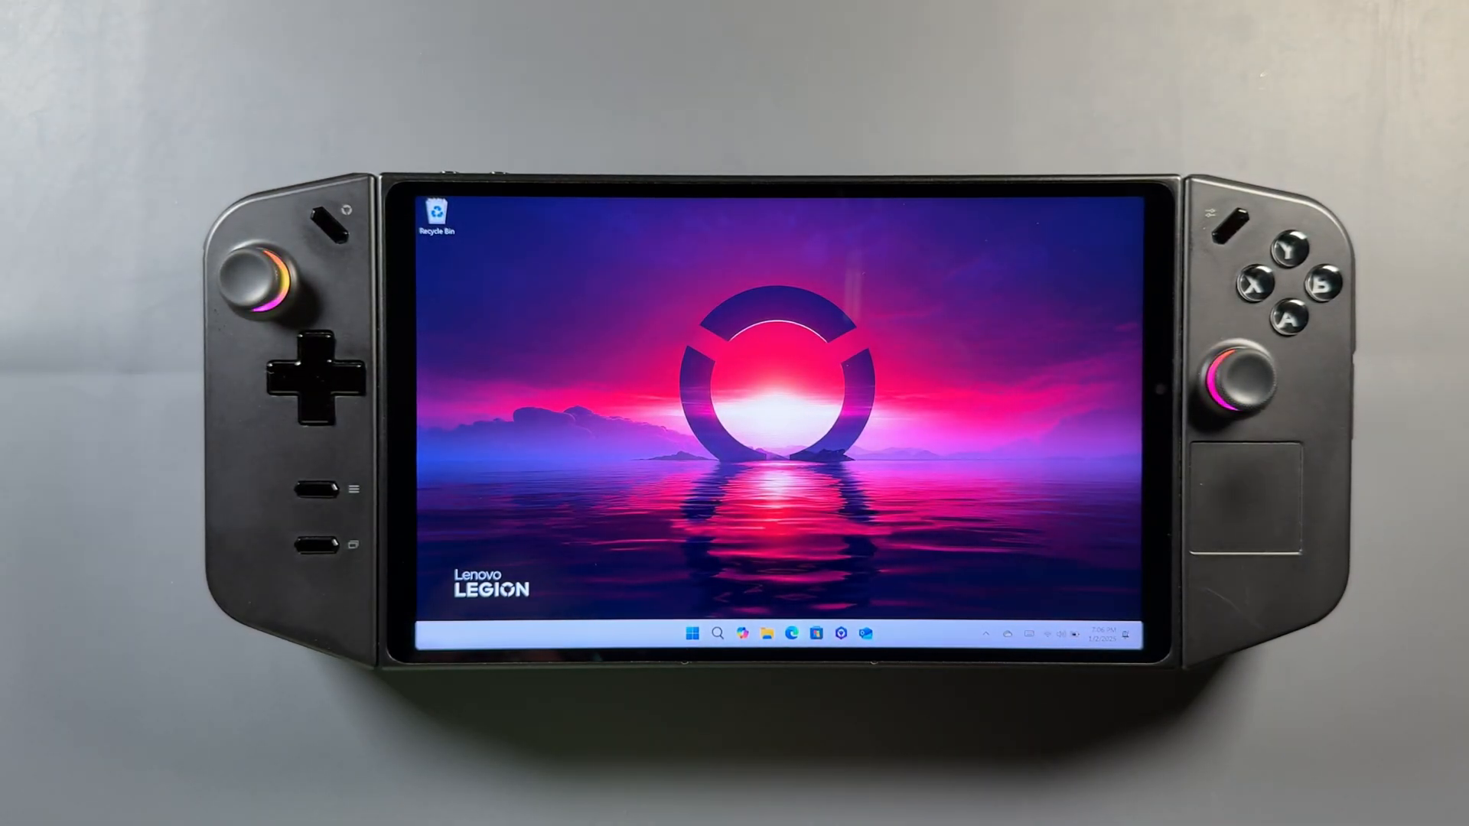
Step: Review running processes in Task Manager, pin it to the taskbar, and close it
left_click(718, 632)
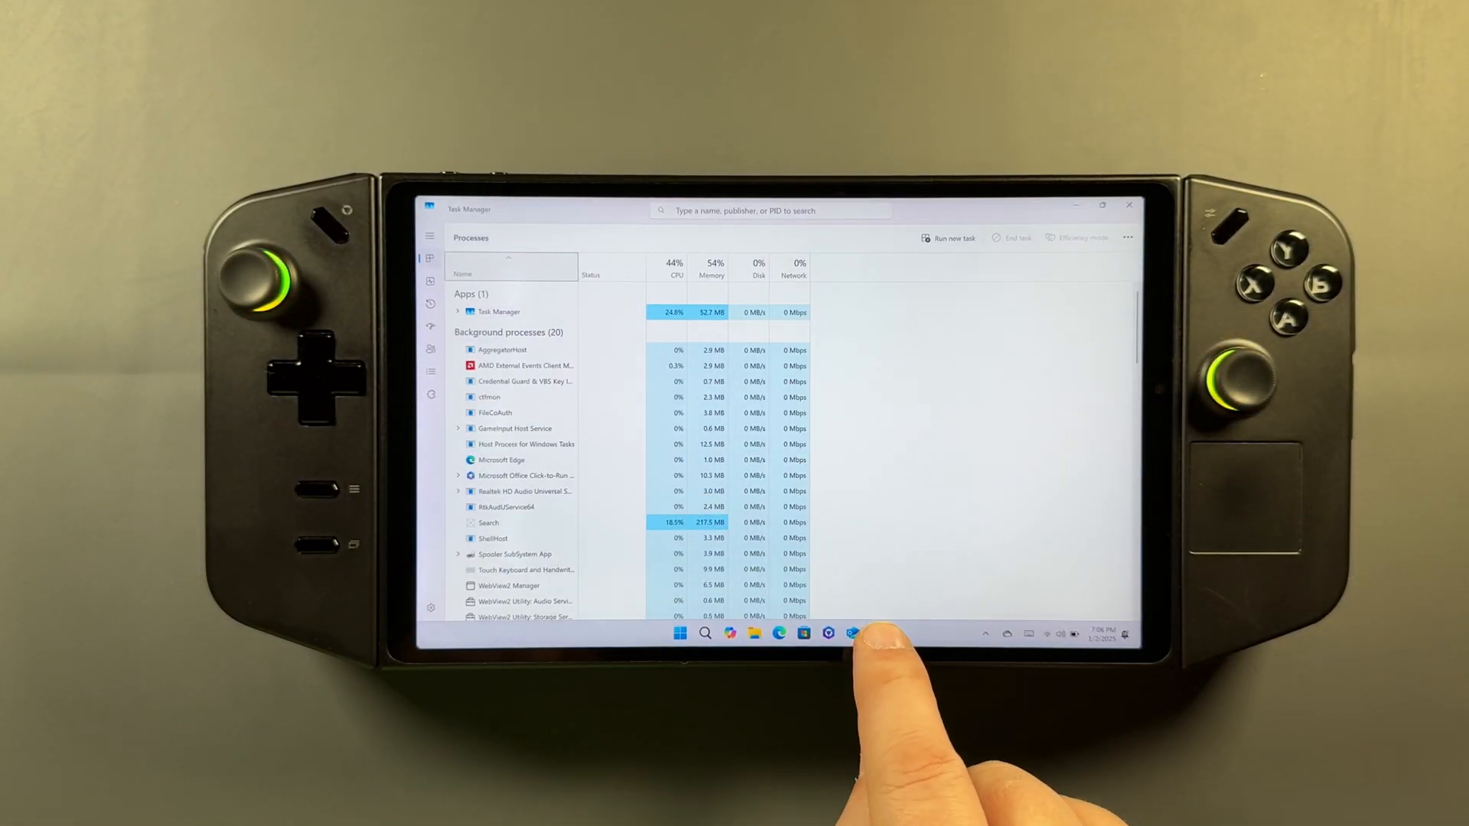
right_click(851, 632)
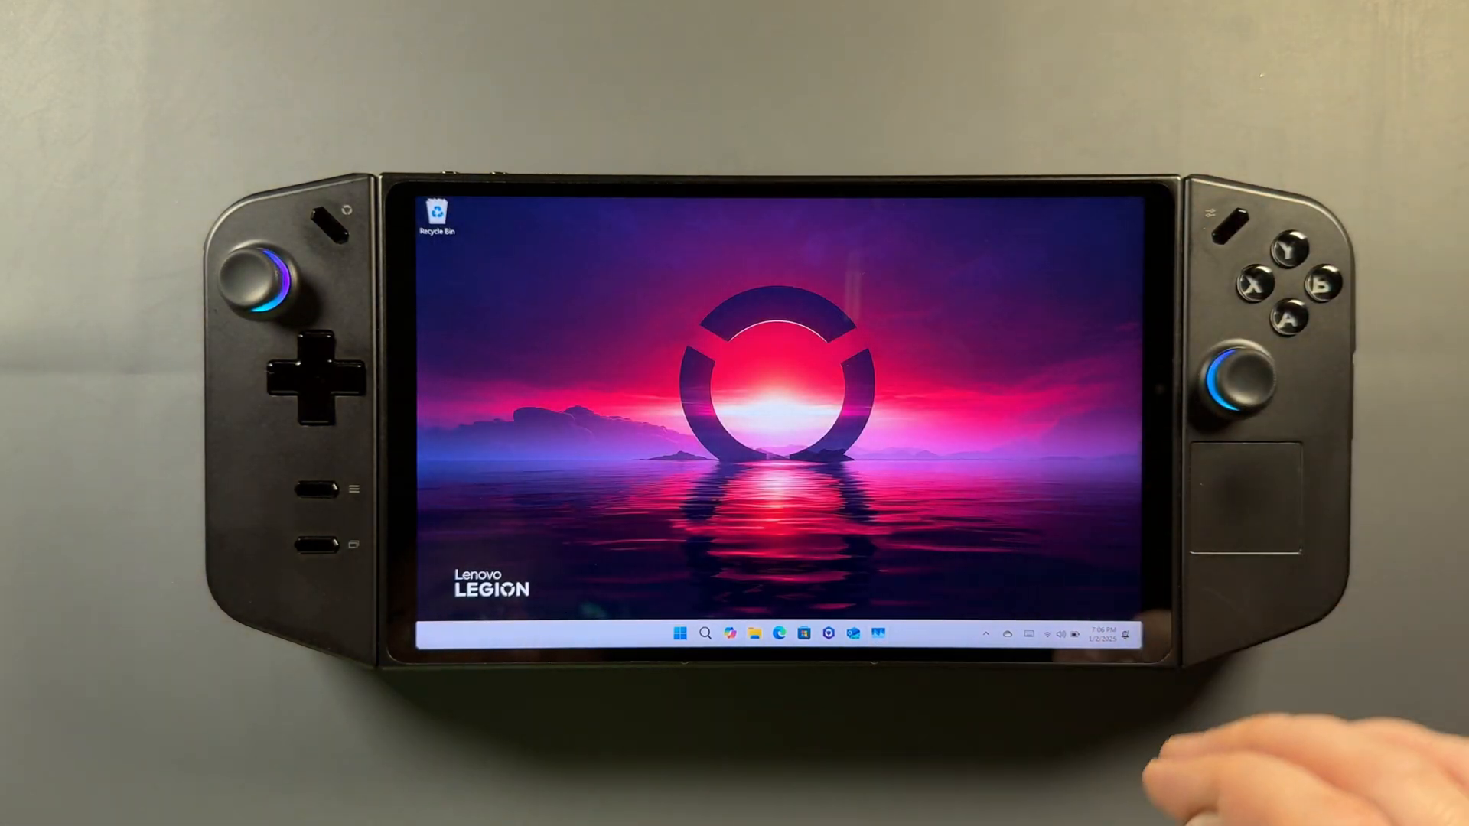
left_click(679, 634)
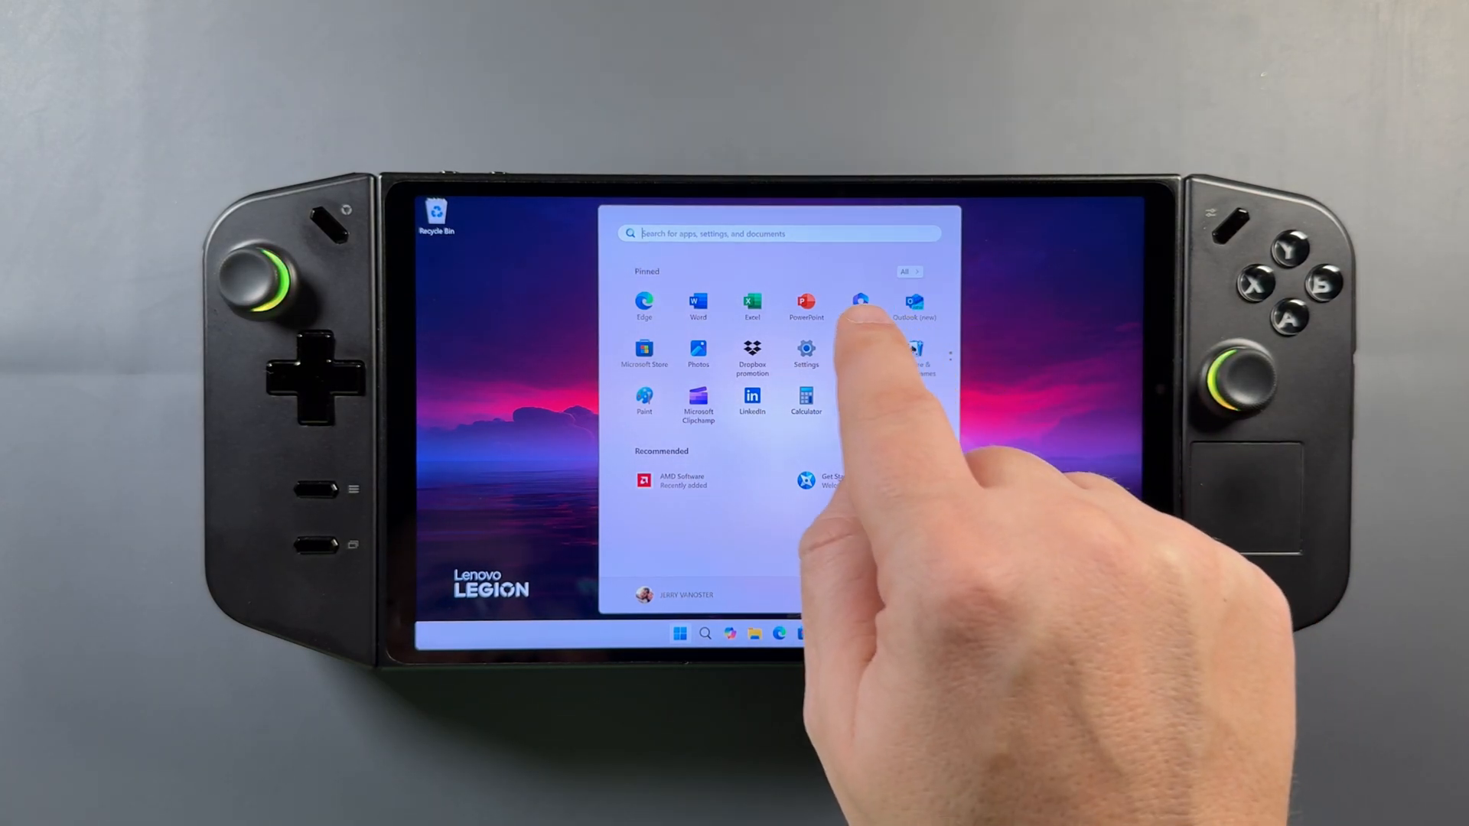
Step: Start 'Download & install all' on the Windows Update page in Settings
left_click(805, 352)
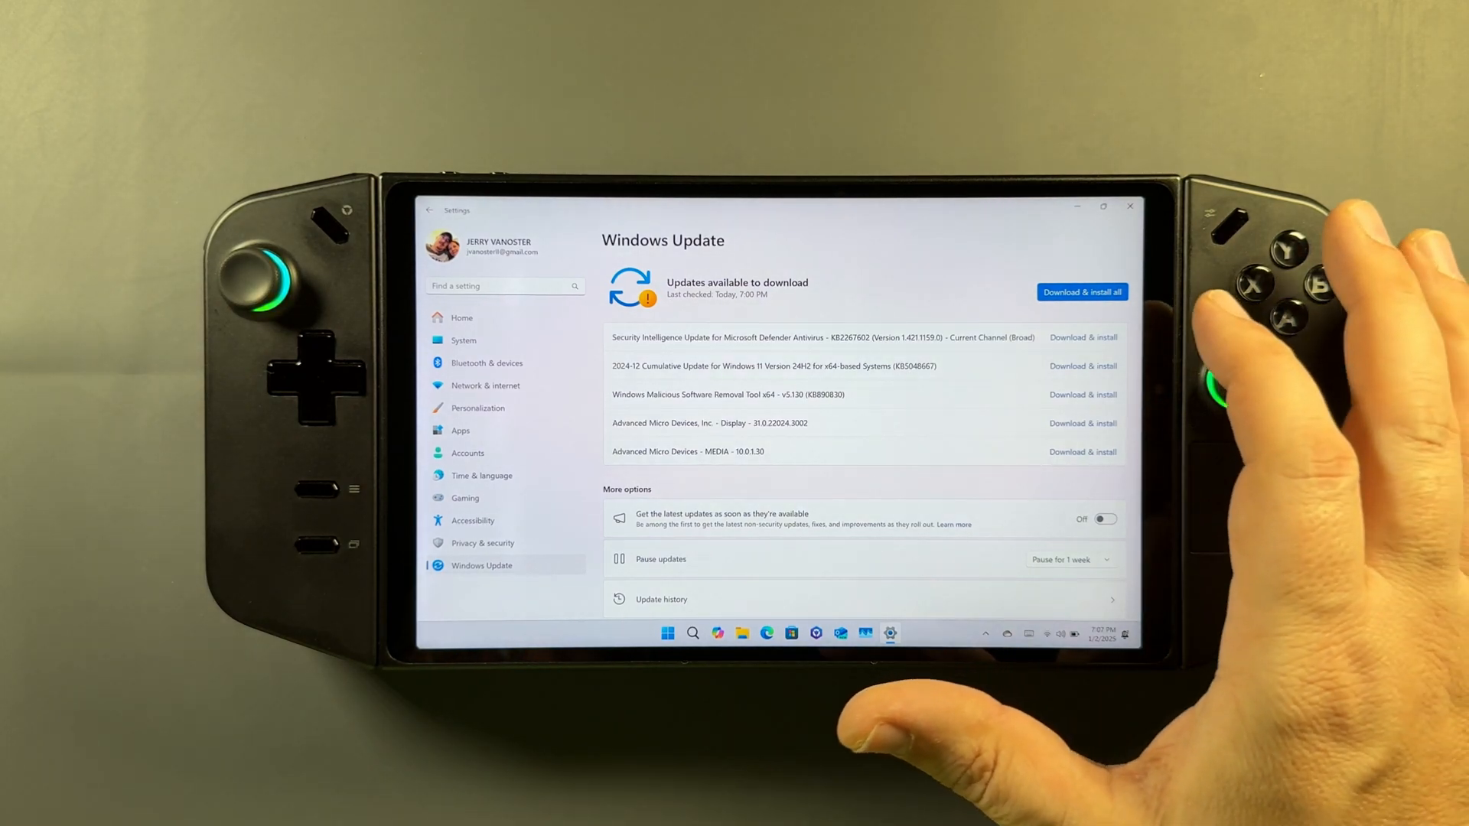
left_click(1082, 291)
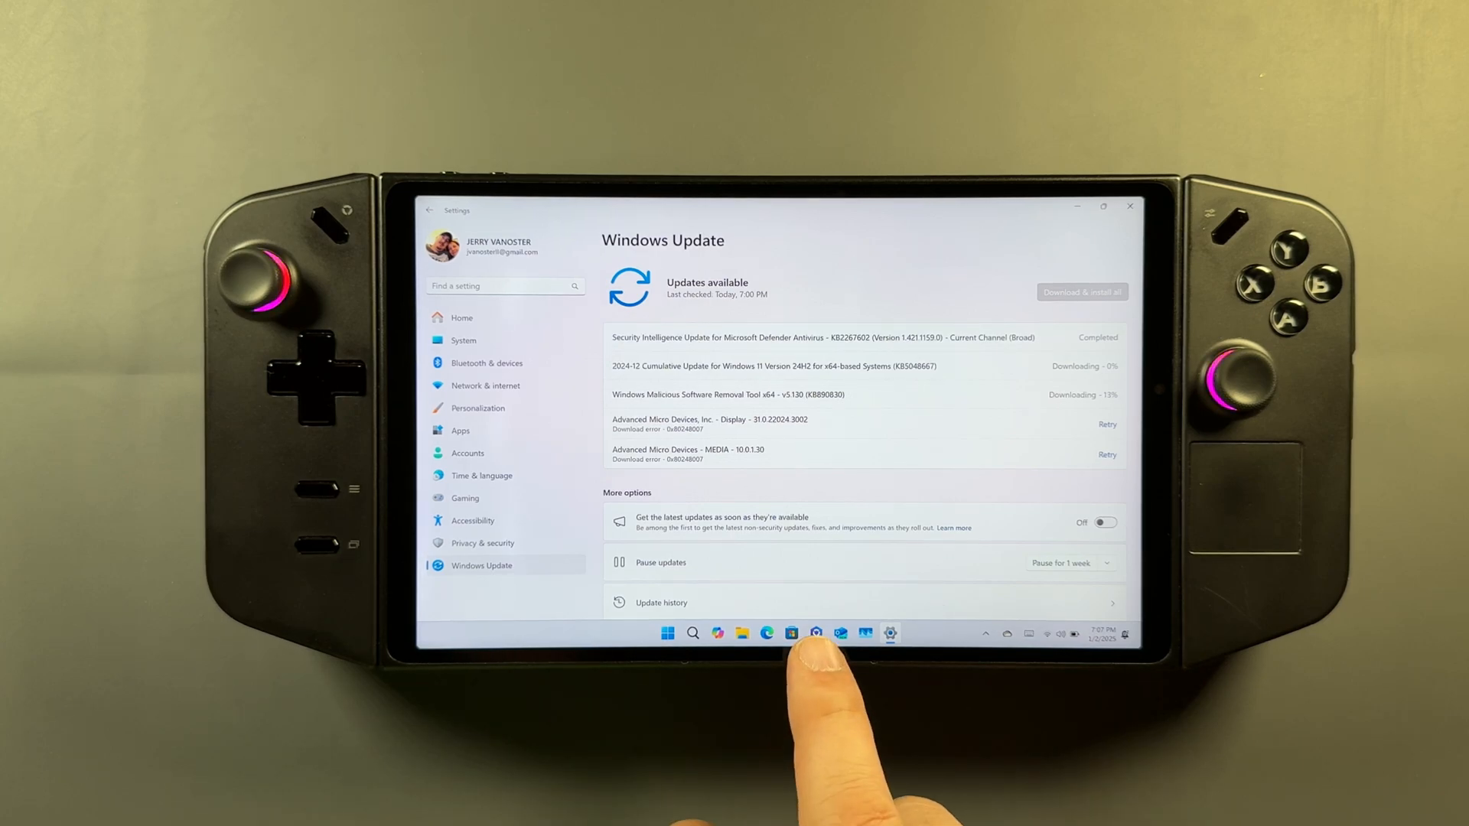
left_click(791, 634)
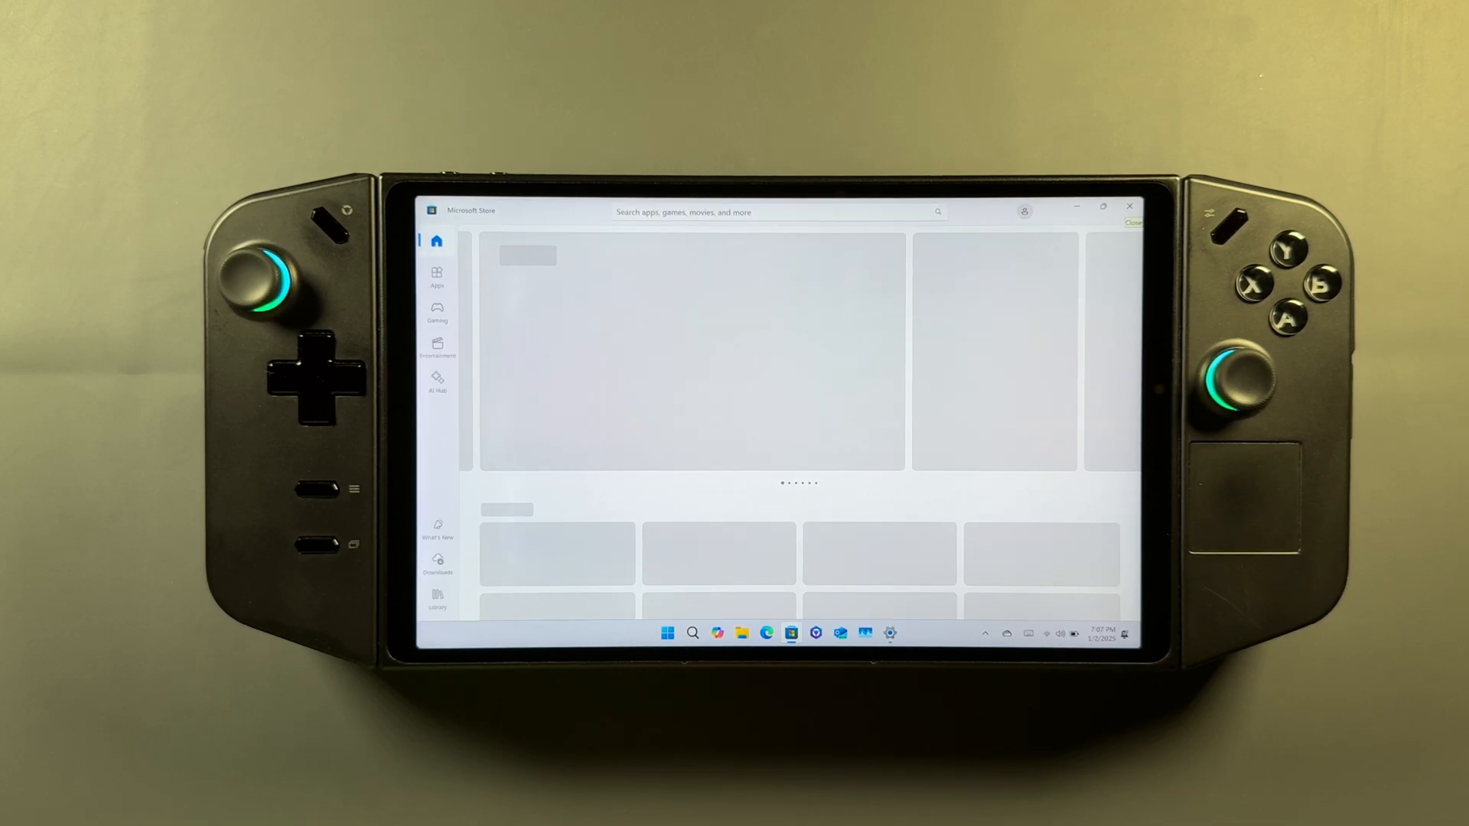
Step: Request app updates from Microsoft Store's Downloads page with Get updates
left_click(438, 563)
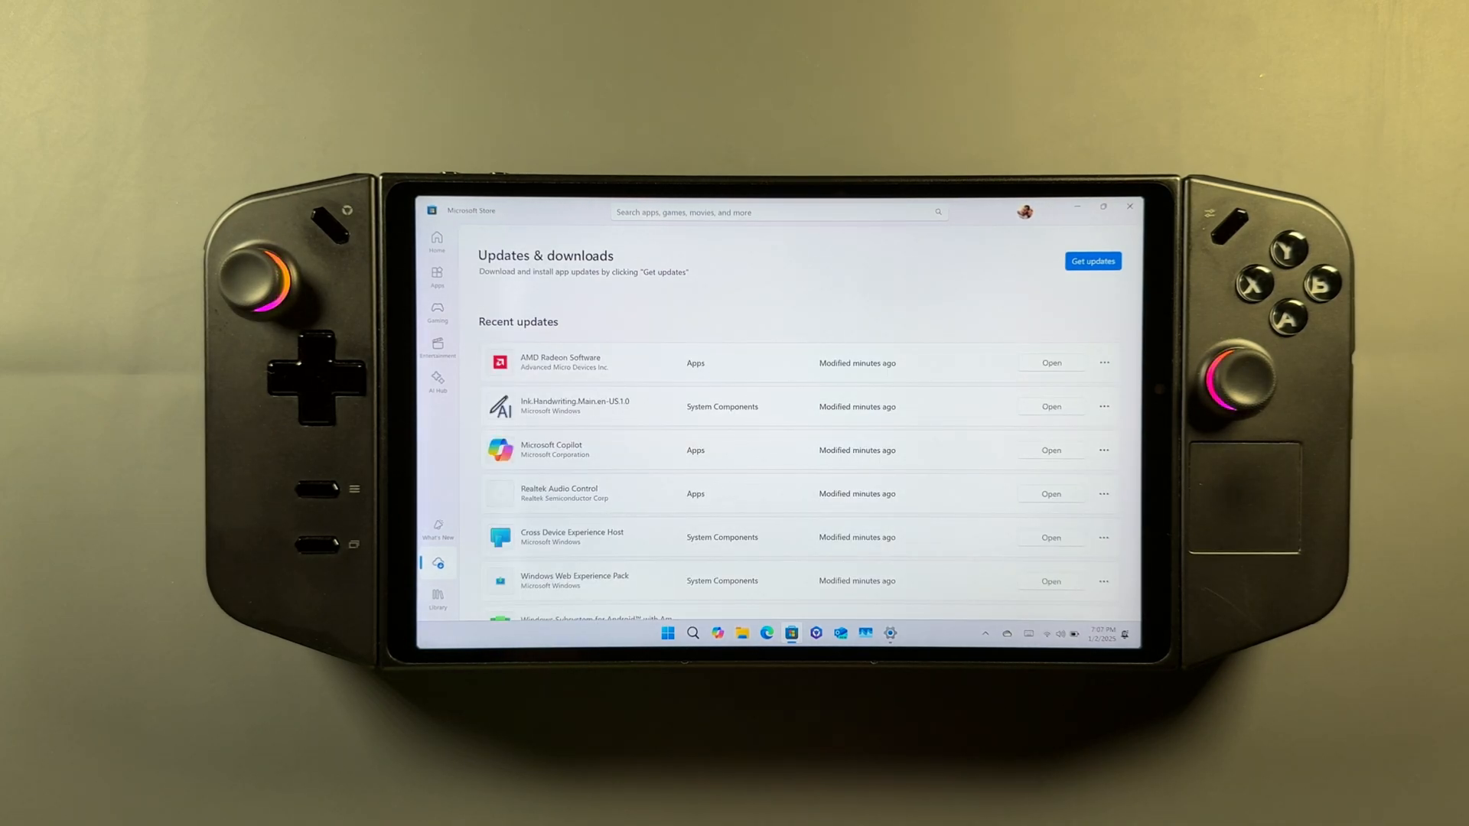
left_click(1092, 261)
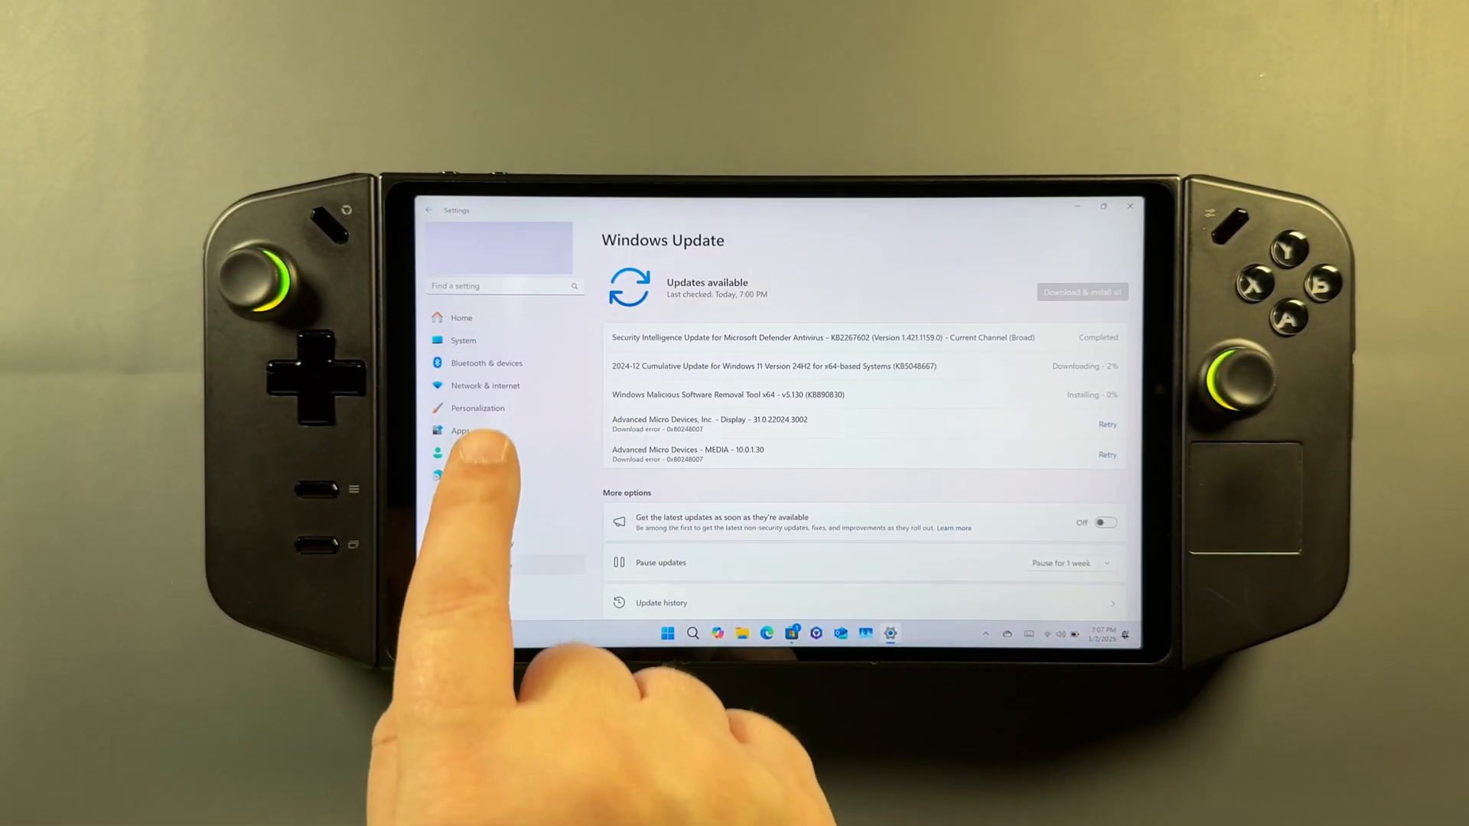
Step: Apply a dark theme in Personalization and scroll through the Store's twelve app updates
left_click(478, 407)
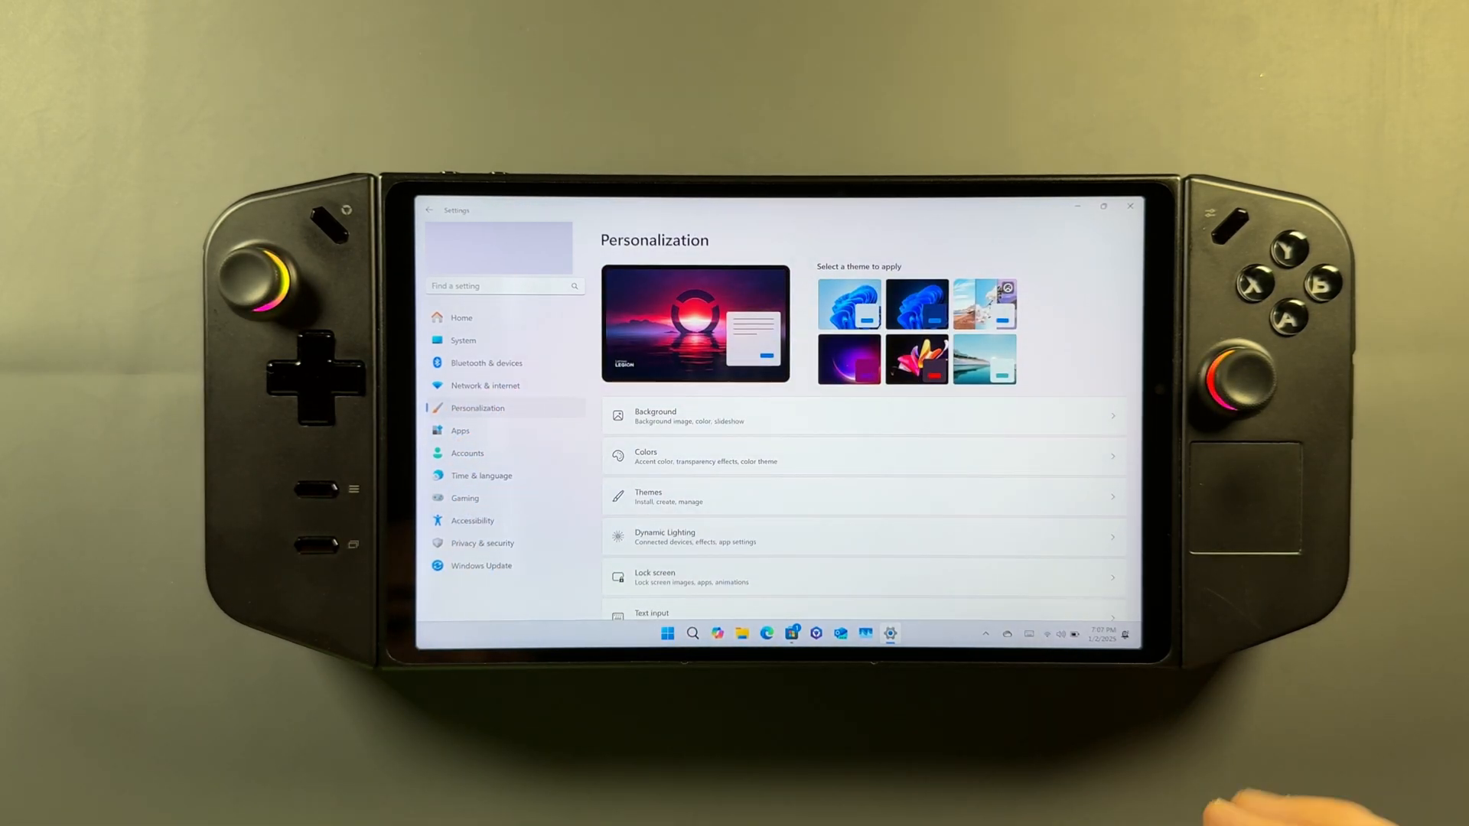
left_click(676, 456)
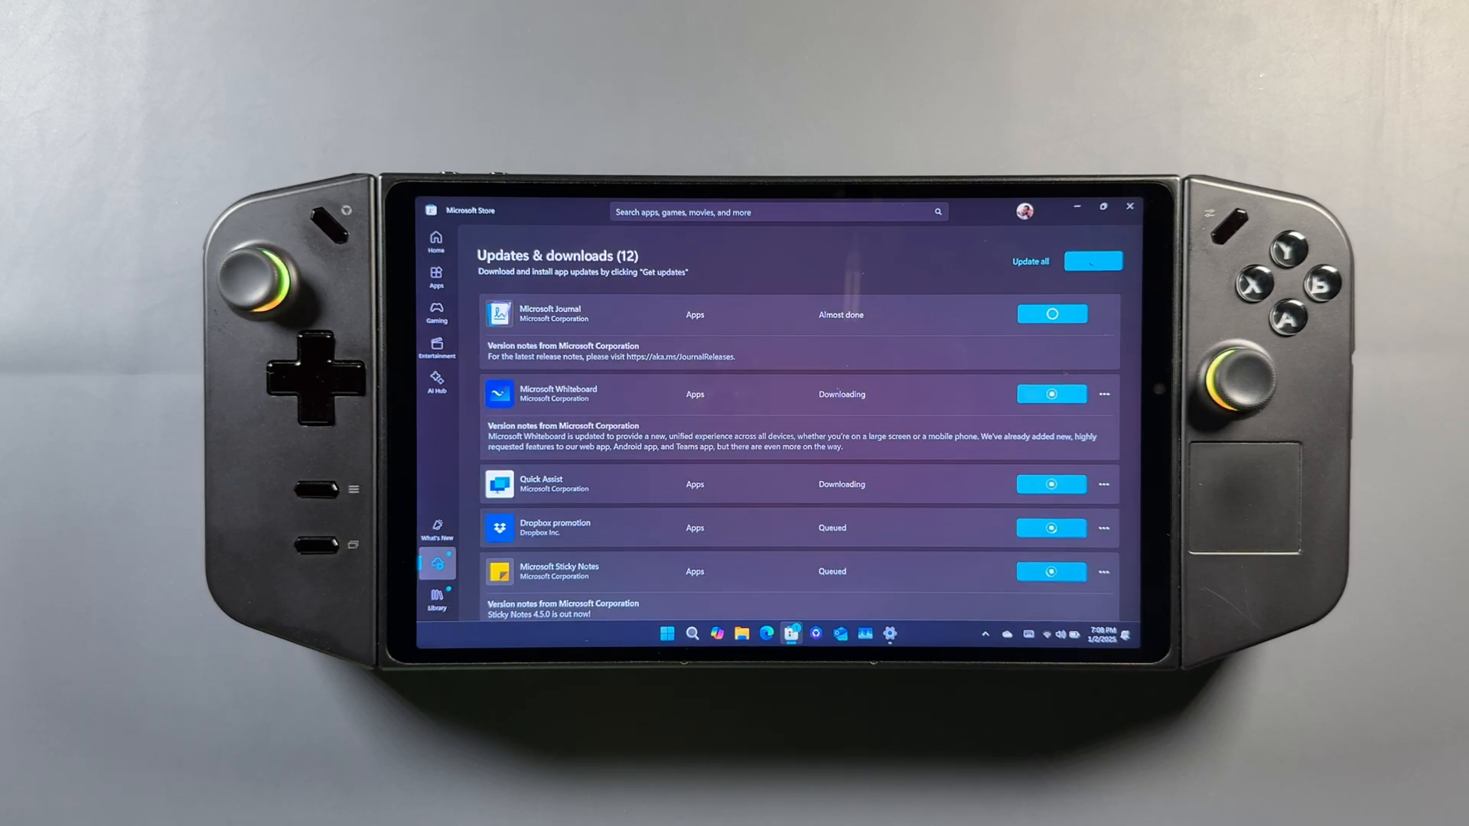
scroll("down", 3)
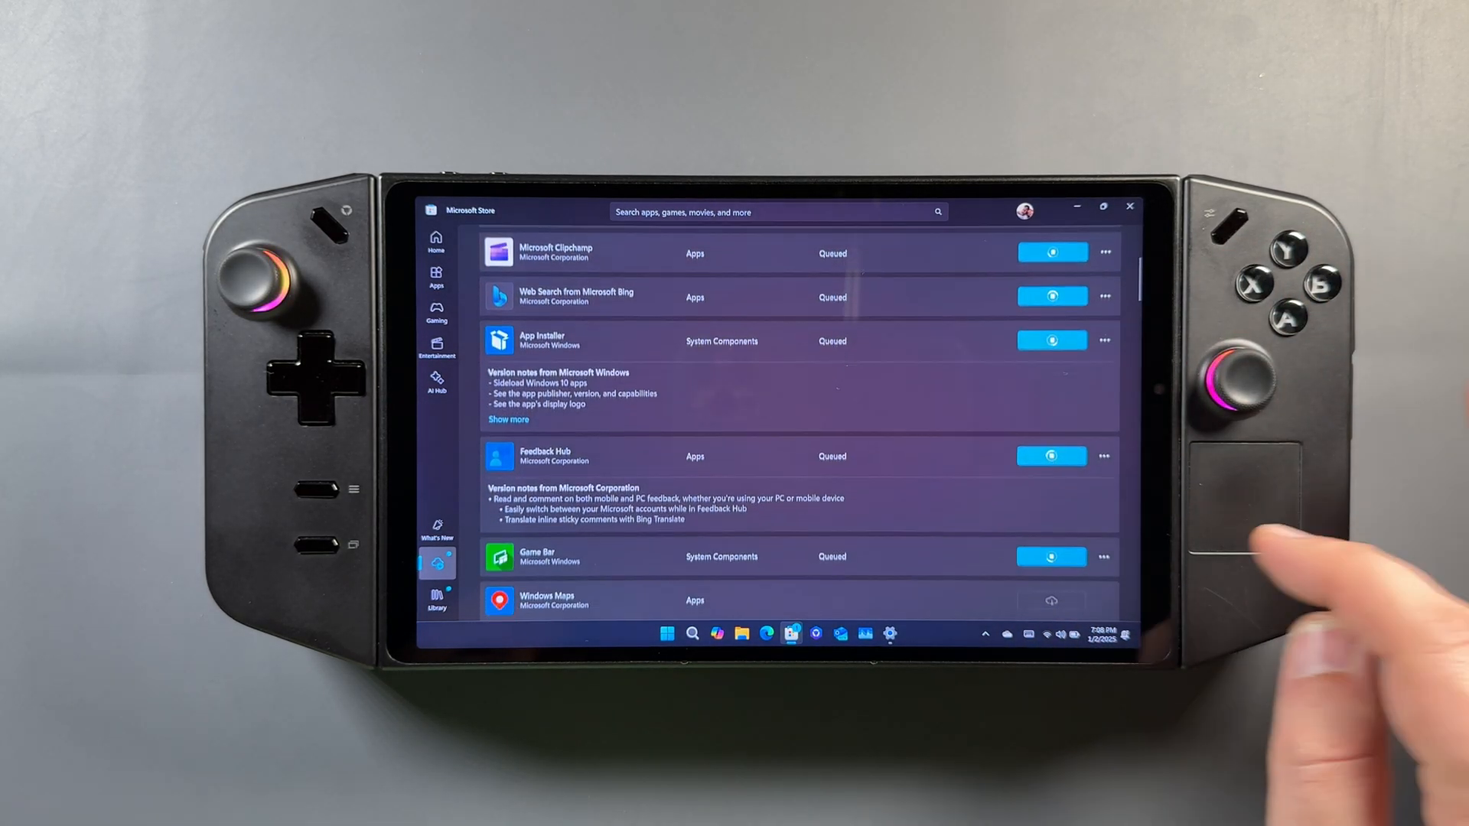
scroll("down", 3)
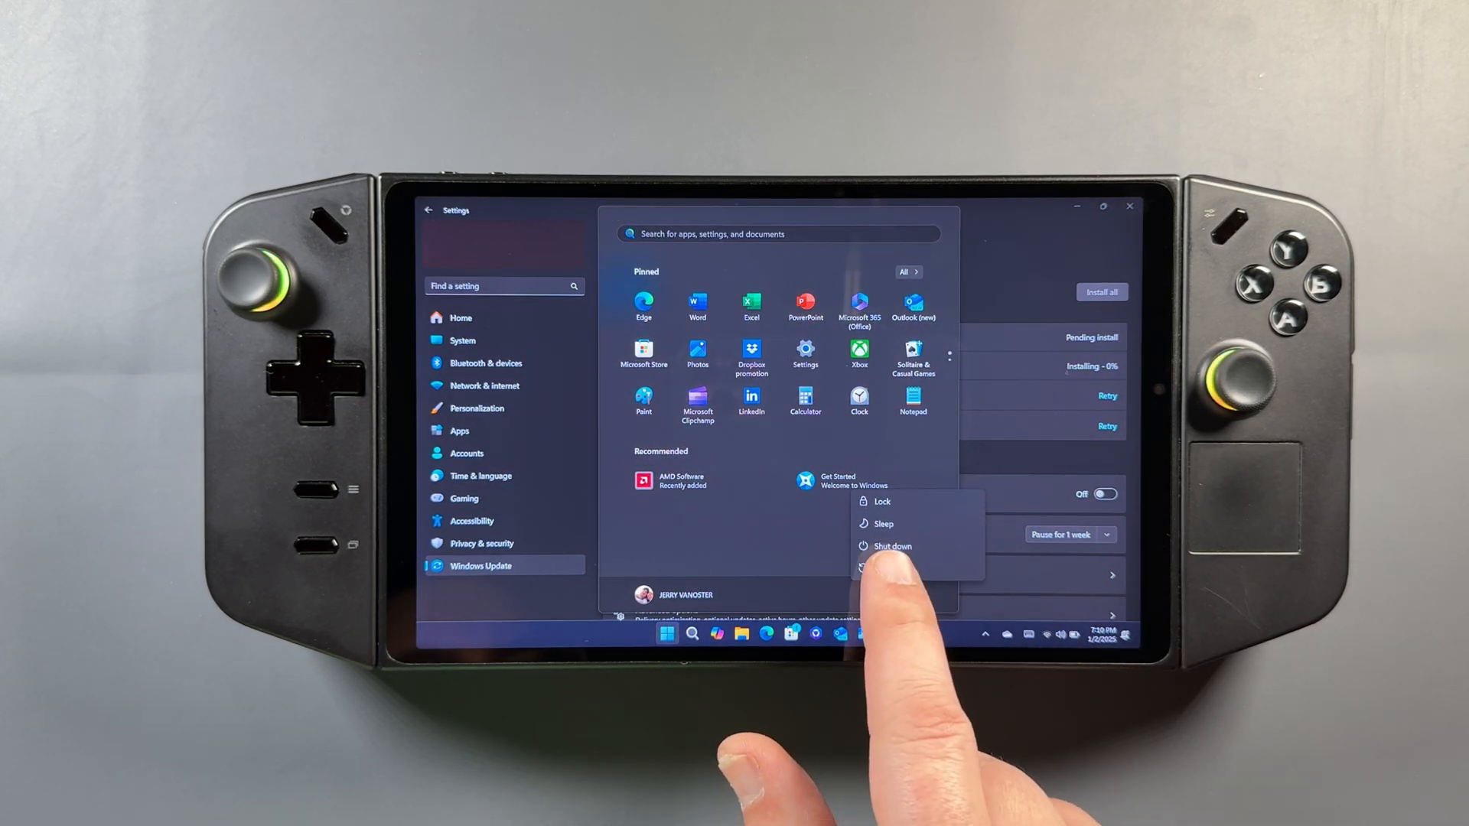
Step: Restart for updates, then install Legion Space with a desktop shortcut and accept its license
left_click(887, 567)
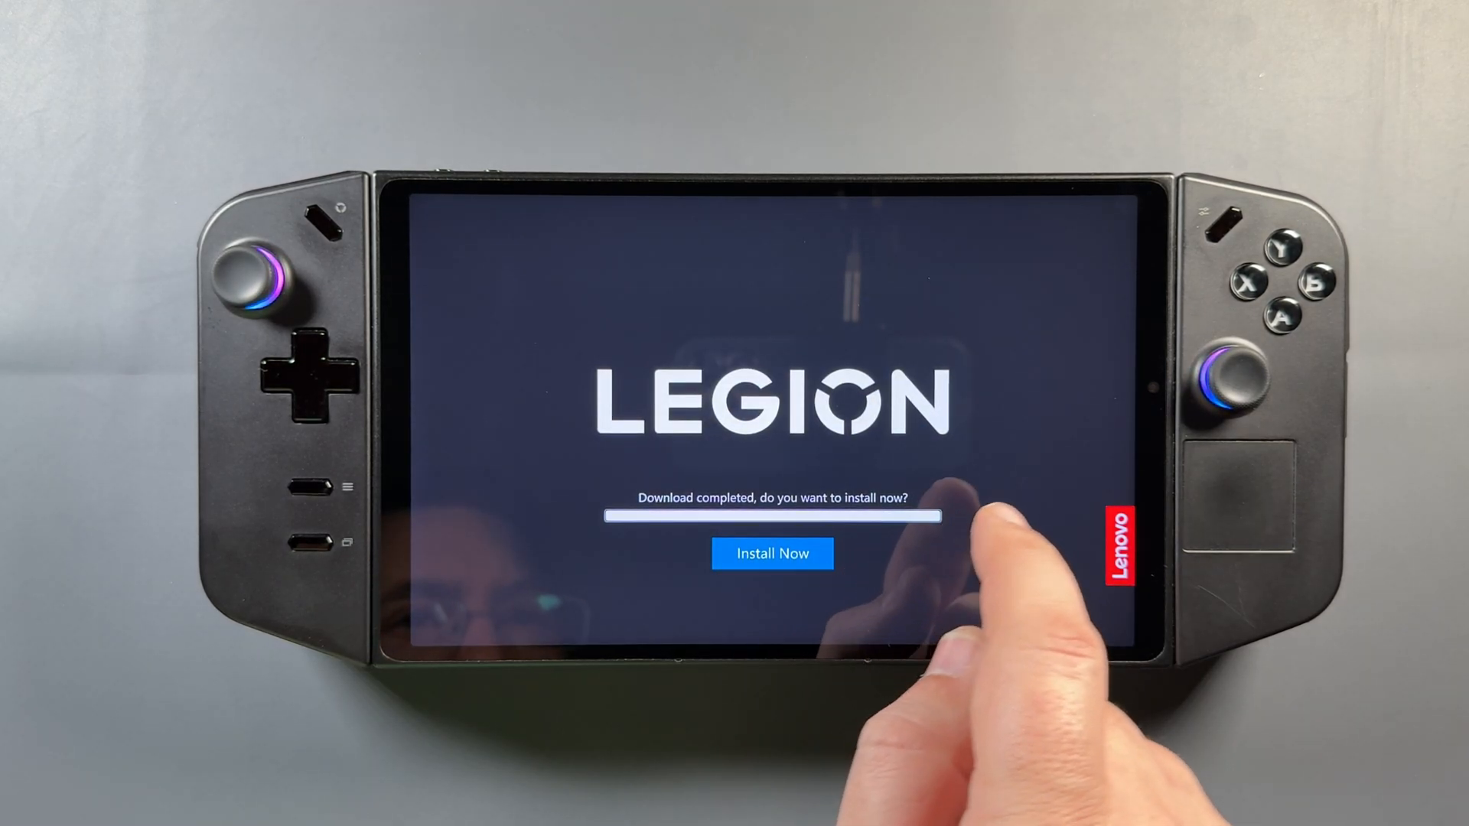
left_click(772, 553)
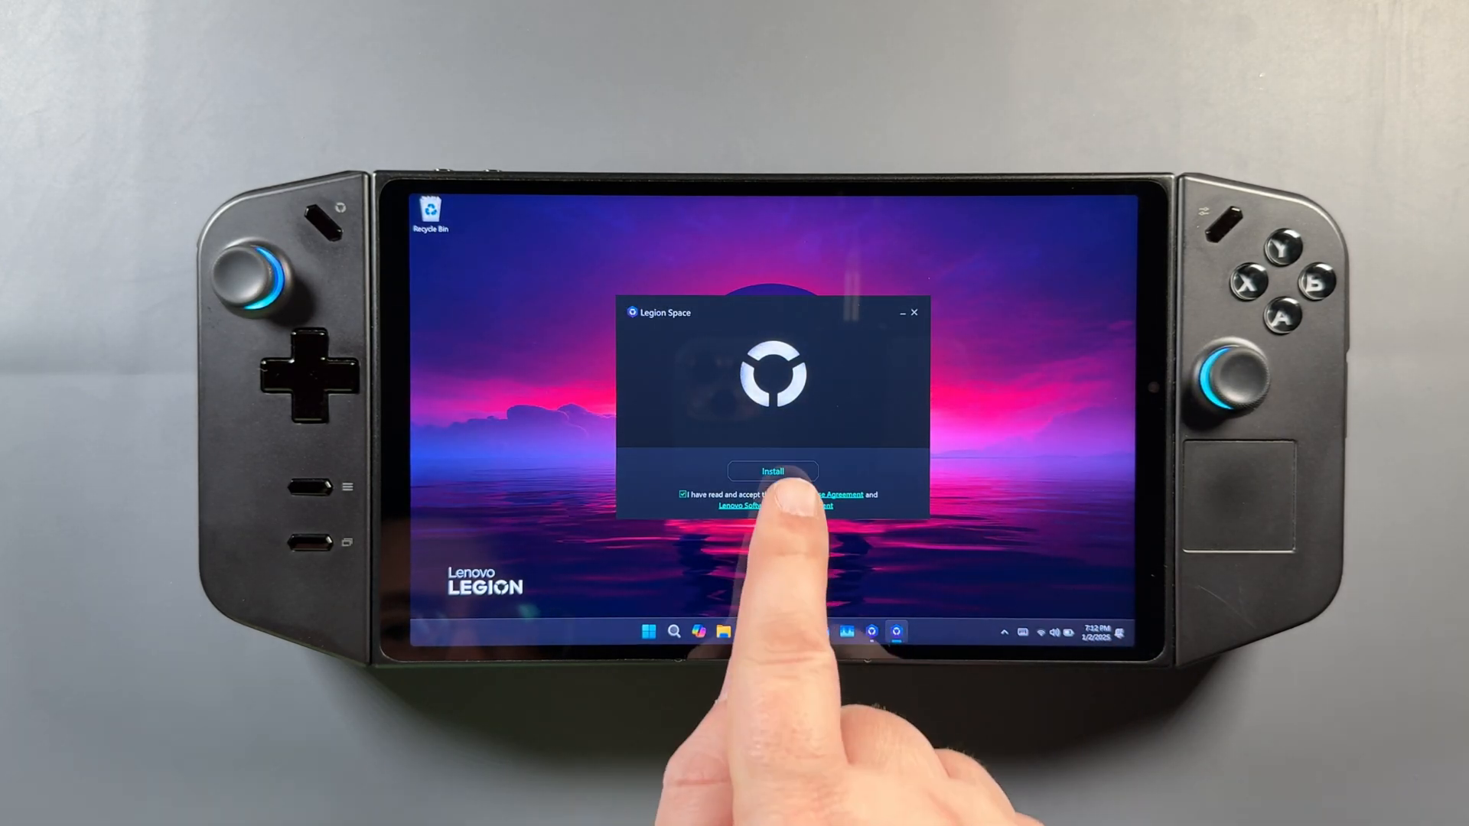
left_click(772, 470)
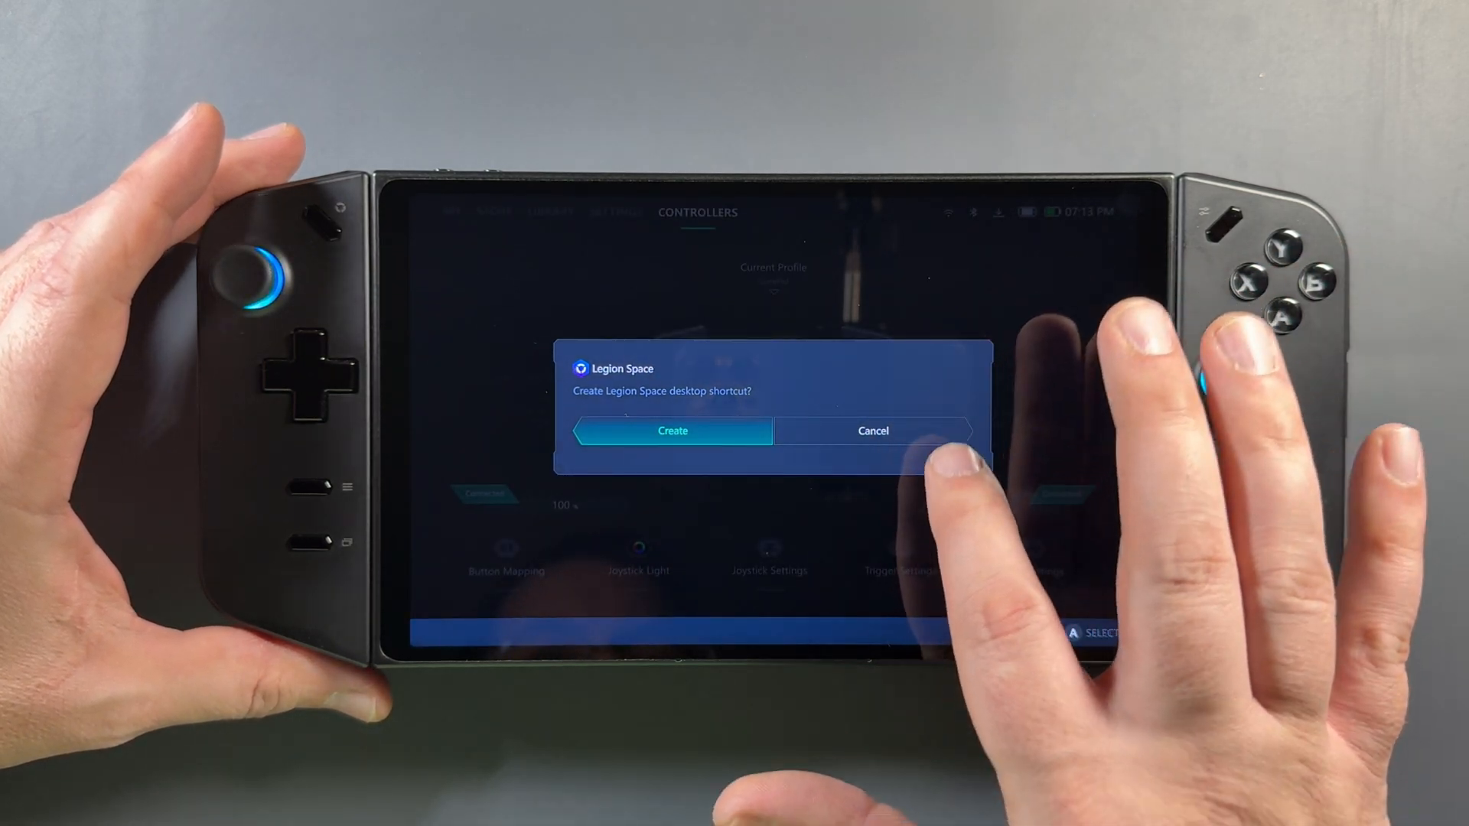
left_click(673, 431)
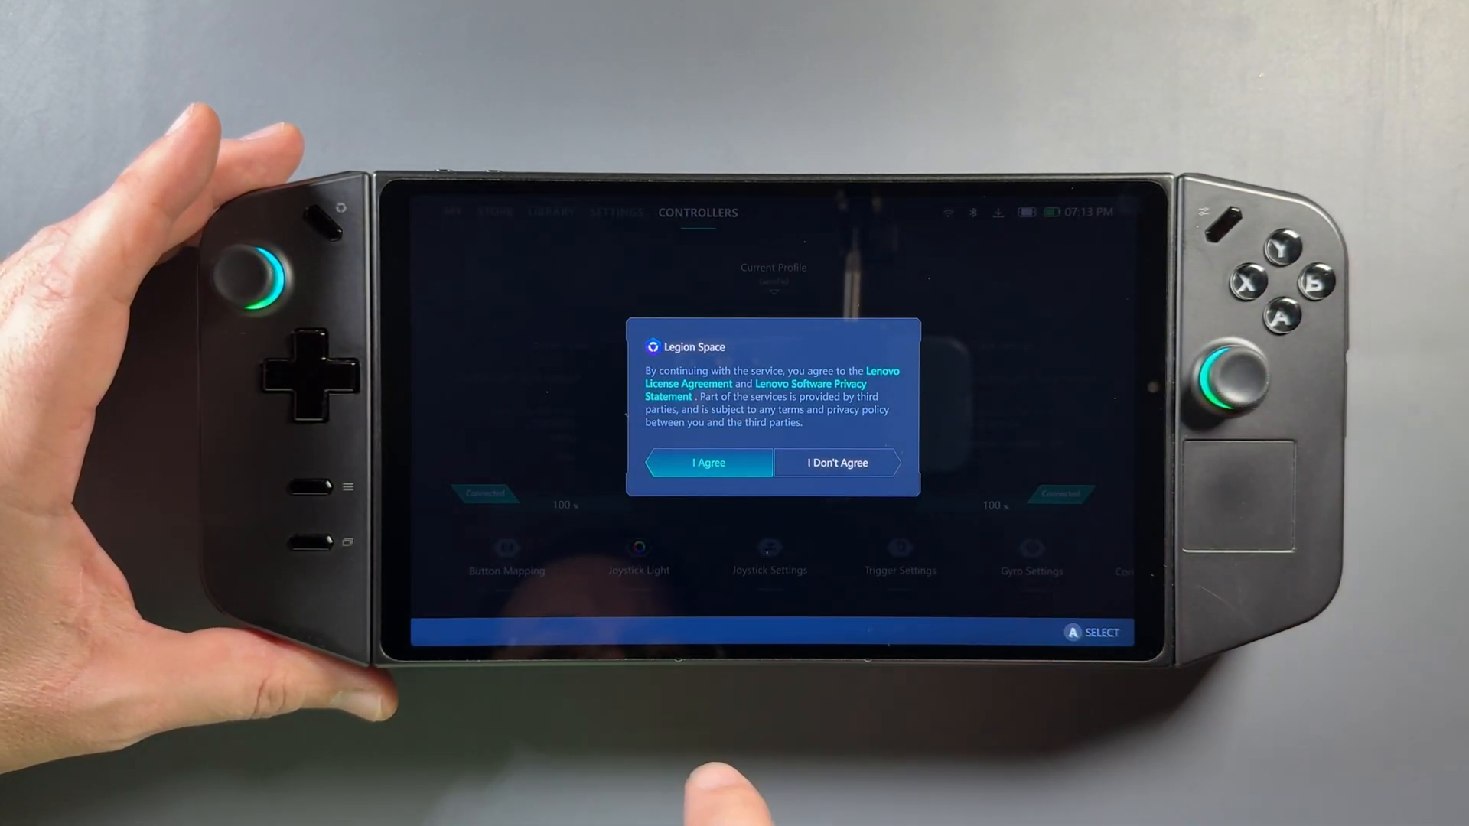
left_click(709, 462)
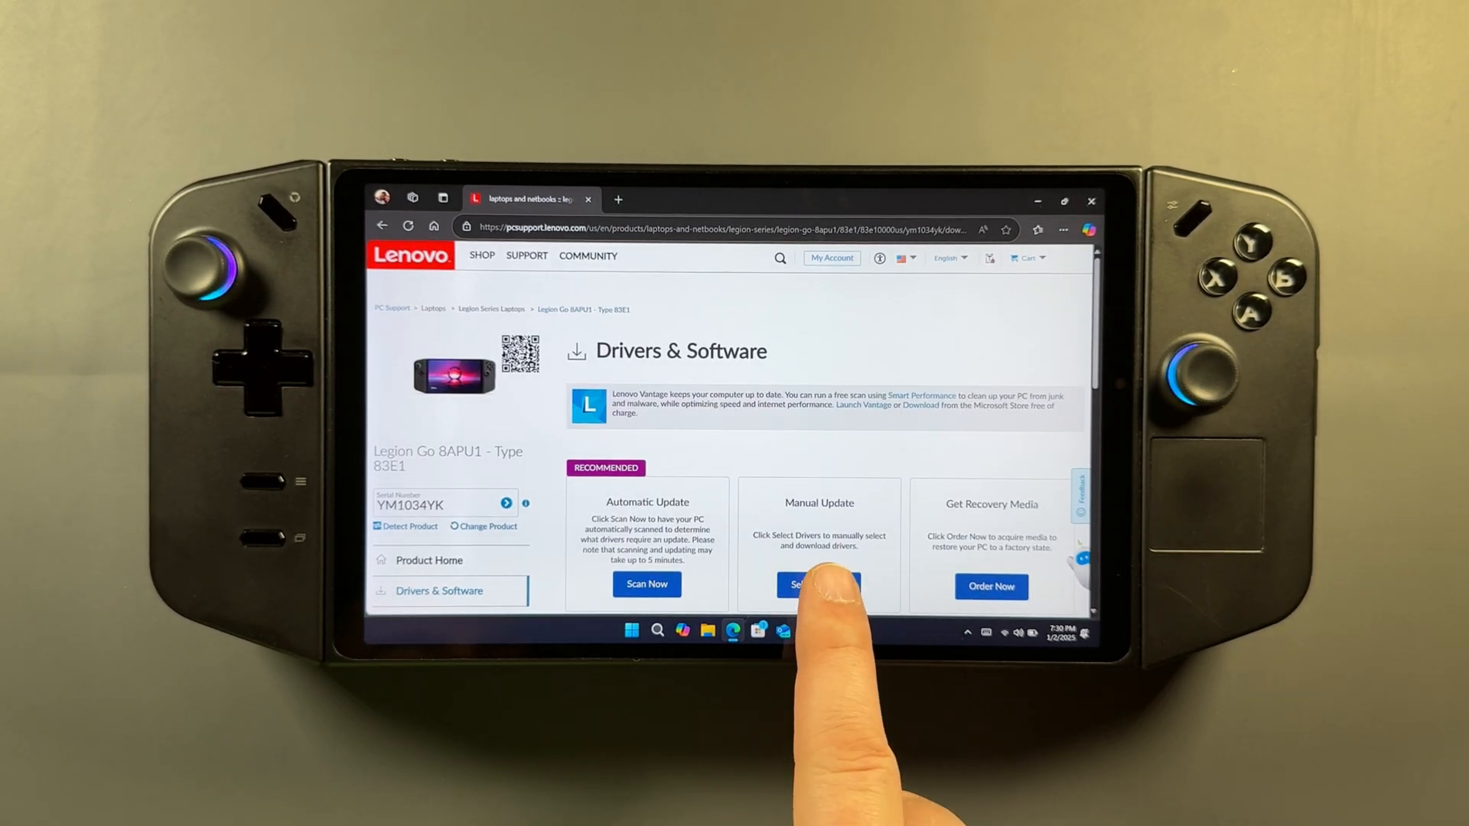
Step: Open Select Drivers > Software and Utilities and scroll to the Legion Space Application download
left_click(819, 584)
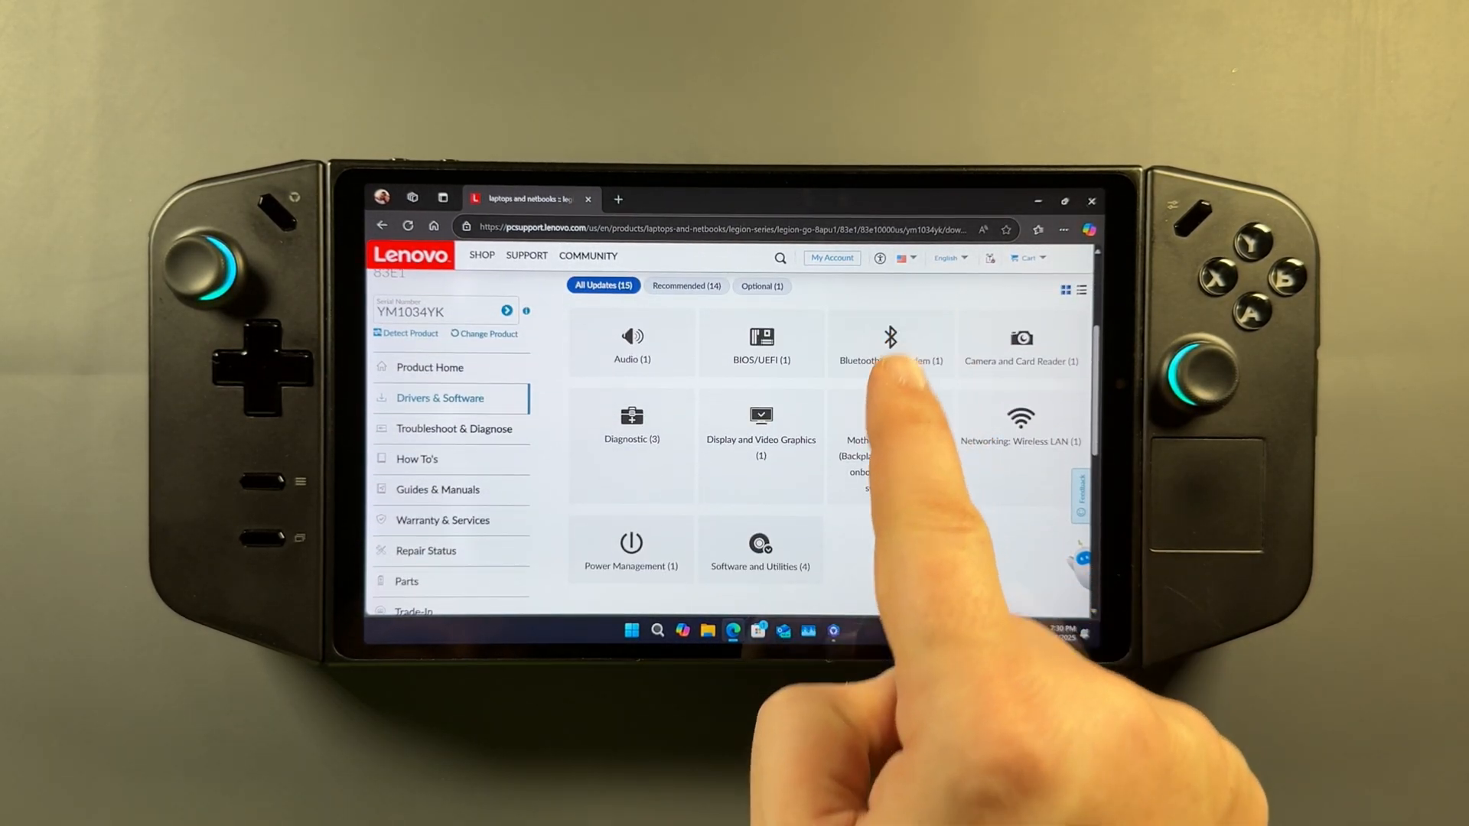
left_click(761, 549)
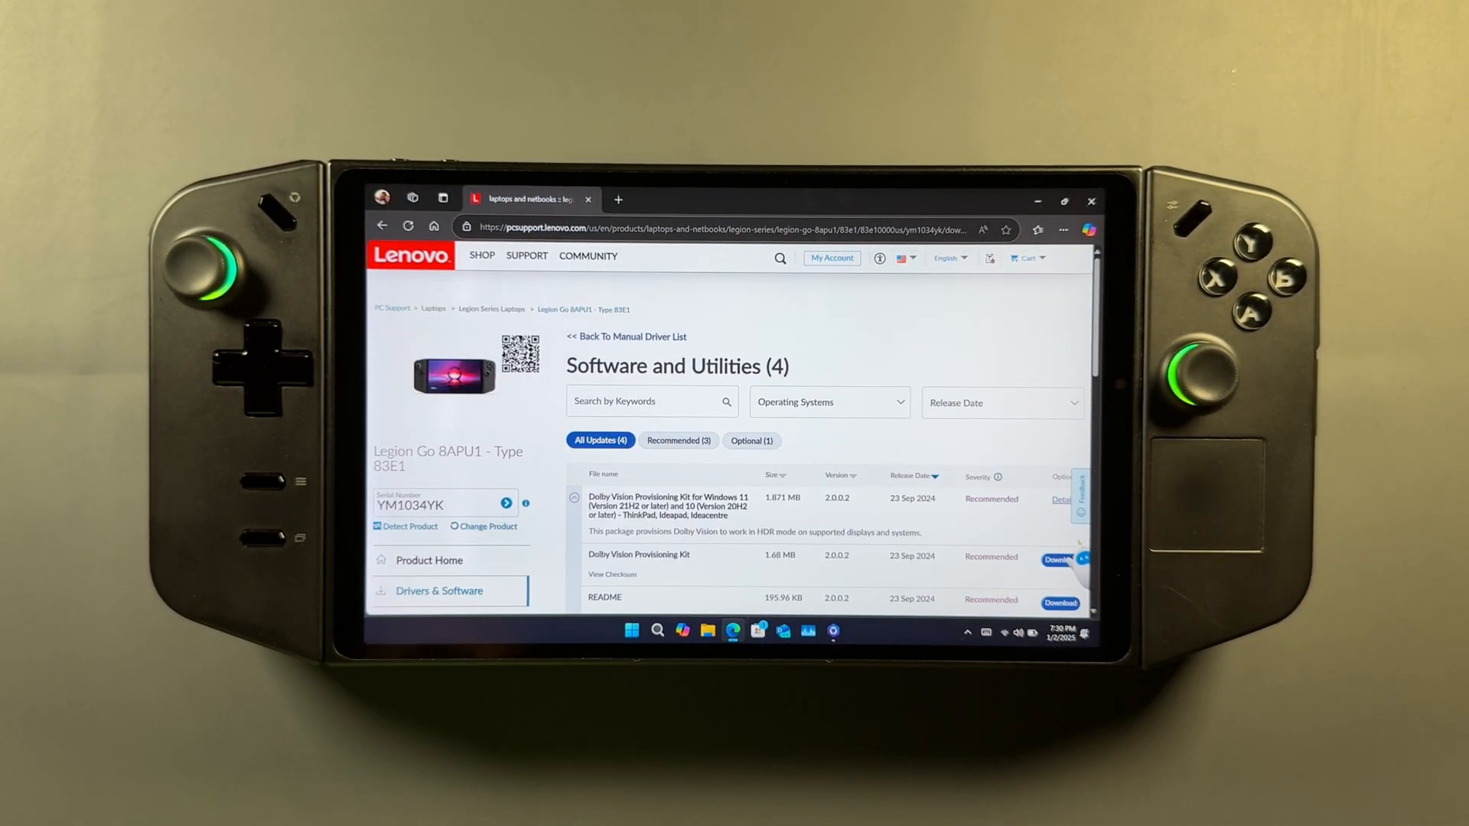
scroll("down", 3)
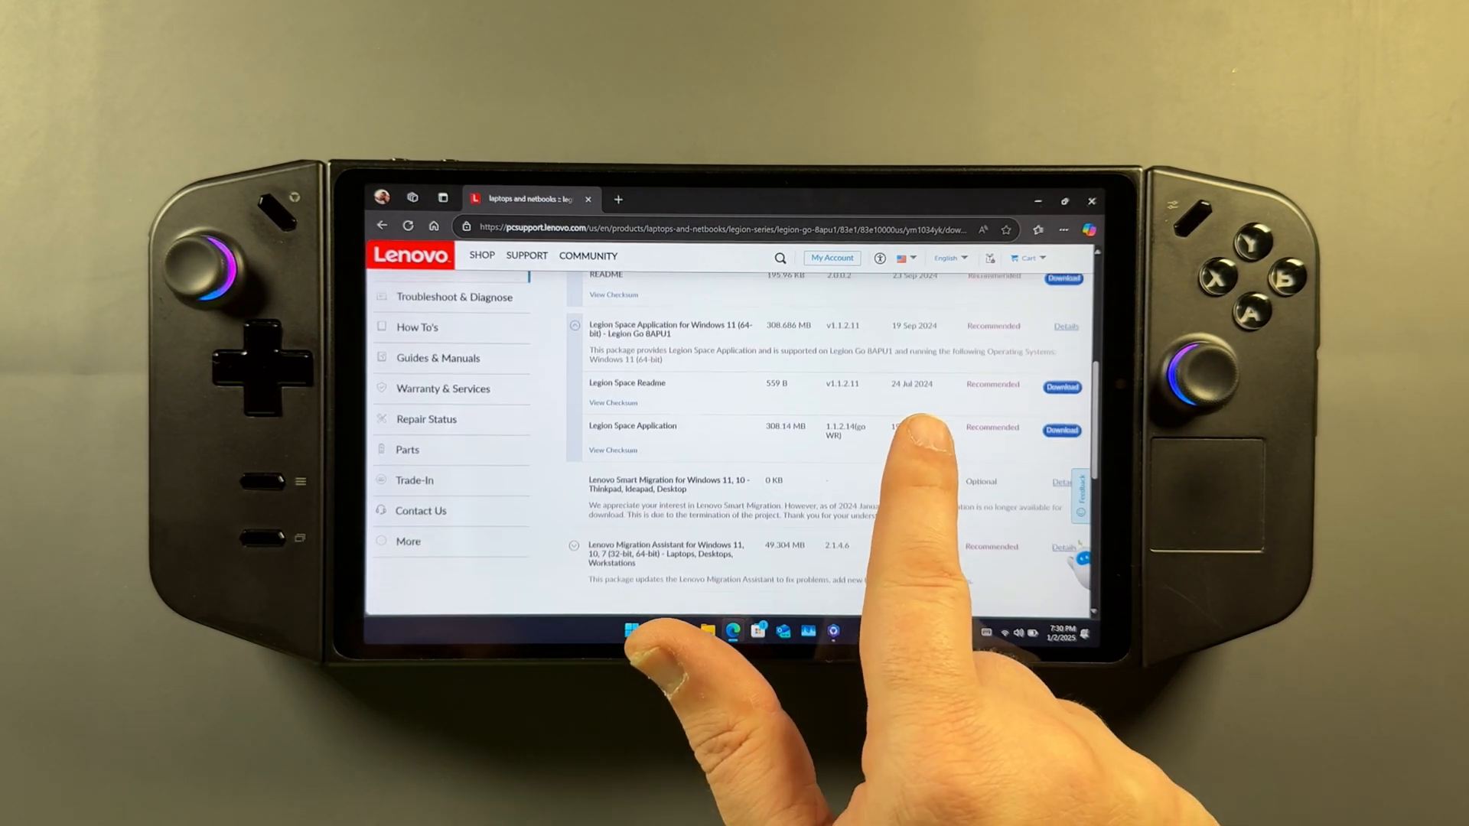
left_click(1037, 230)
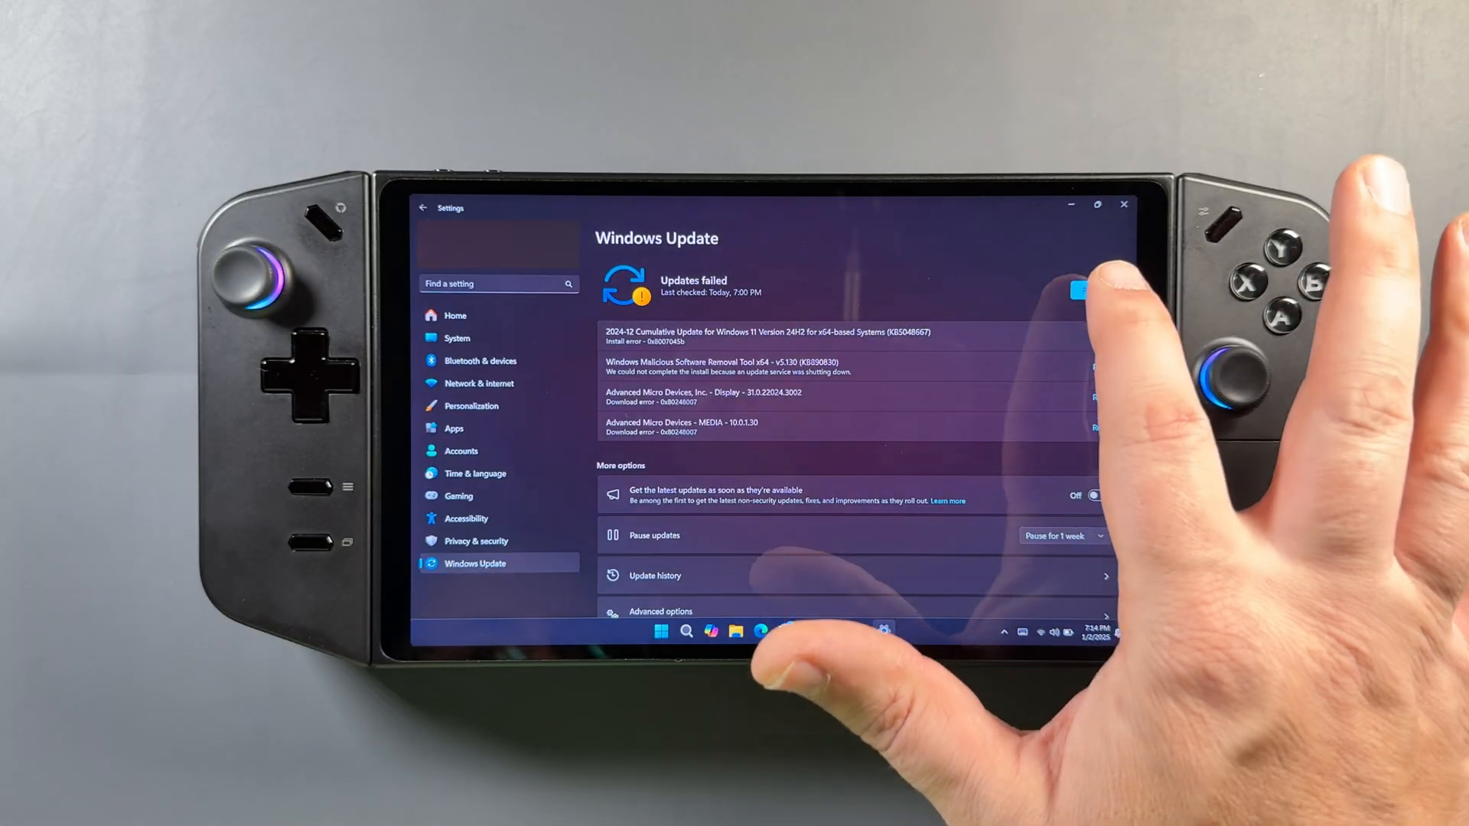
Step: Retry the failed Windows updates, then run Get updates in Microsoft Store's Downloads page
left_click(1078, 291)
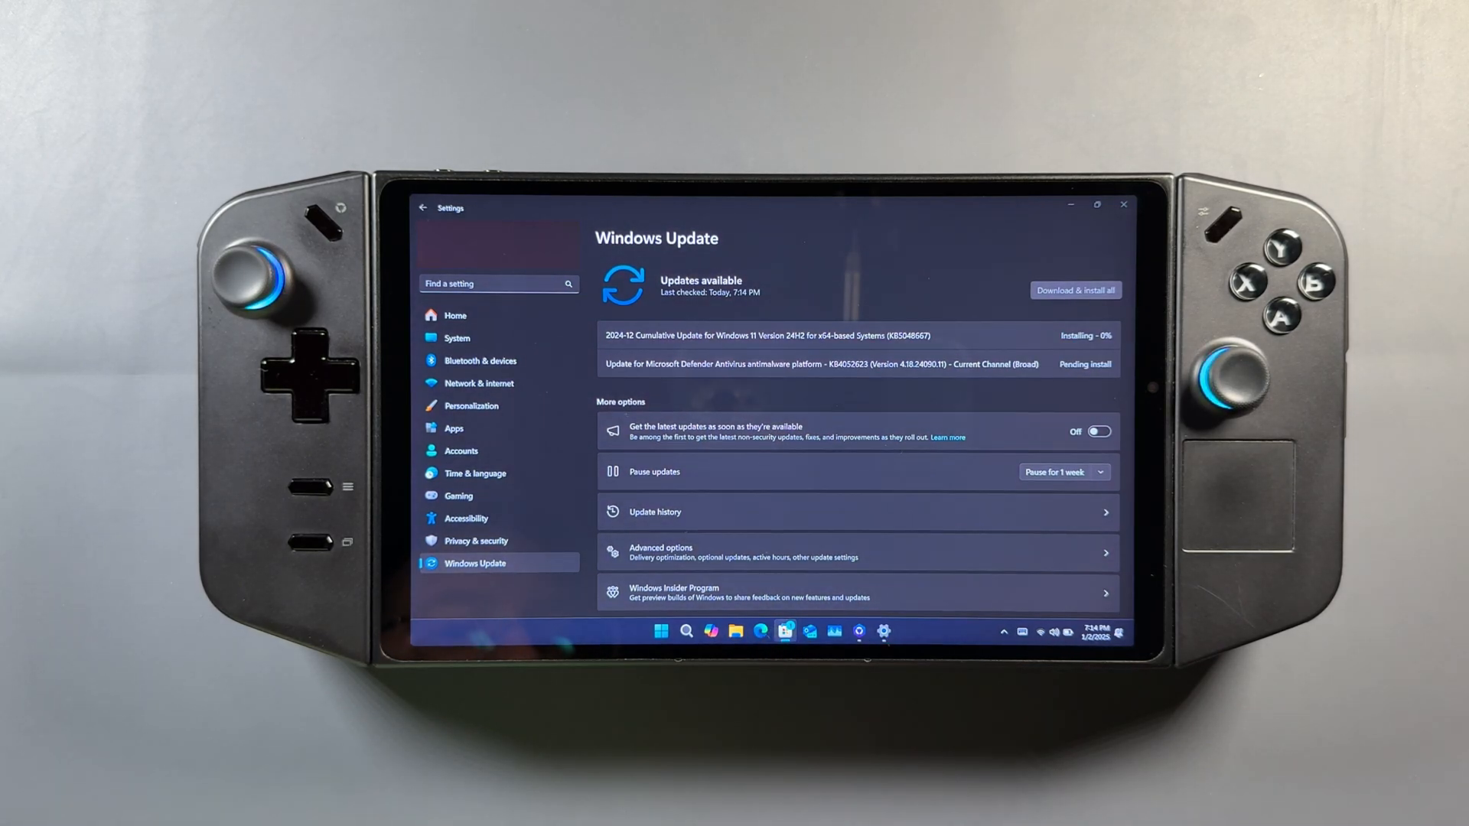
left_click(785, 632)
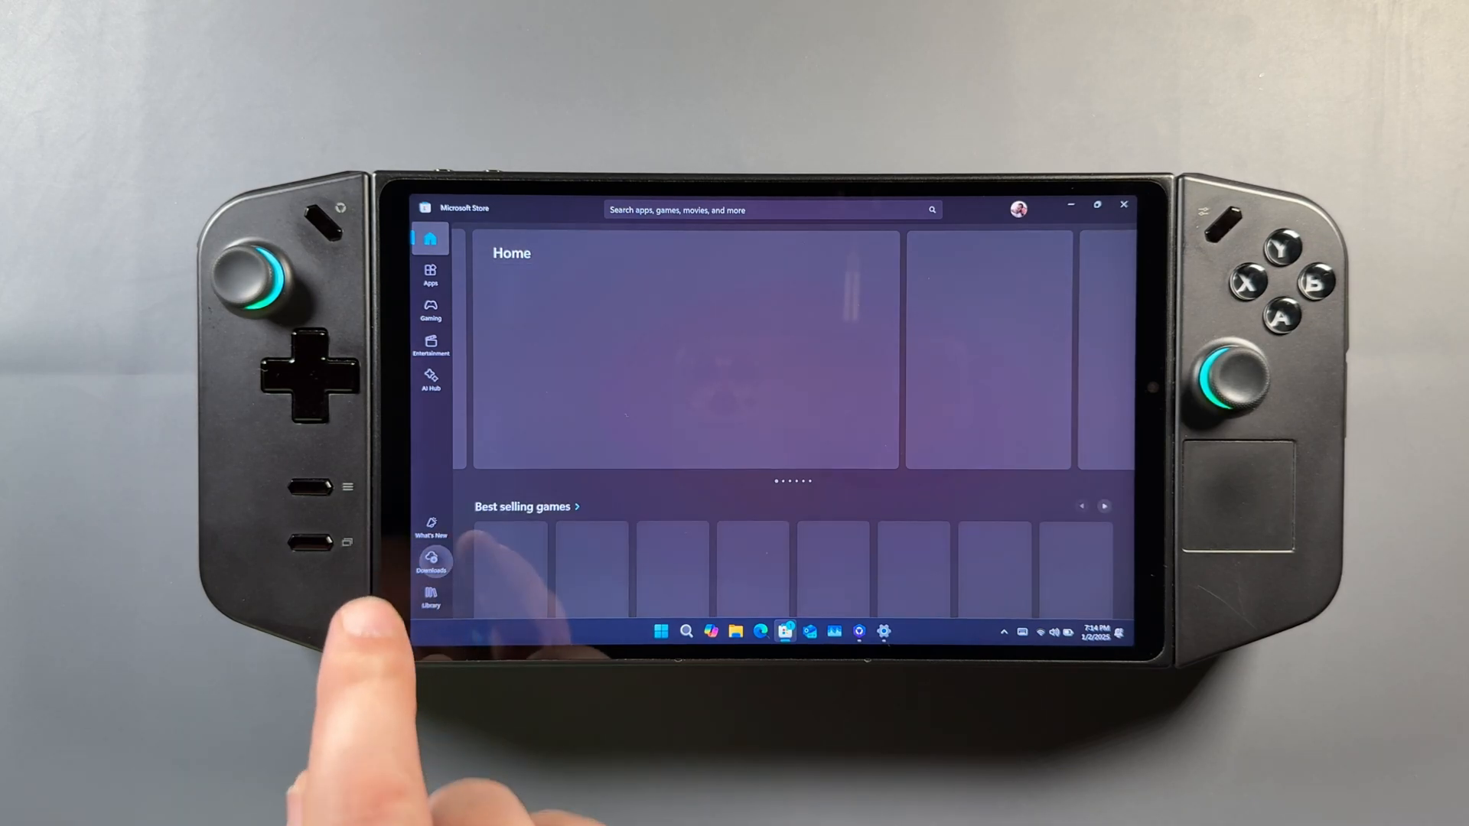
left_click(431, 564)
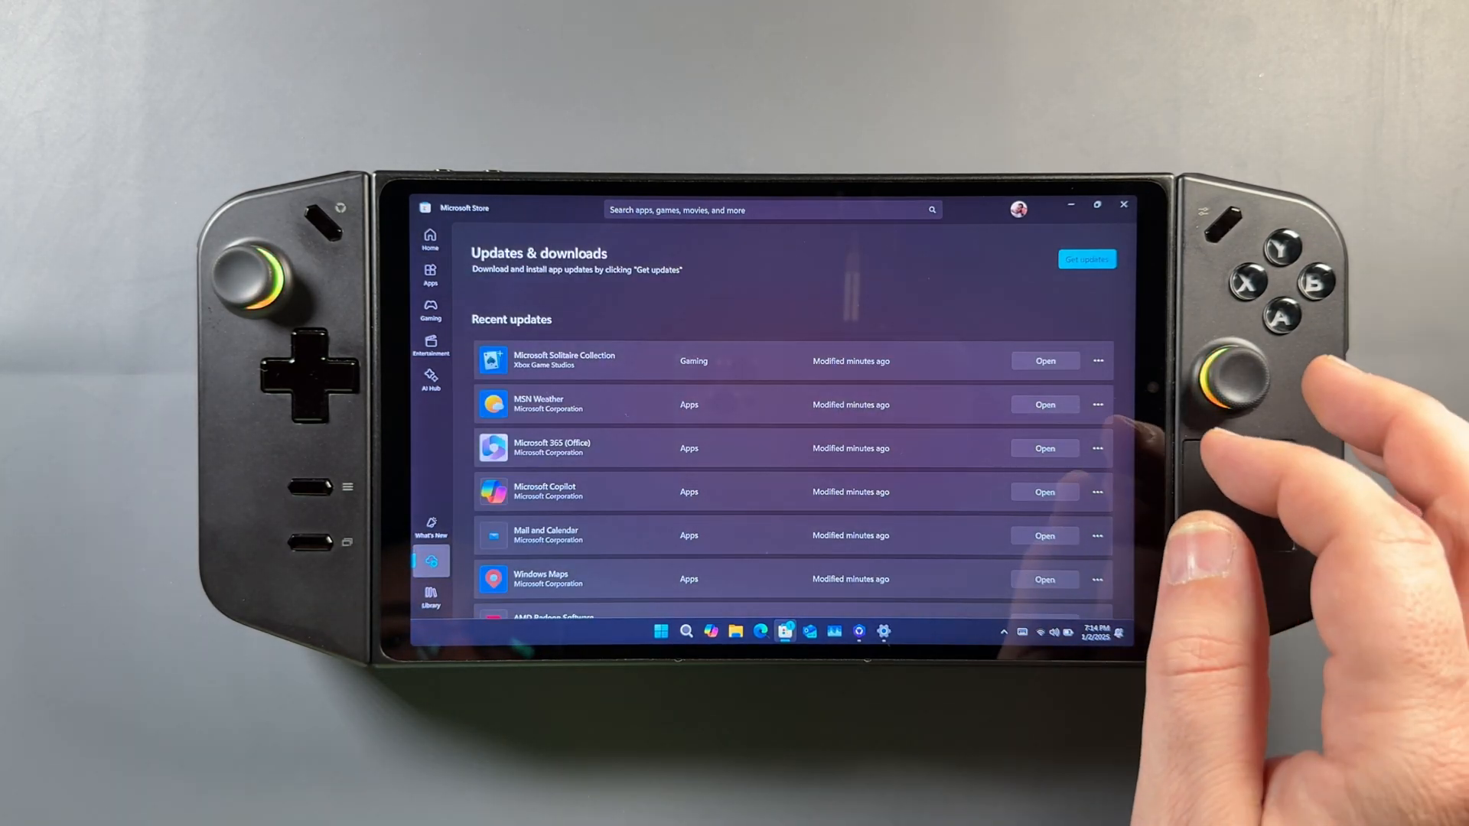
left_click(1086, 259)
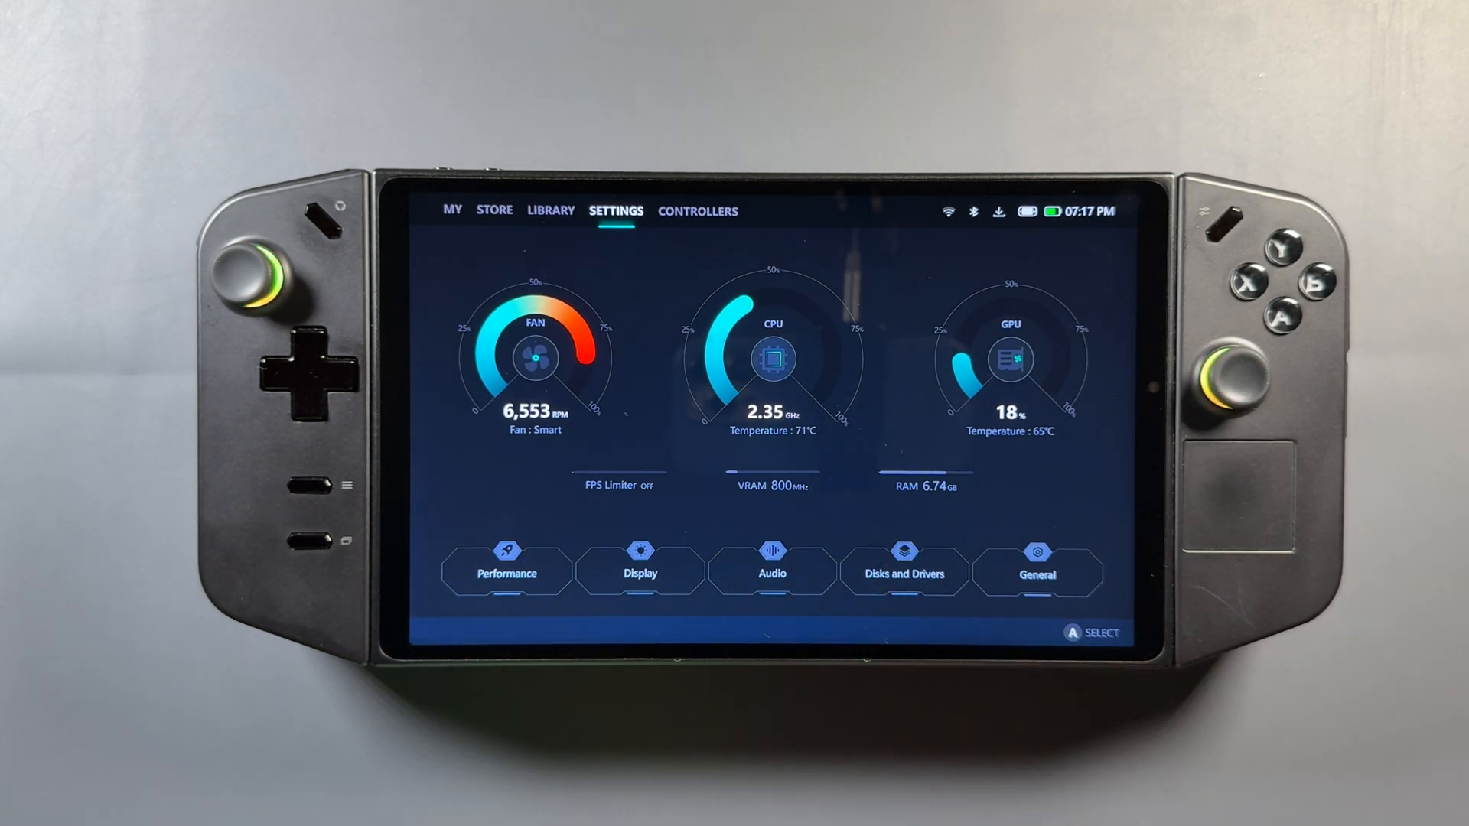
Step: Download the AMD Graphics Driver update 32.0.11030.1 from Legion Space's Drivers page
left_click(904, 570)
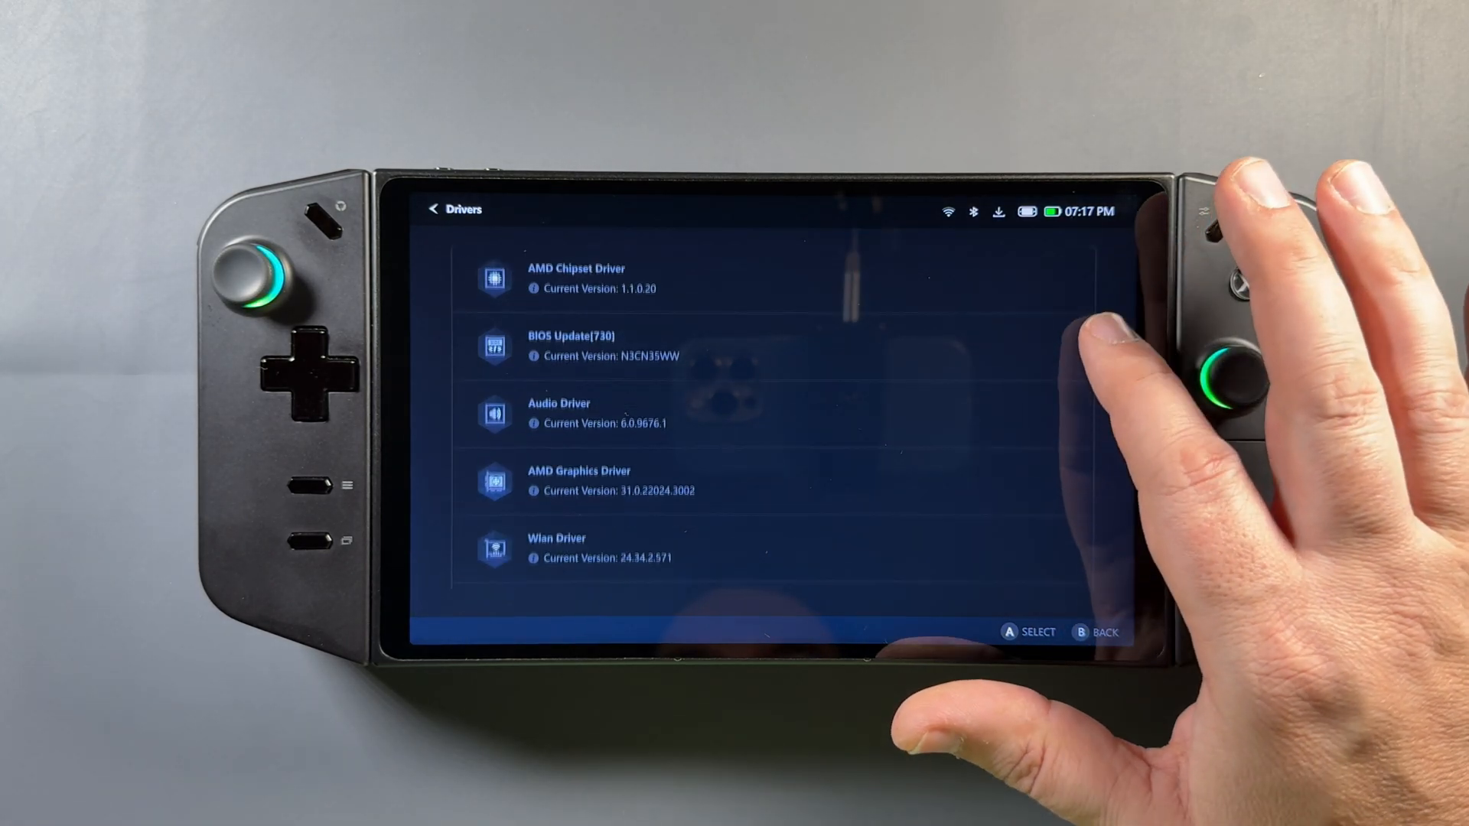
scroll("down", 3)
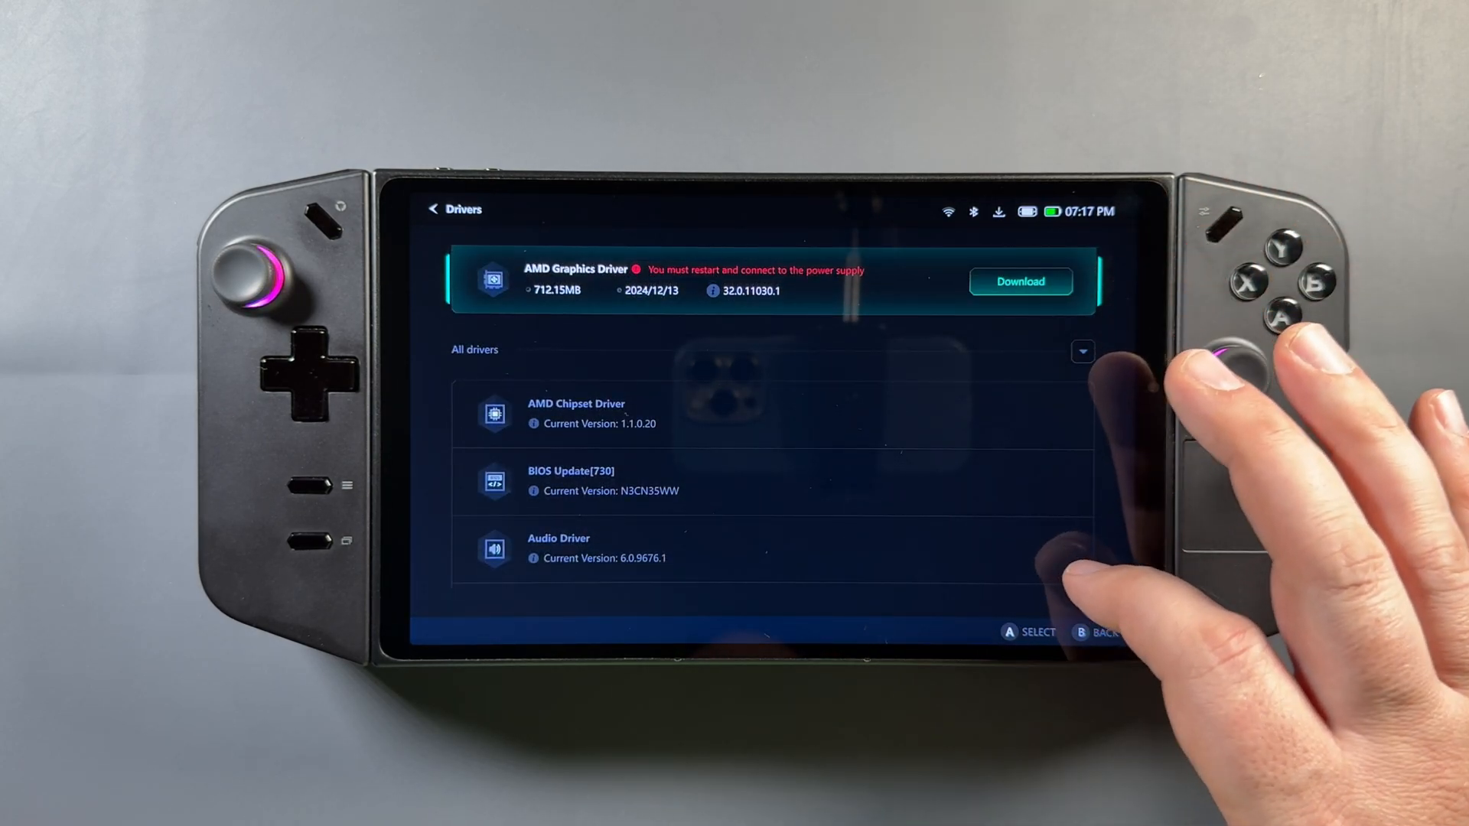
left_click(1021, 281)
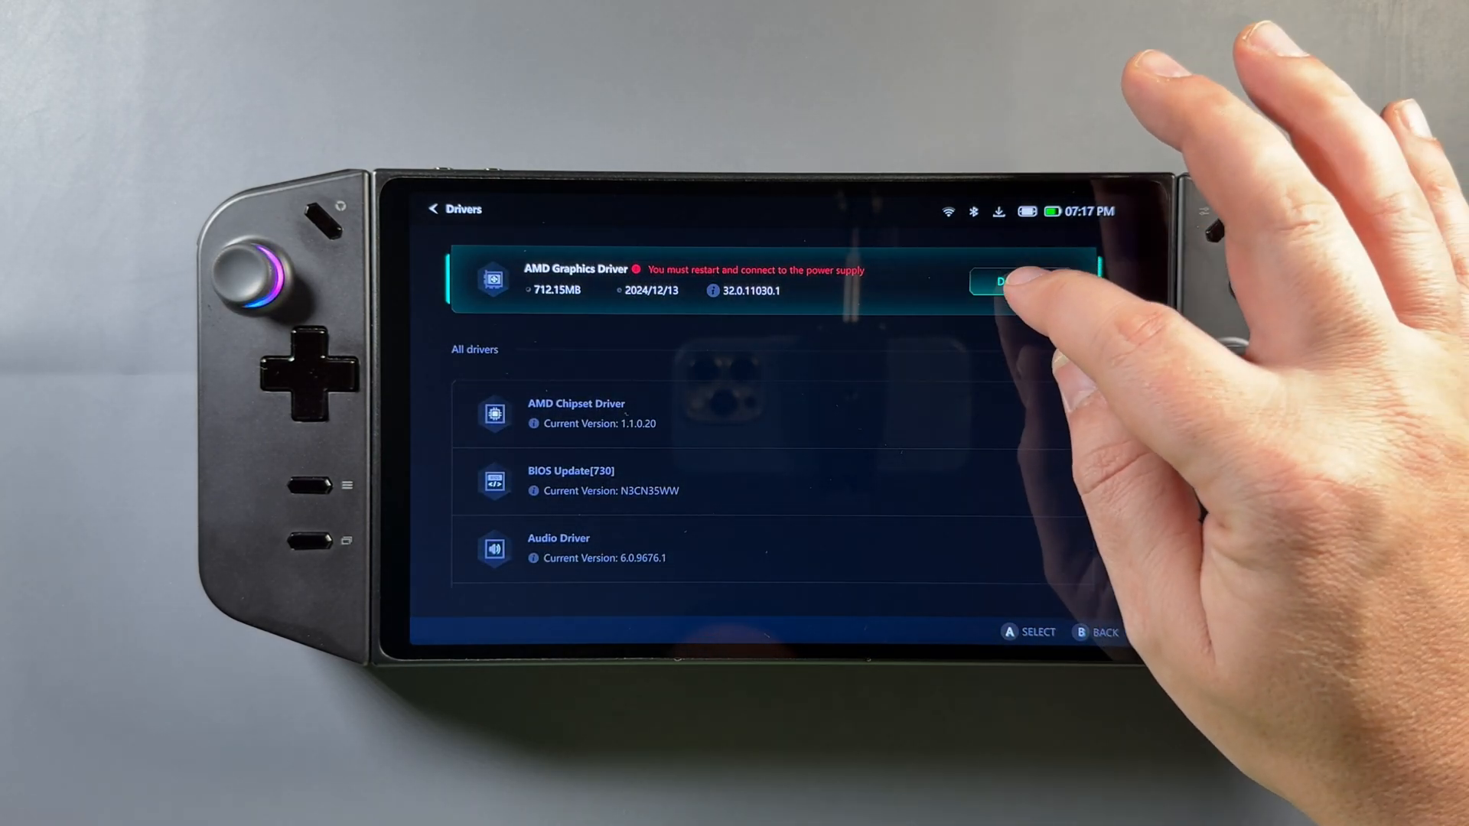
left_click(1009, 280)
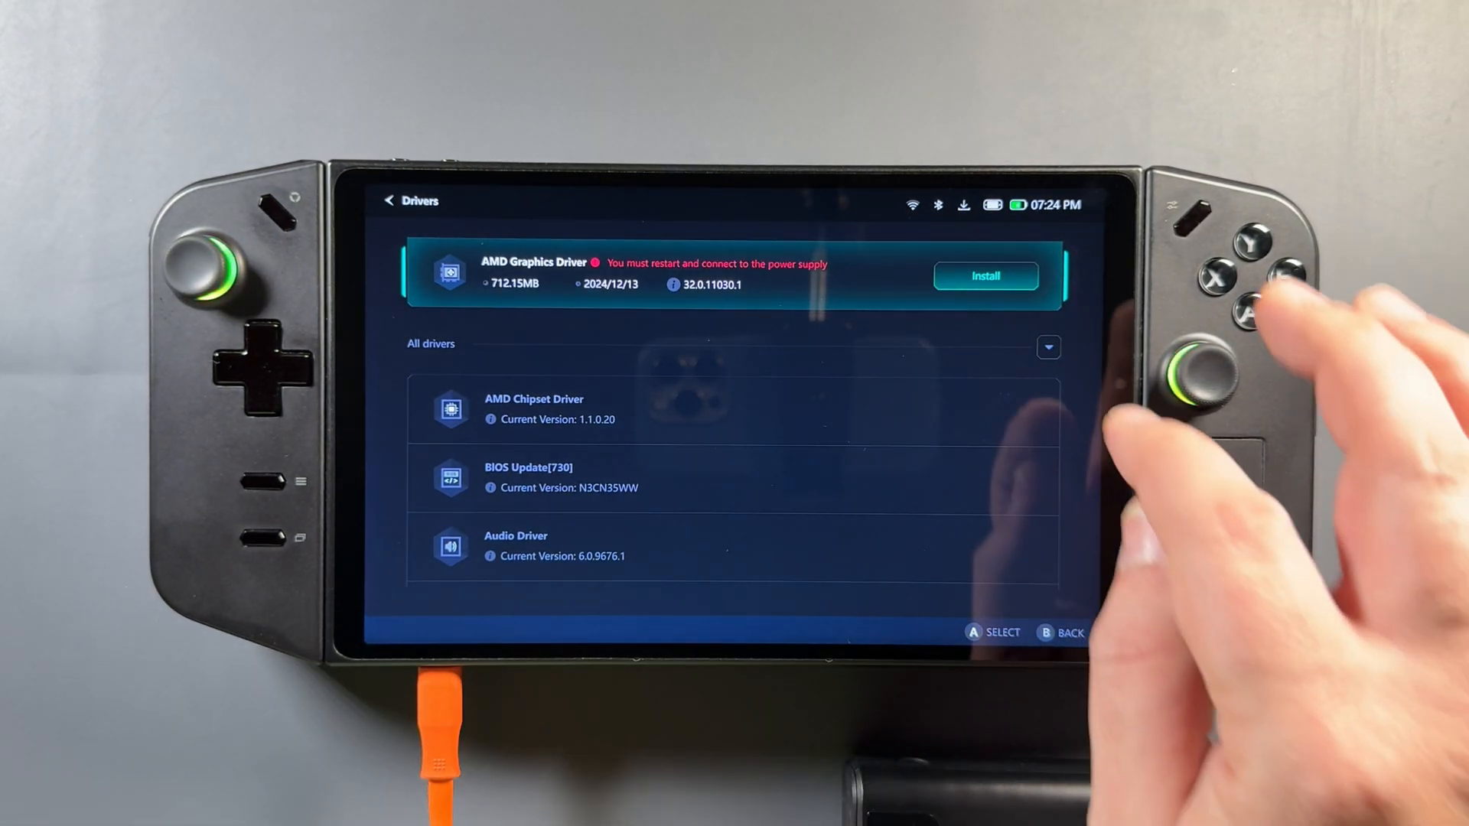
Step: Install the downloaded AMD Graphics Driver and confirm the required restart
left_click(985, 276)
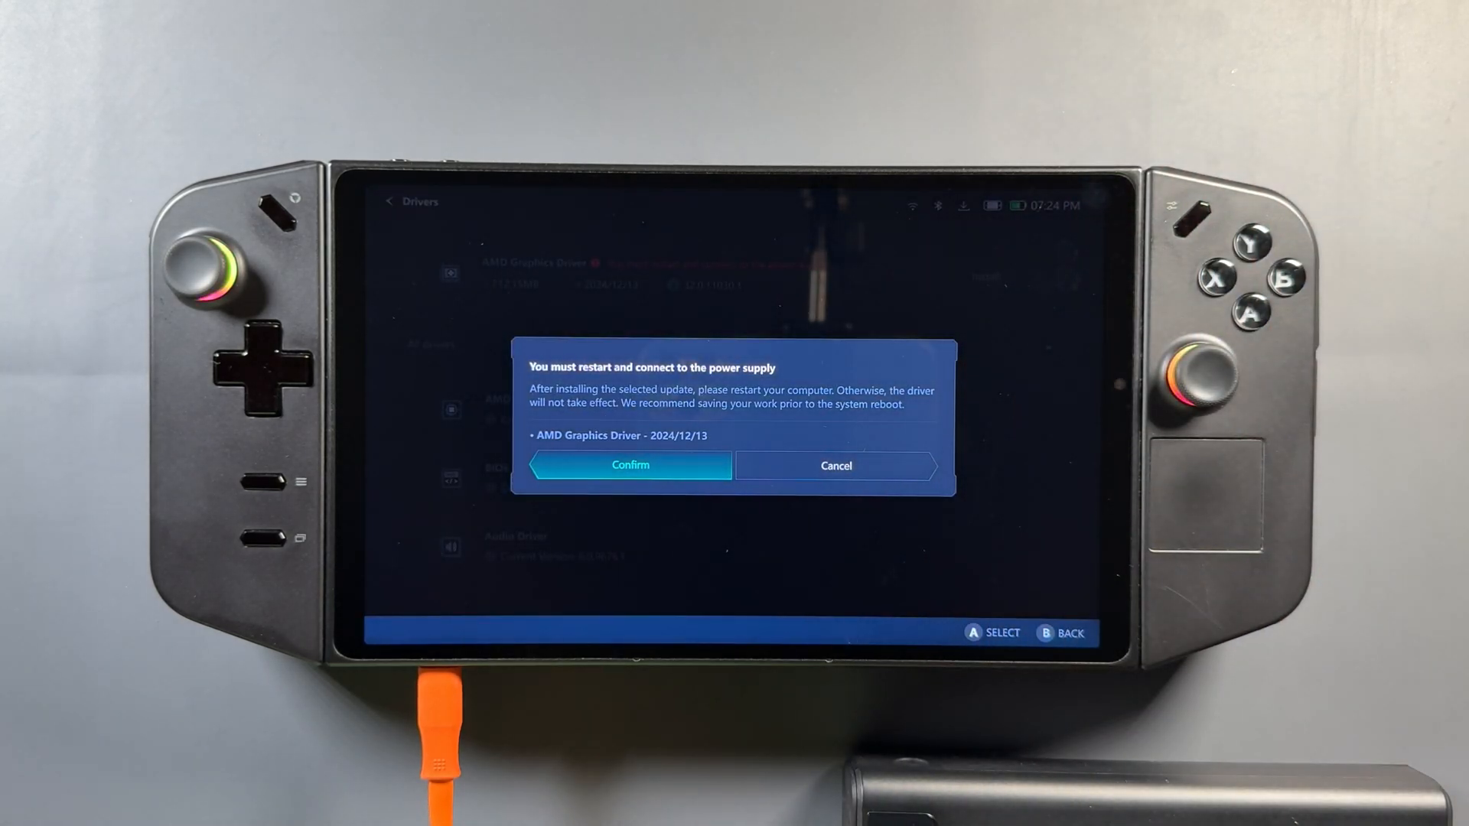
left_click(629, 466)
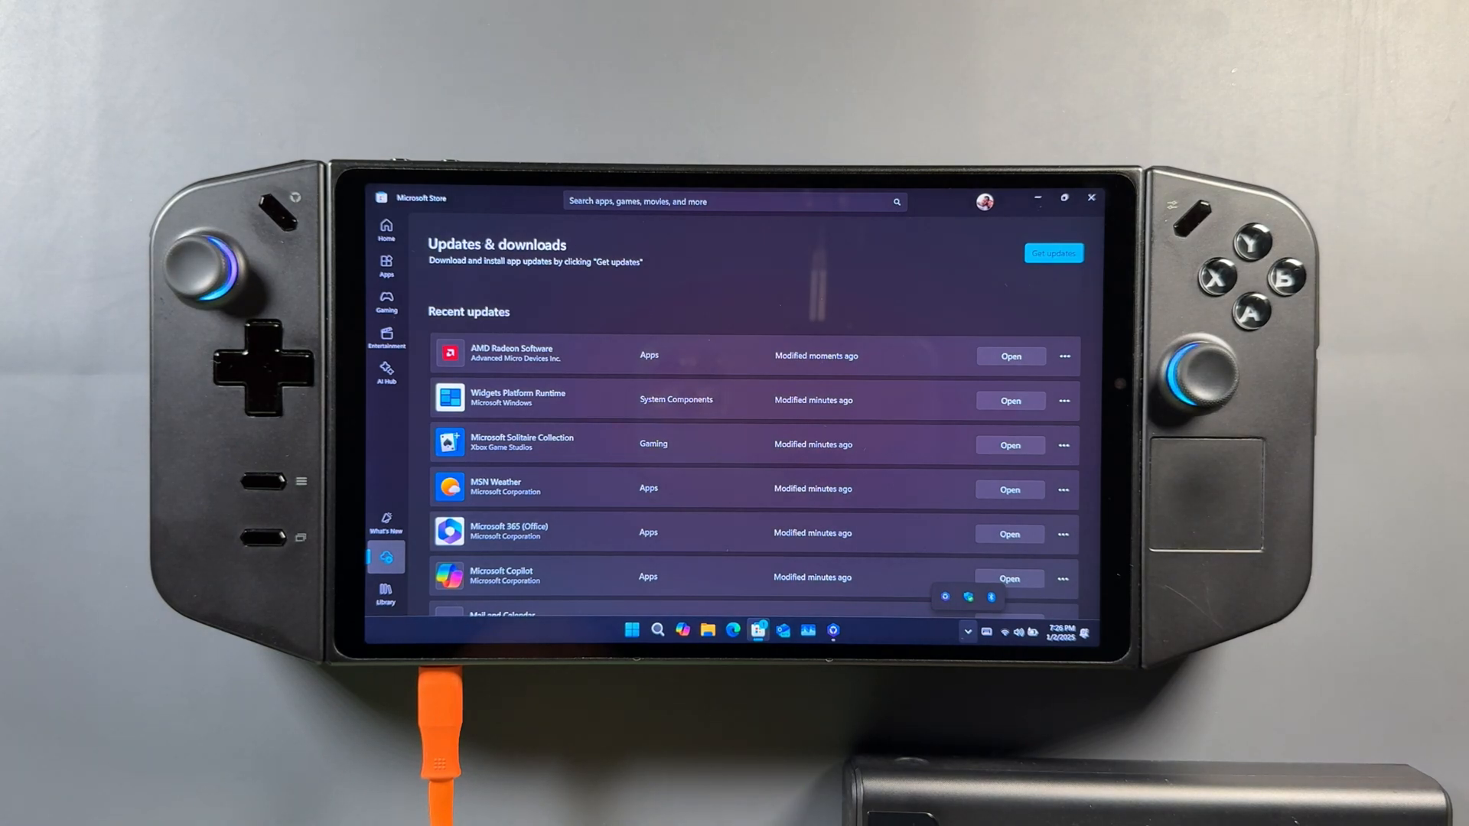
Step: Open the updated AMD Radeon Software from the Store and dismiss its welcome screen
left_click(1090, 199)
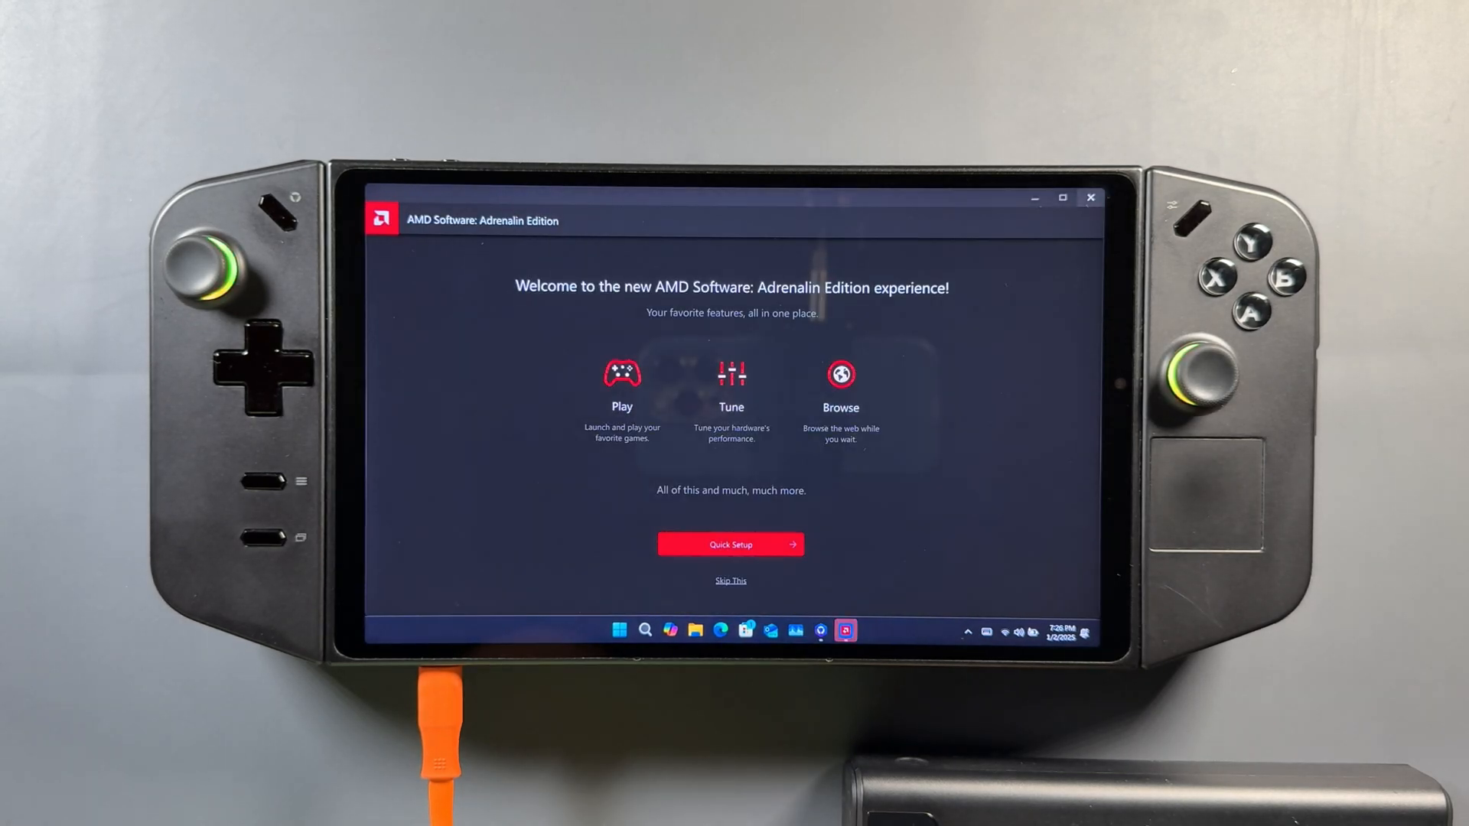
left_click(730, 580)
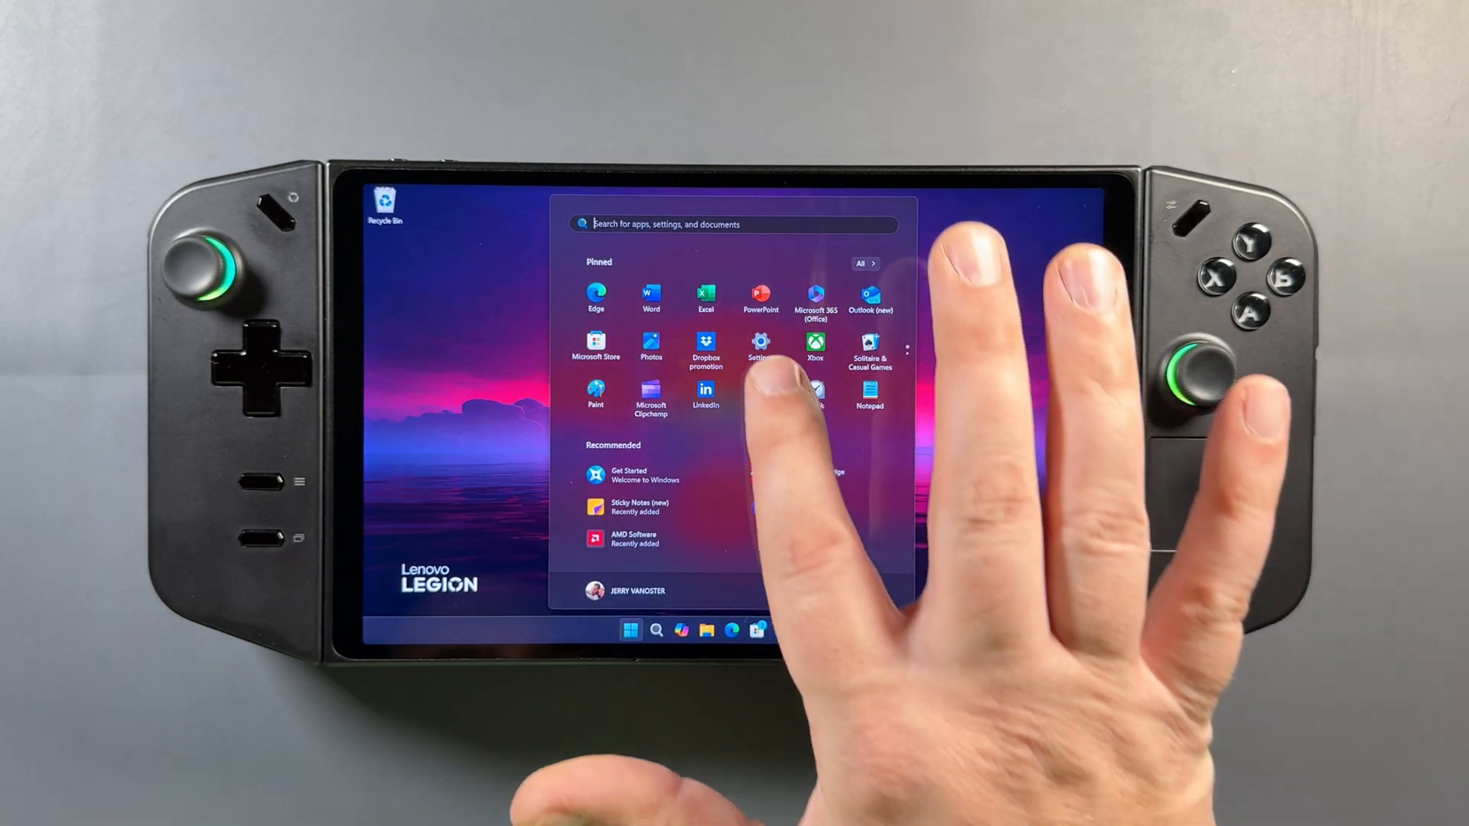
Step: Go to Settings > Apps > Installed apps and remove Dropbox promotion and Family
left_click(760, 346)
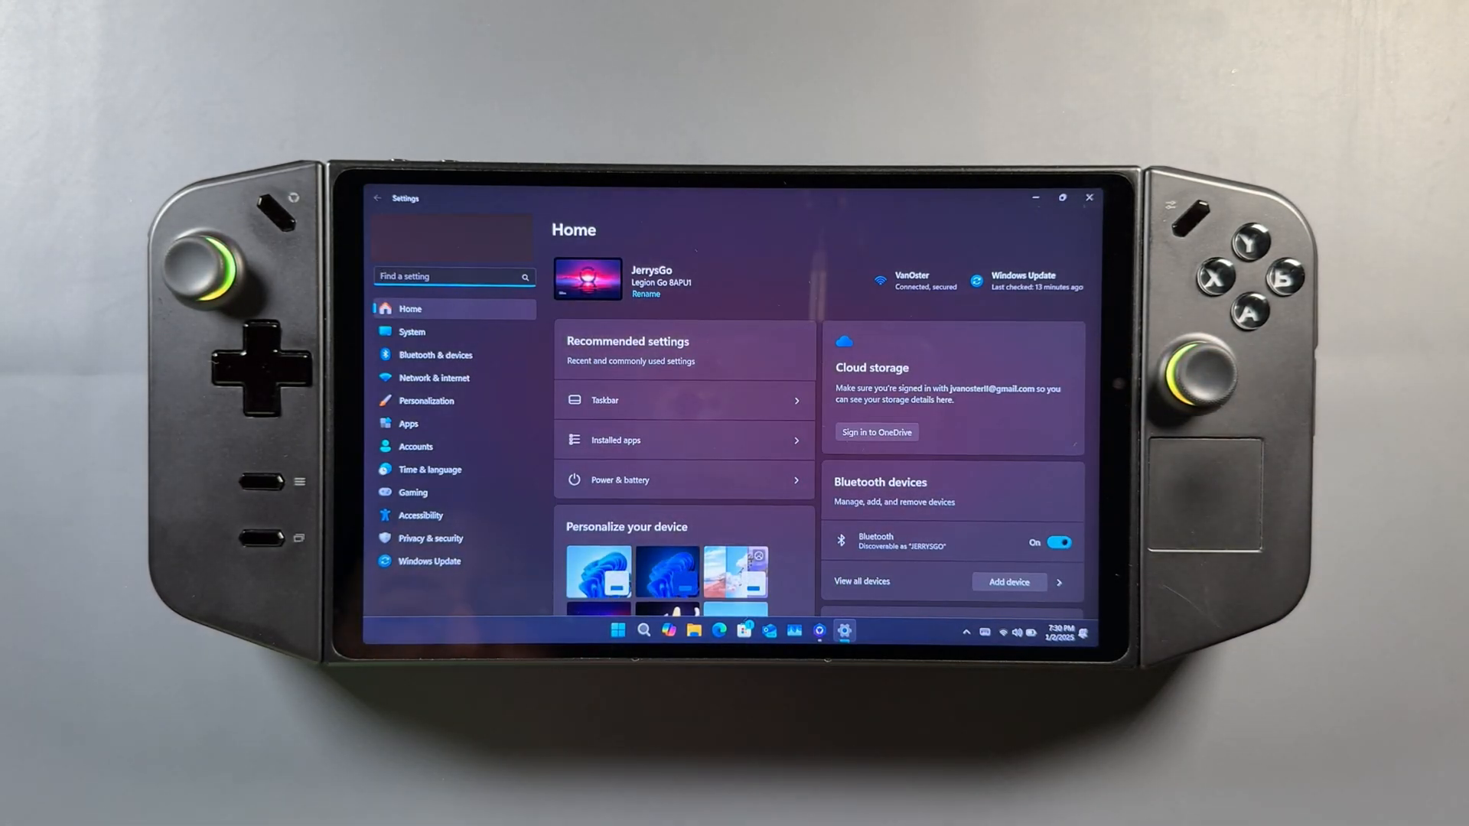
left_click(408, 423)
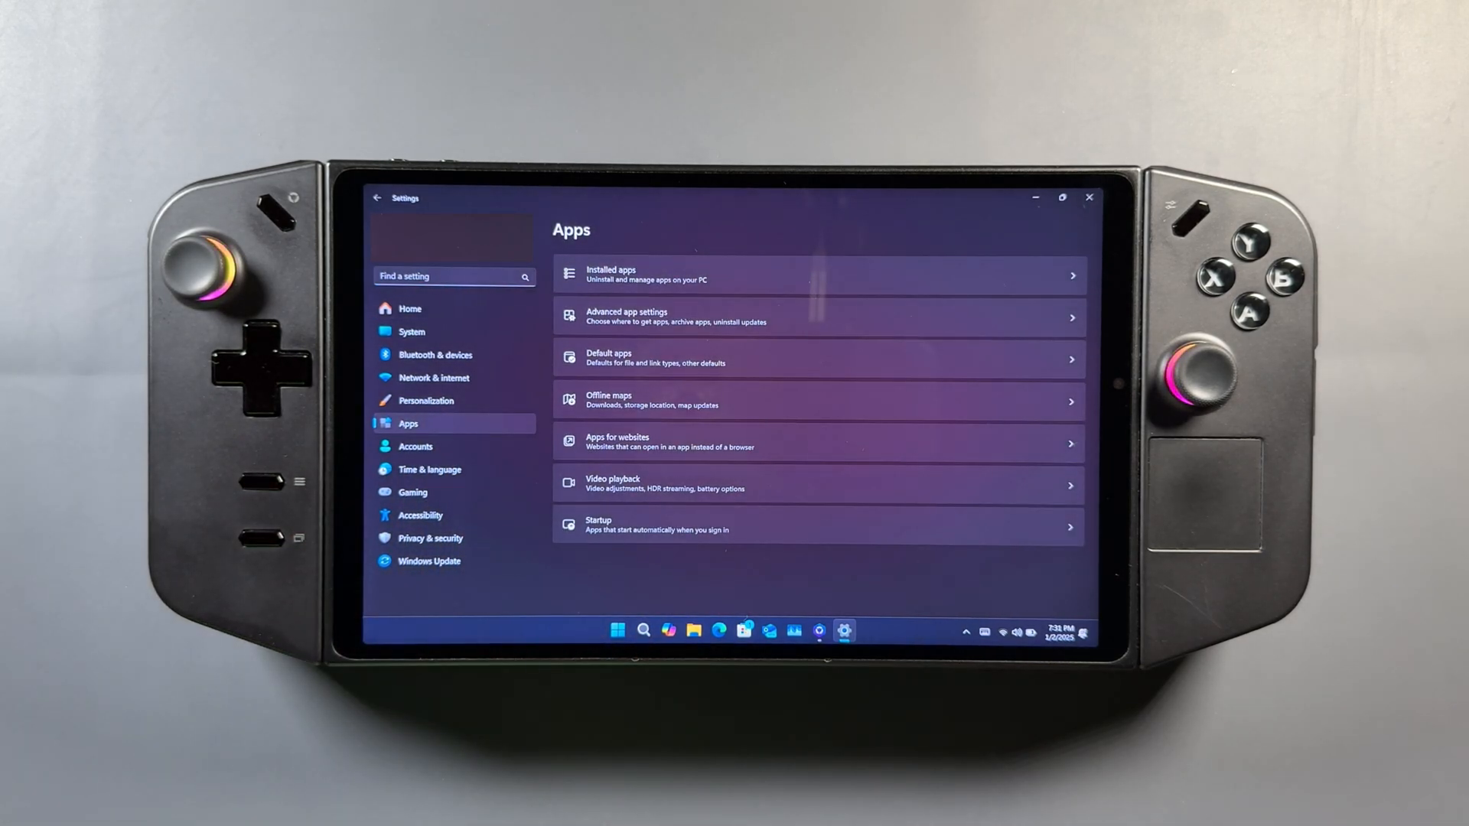
left_click(818, 273)
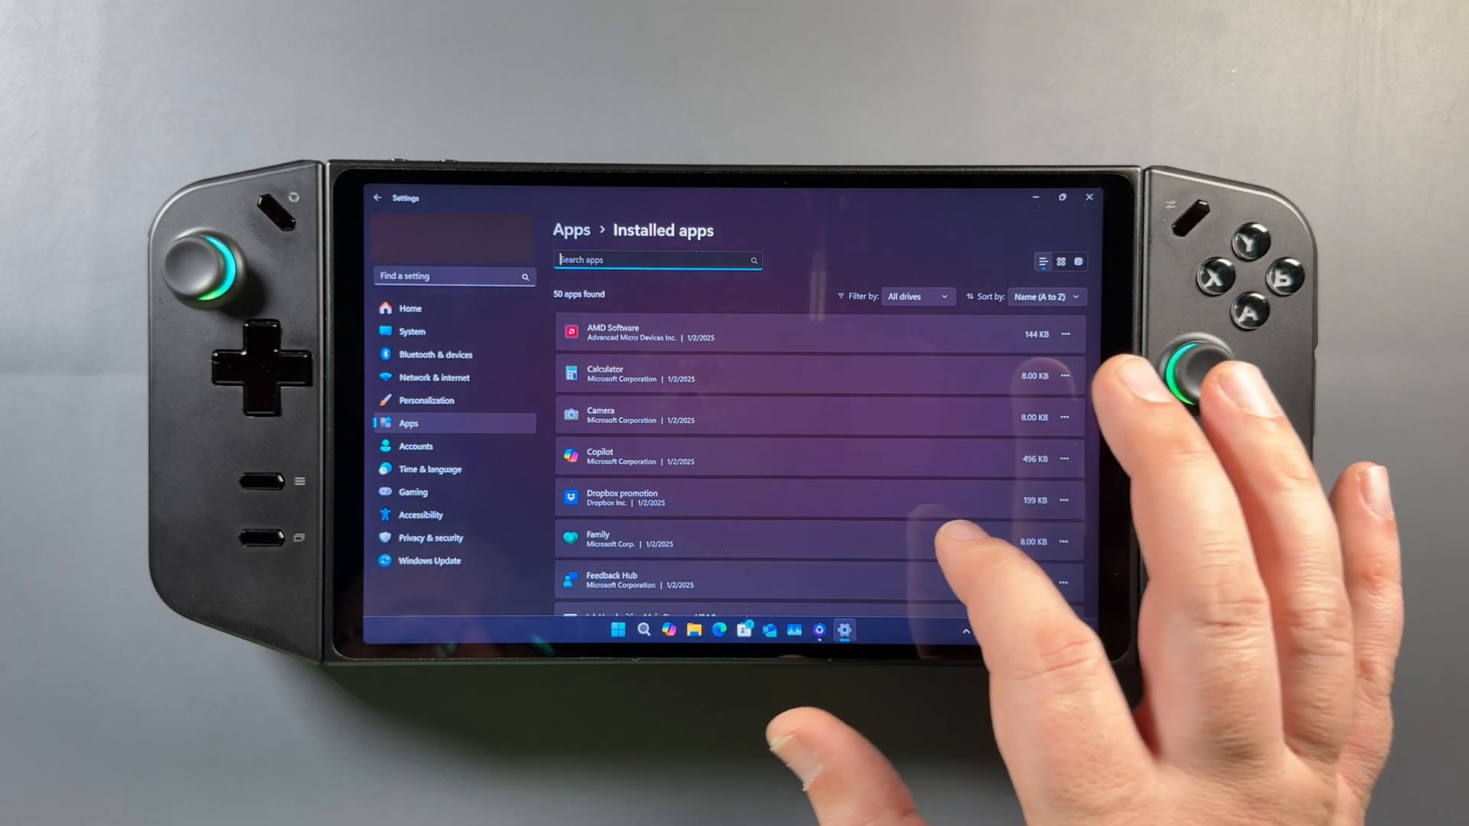
scroll("down", 3)
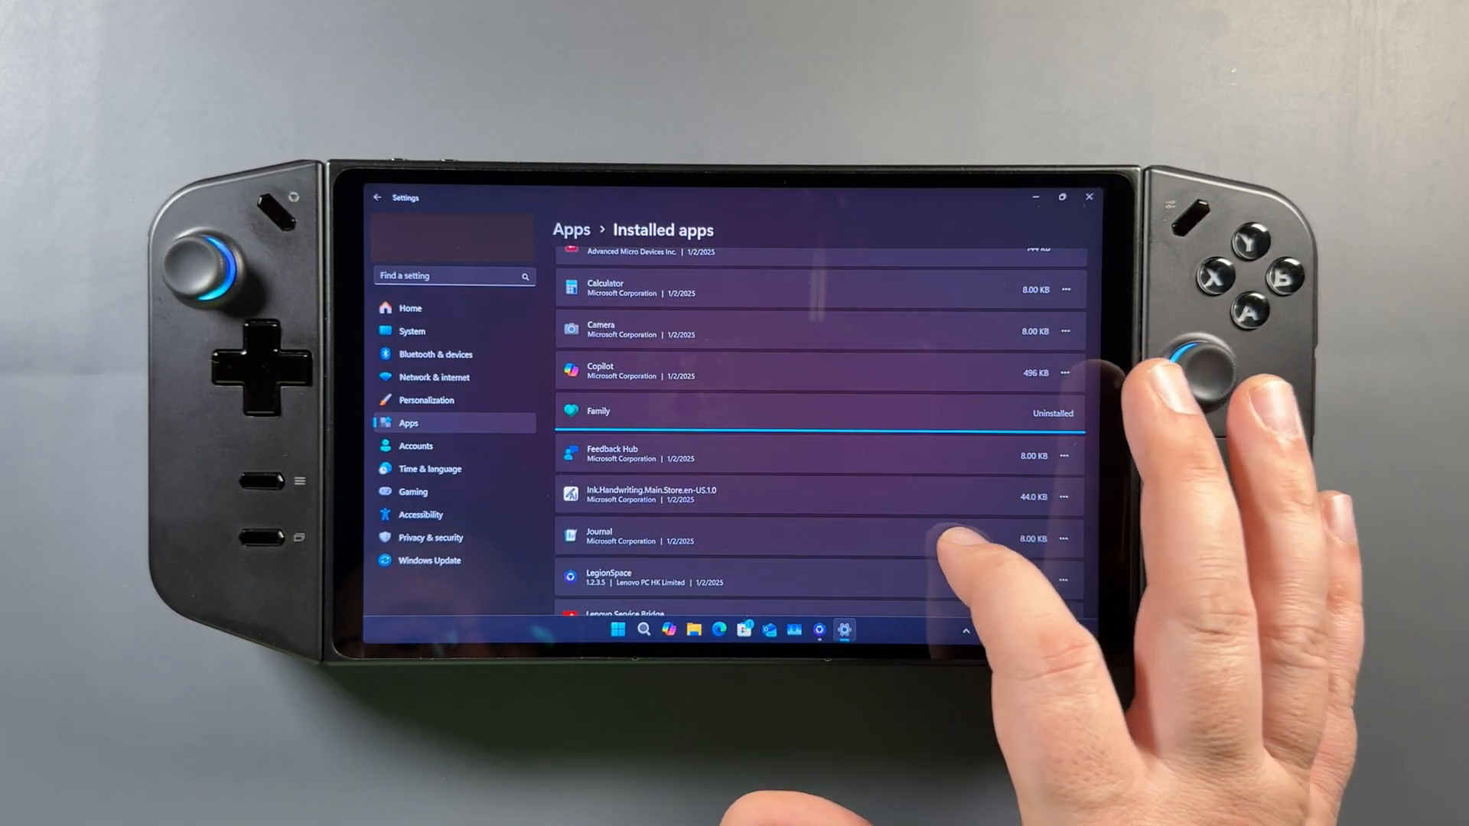
scroll("down", 3)
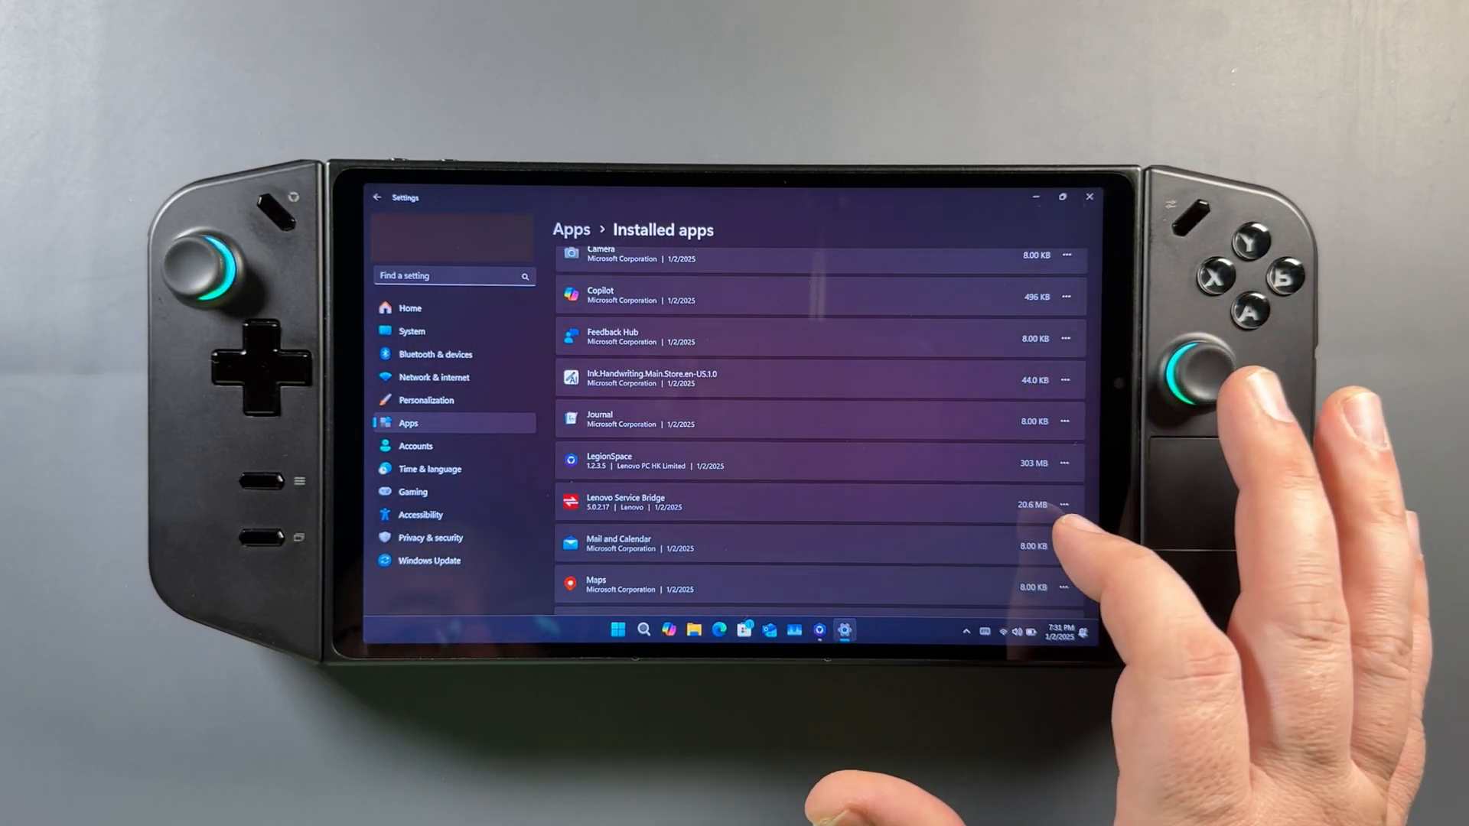
scroll("down", 3)
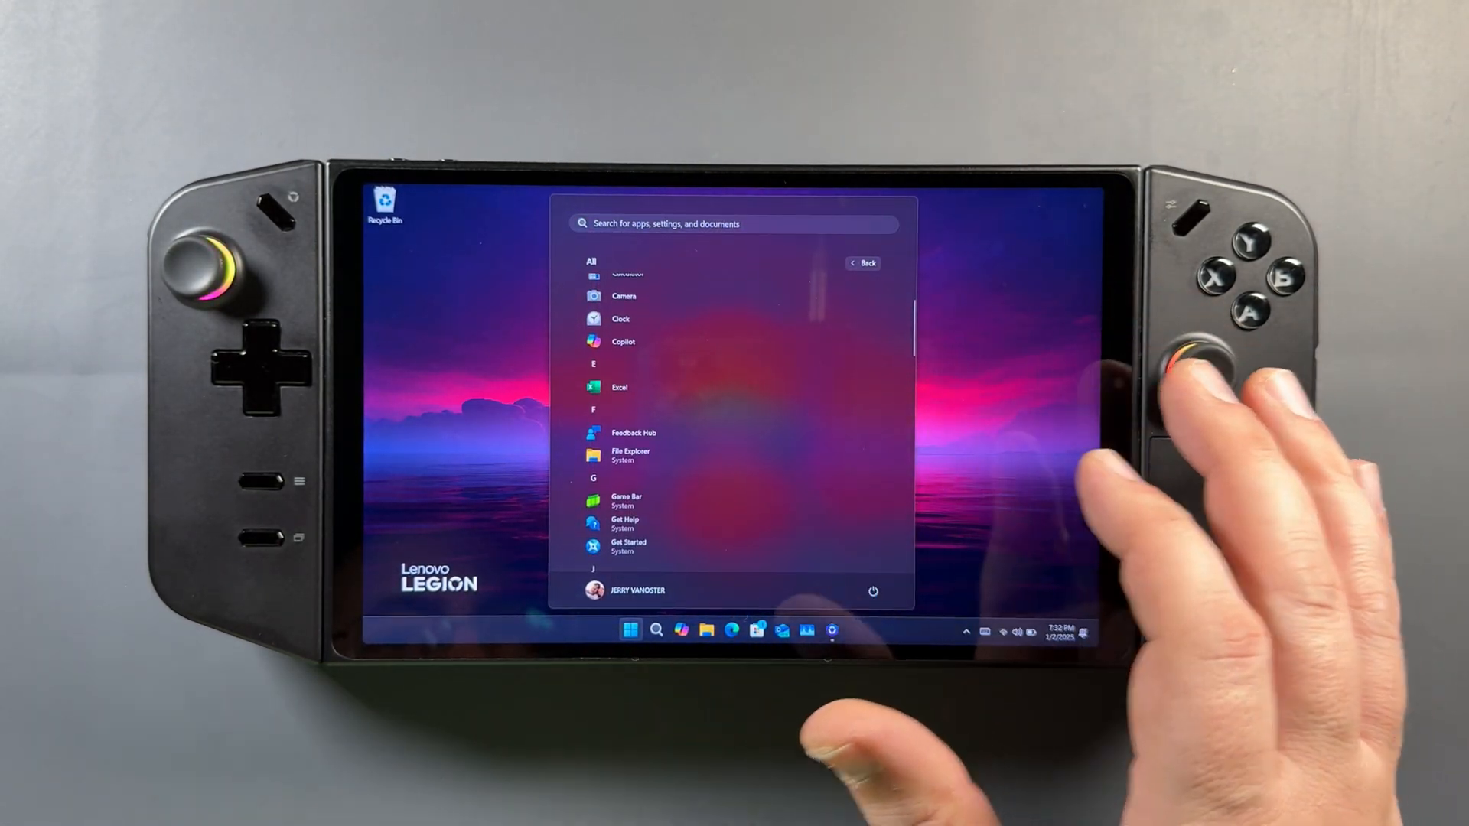
Step: Scroll Start's All apps list and uninstall Solitaire & Casual Games via right-click
scroll("down", 3)
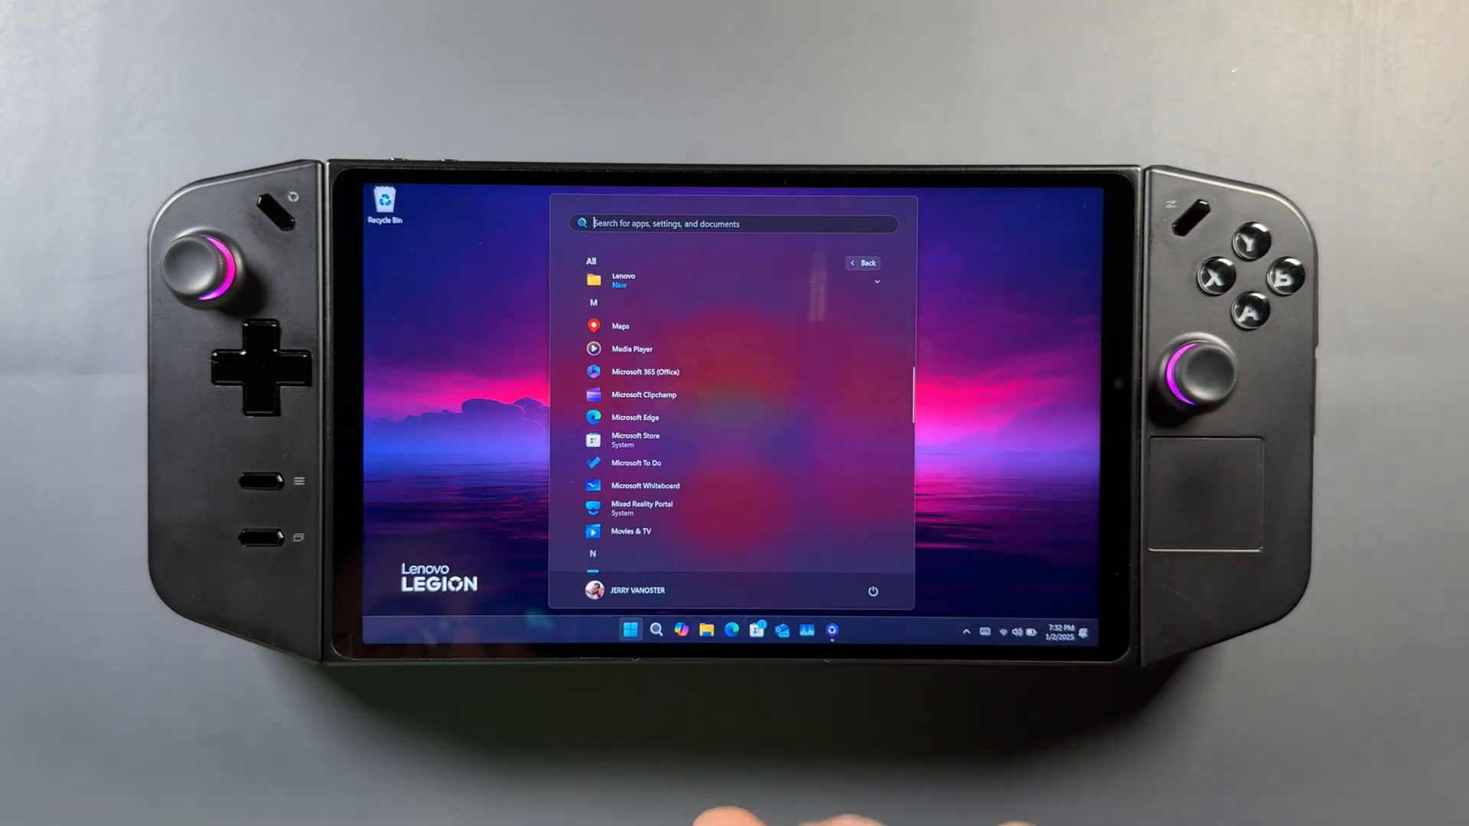
scroll("down", 3)
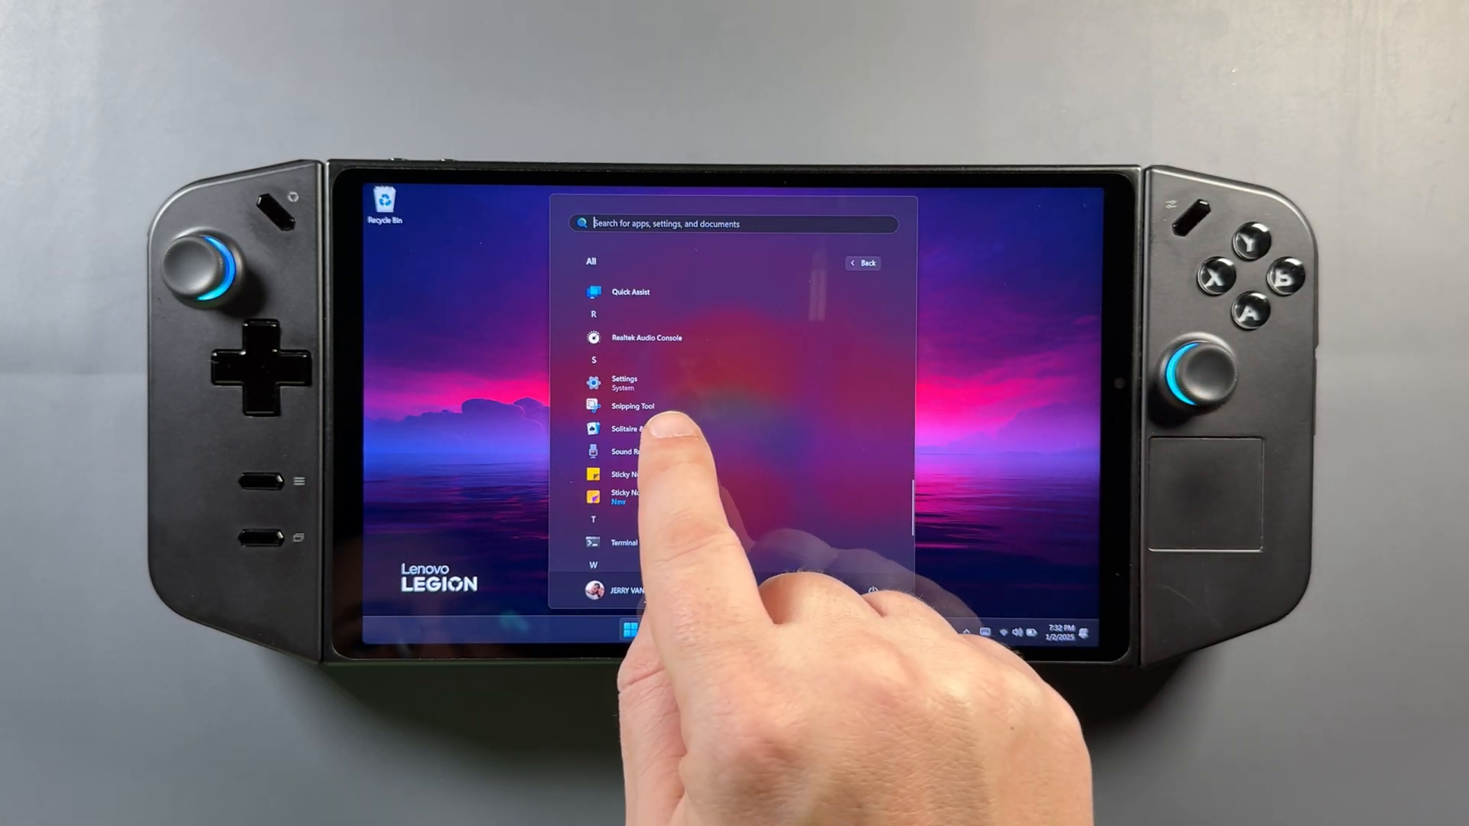
right_click(632, 429)
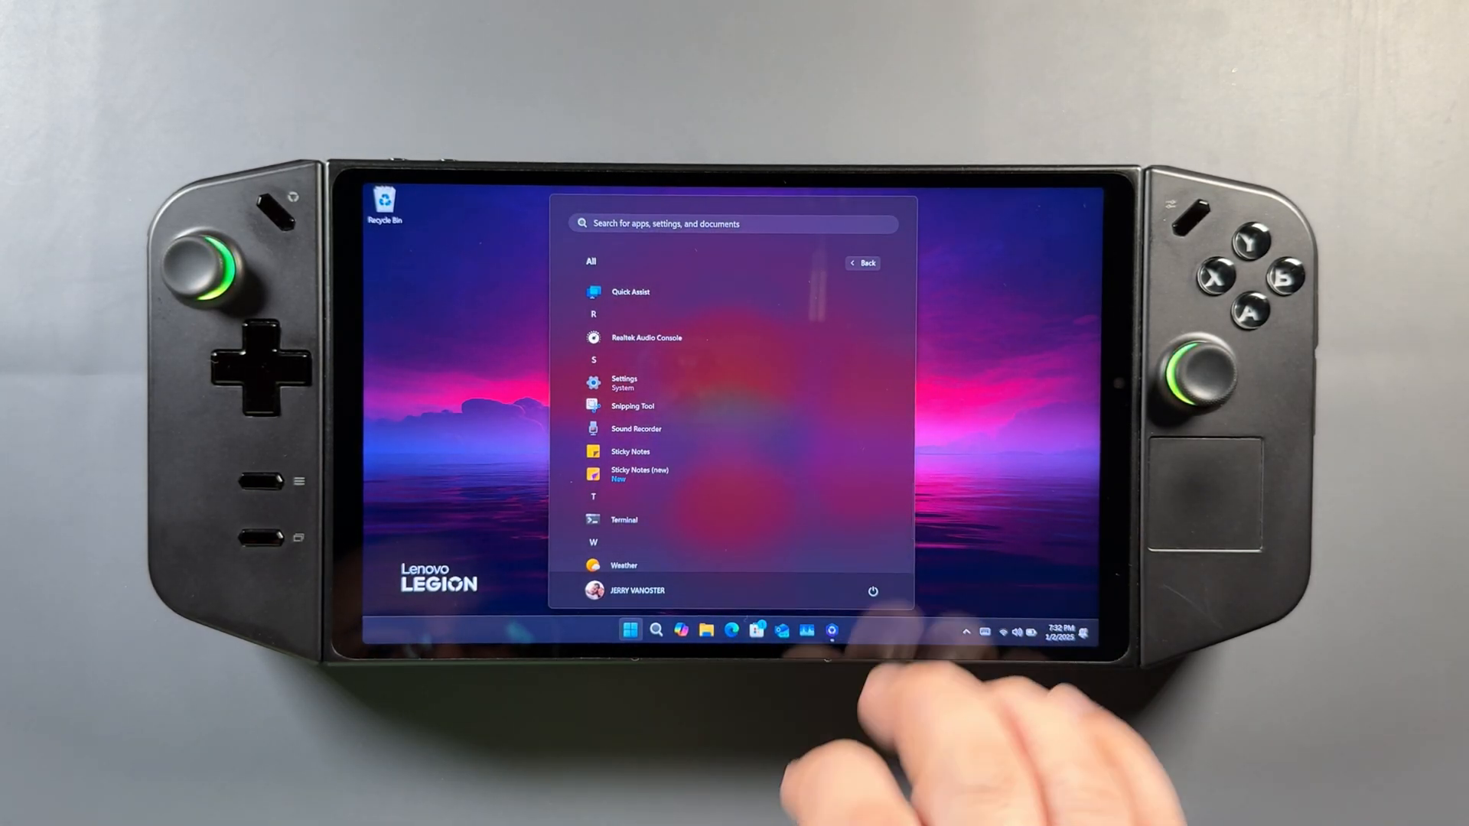
scroll("down", 3)
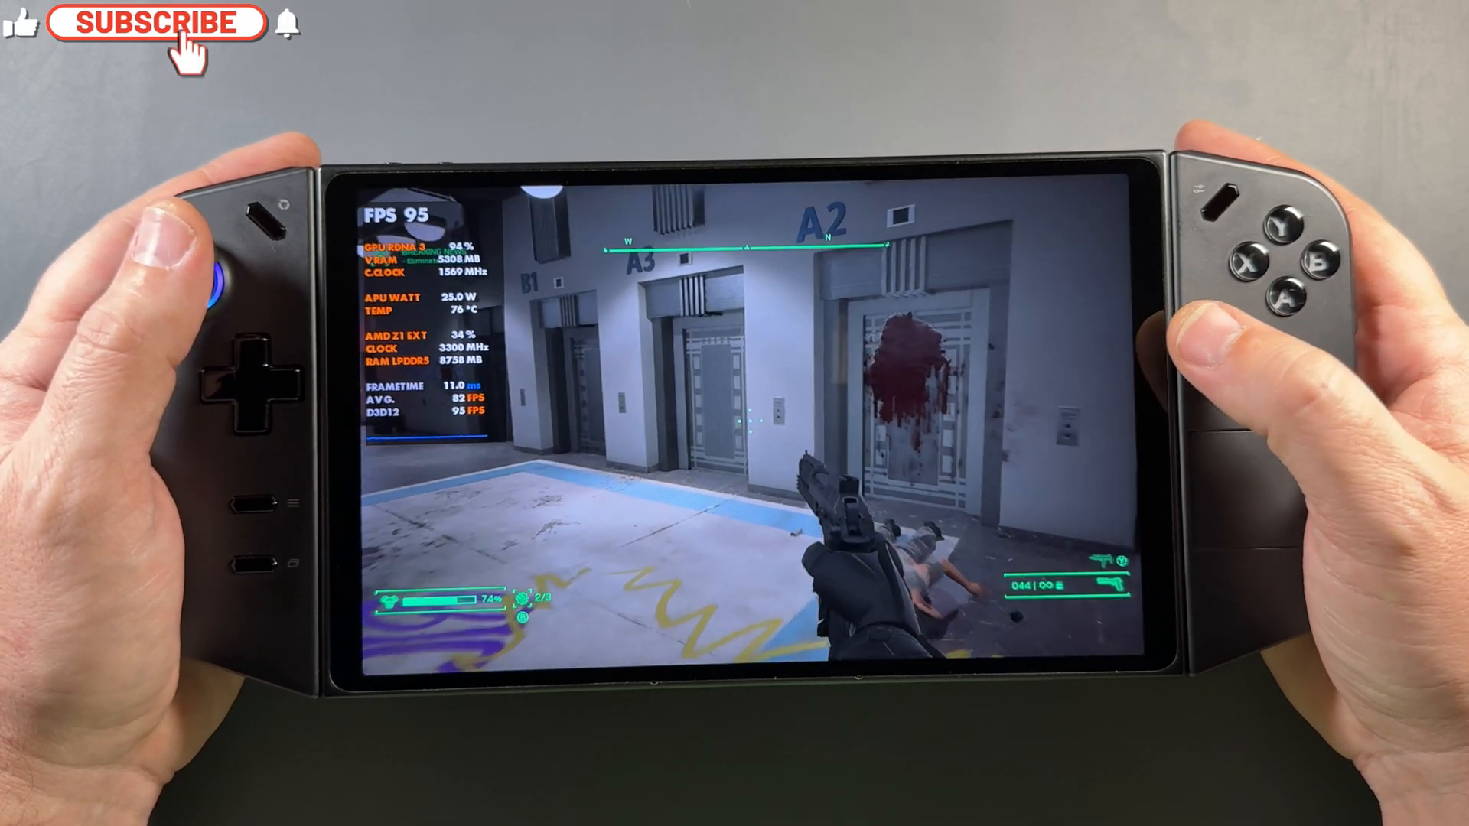
Step: Play the first-person shooter with the performance overlay showing about 89 FPS
left_click(149, 23)
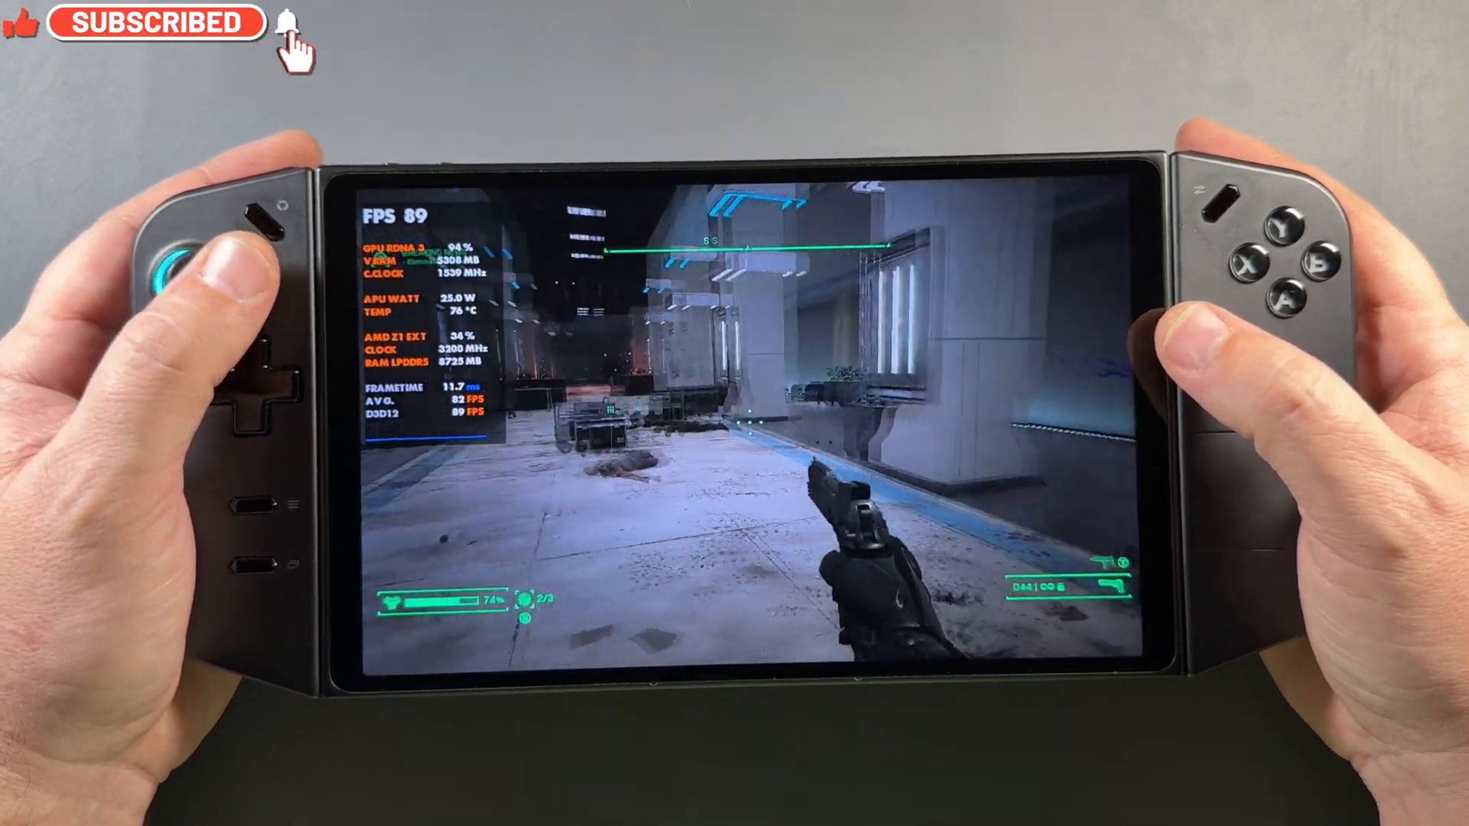